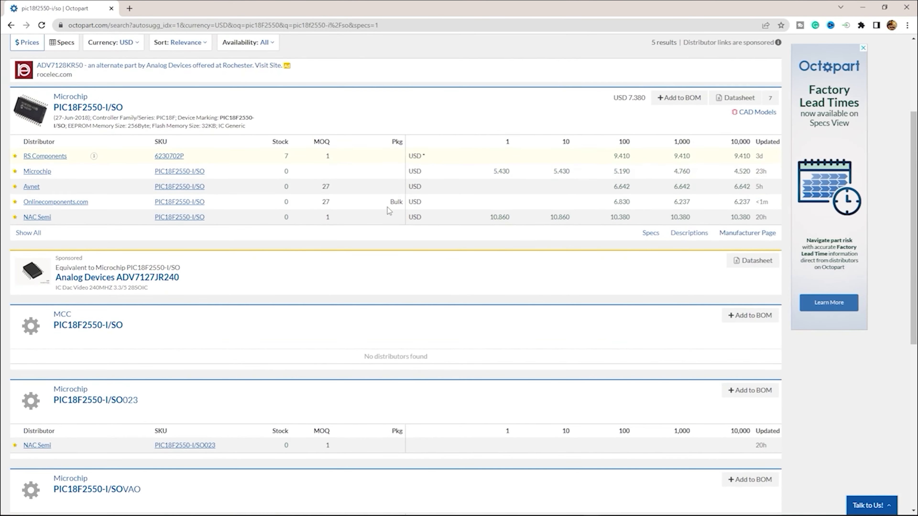
mouse_move(201, 202)
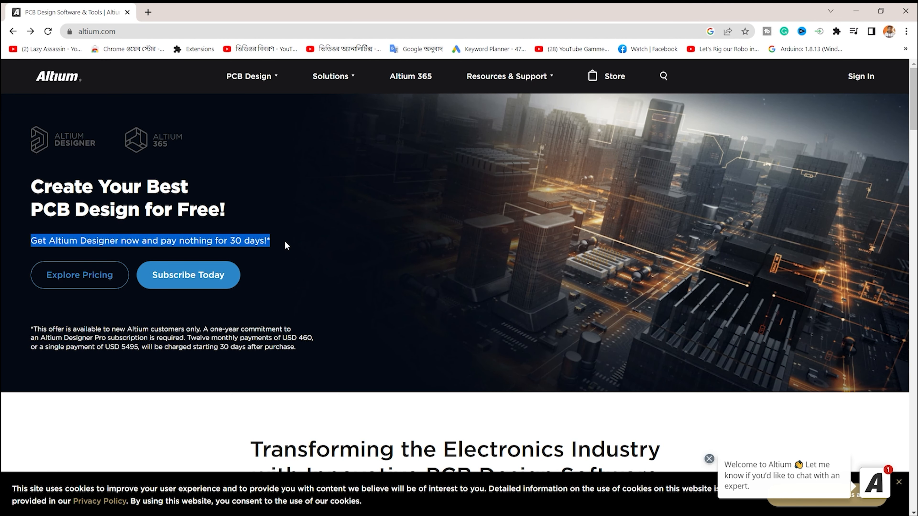
mouse_move(254, 339)
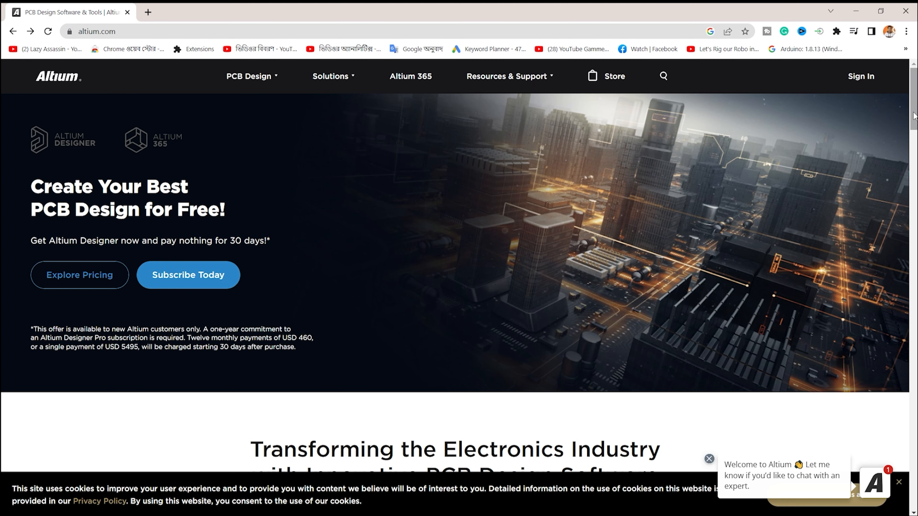
Scroll down the altium.com homepage to the Altium 365 section and its overview diagram.
scroll(down, 3)
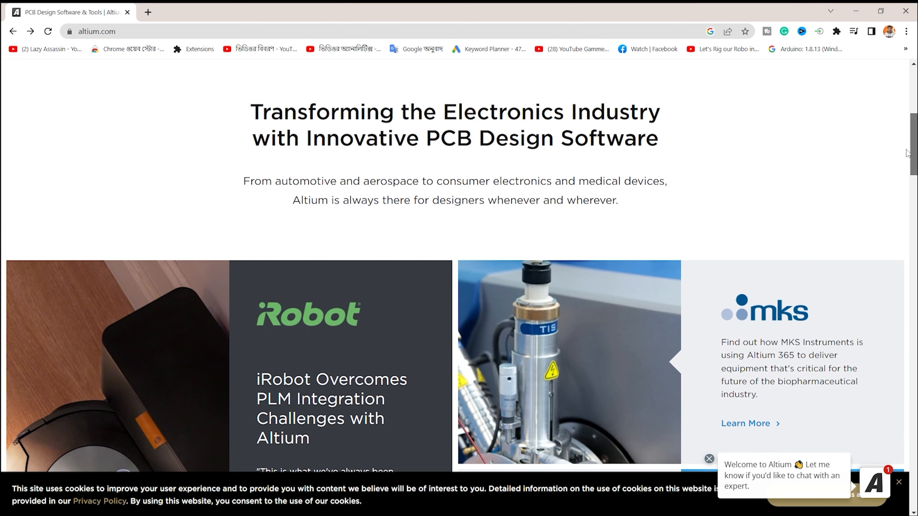
scroll(down, 3)
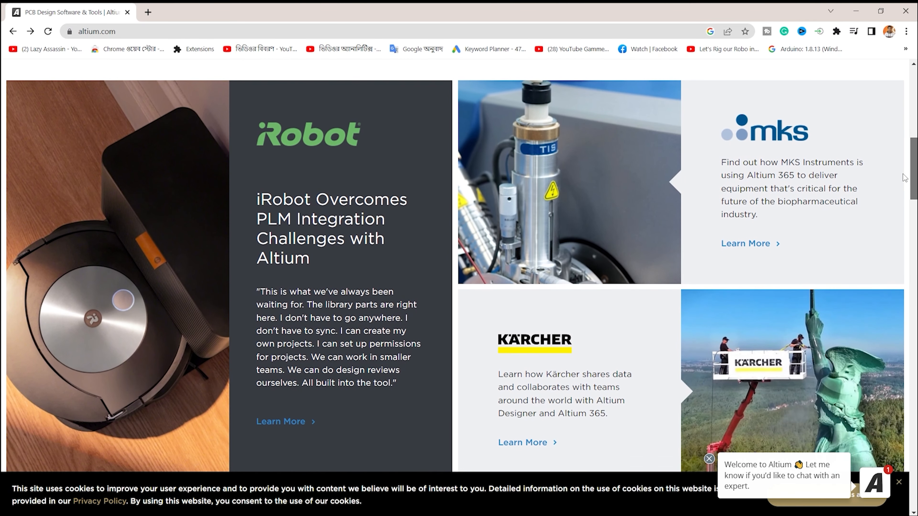
scroll(down, 3)
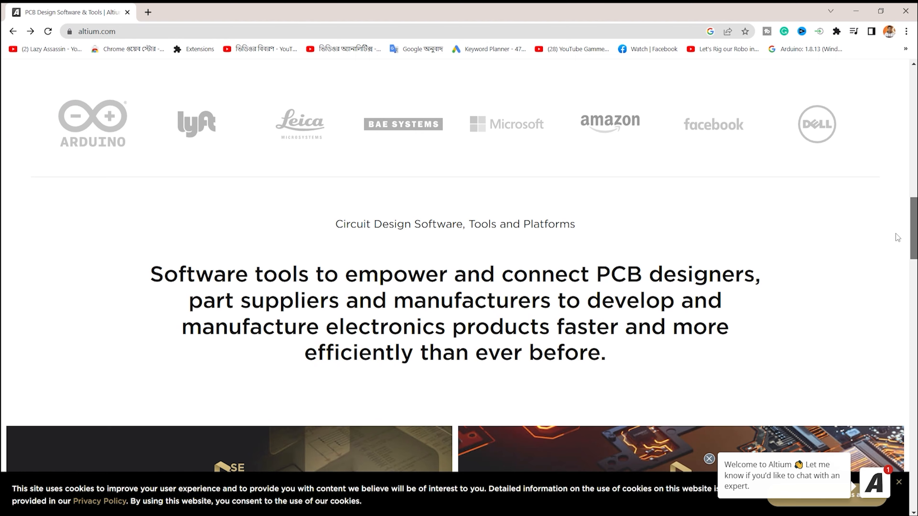
scroll(down, 3)
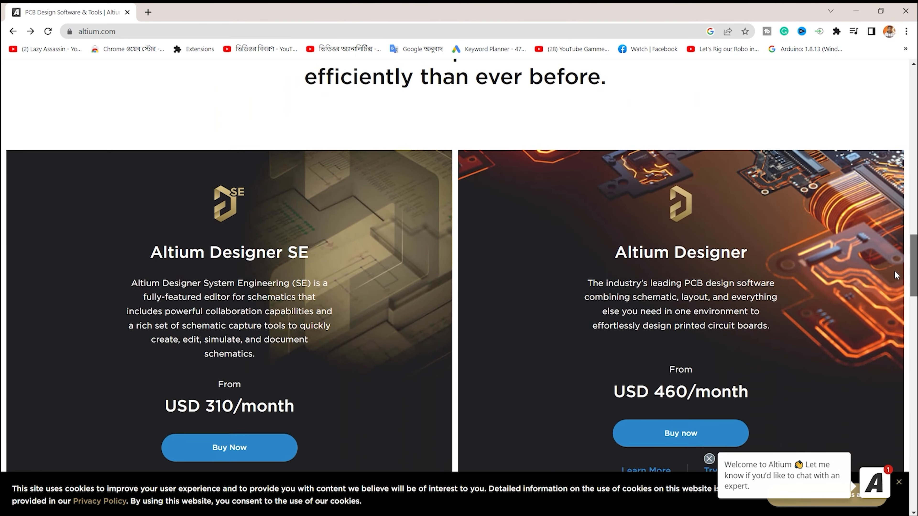
scroll(down, 3)
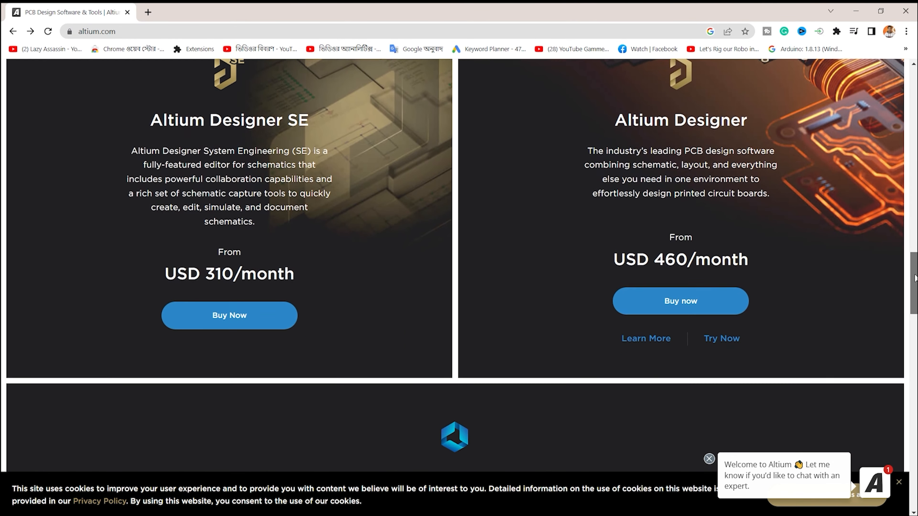
scroll(down, 3)
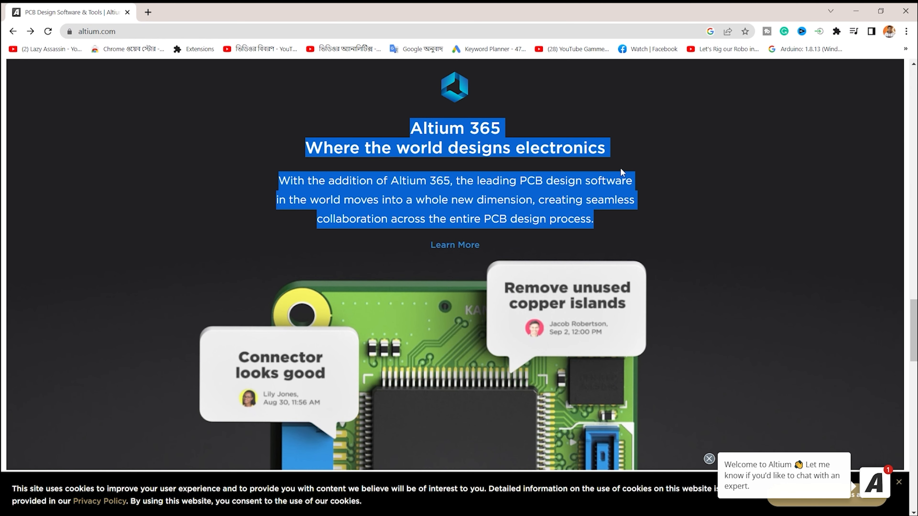
mouse_move(455, 212)
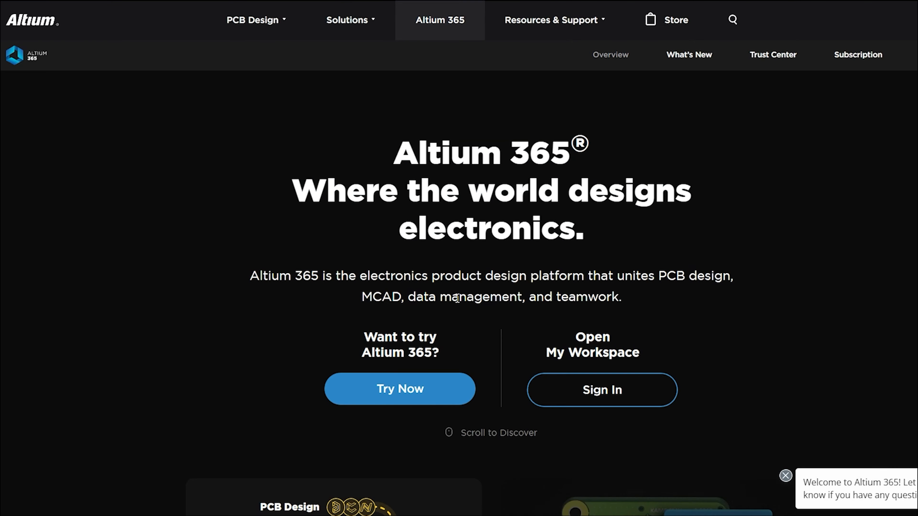
scroll(down, 3)
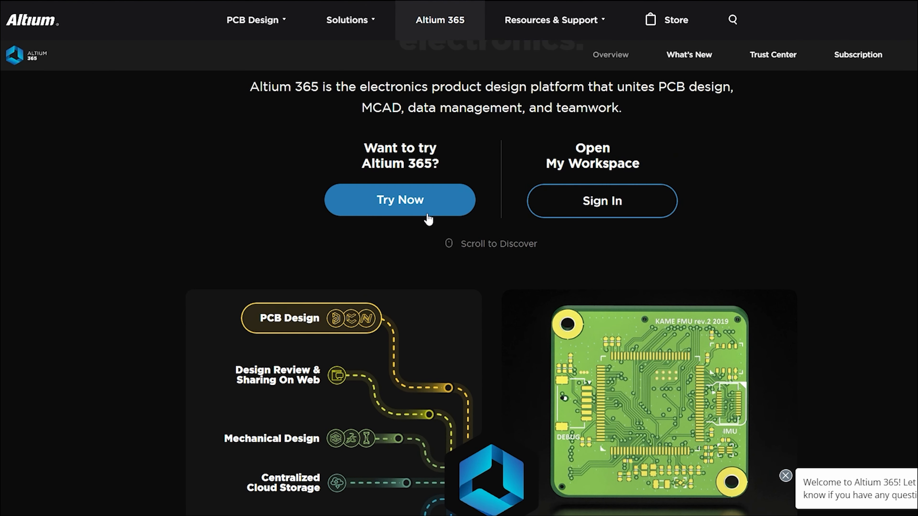
scroll(down, 3)
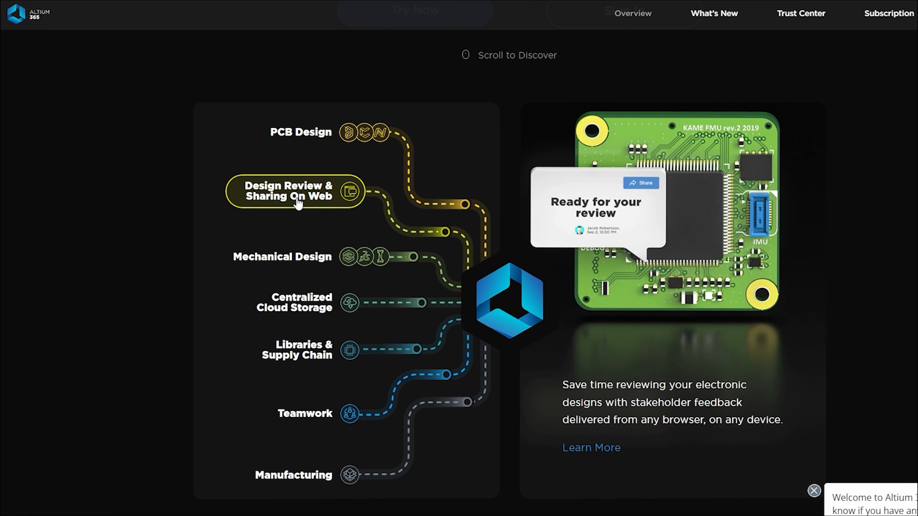
View the Mechanical Design, Centralized Cloud Storage, Teamwork and Manufacturing feature descriptions.
click(282, 256)
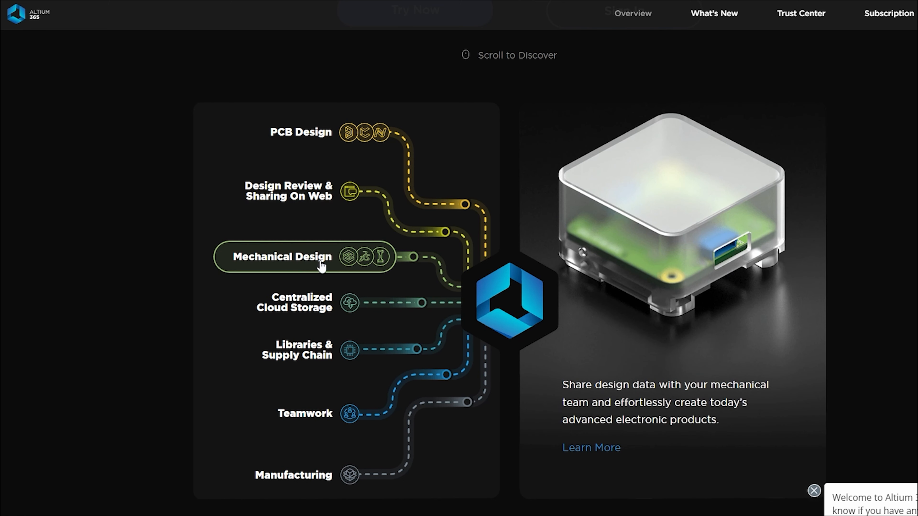
click(301, 302)
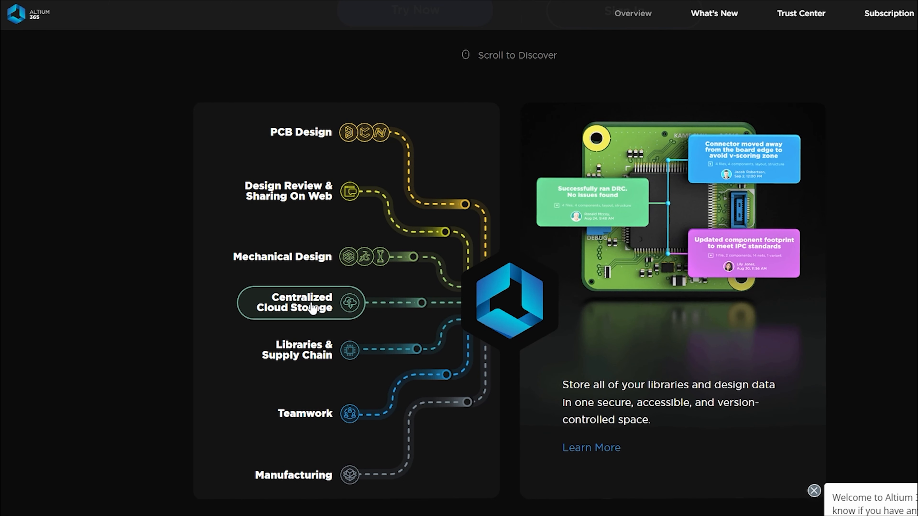
click(300, 349)
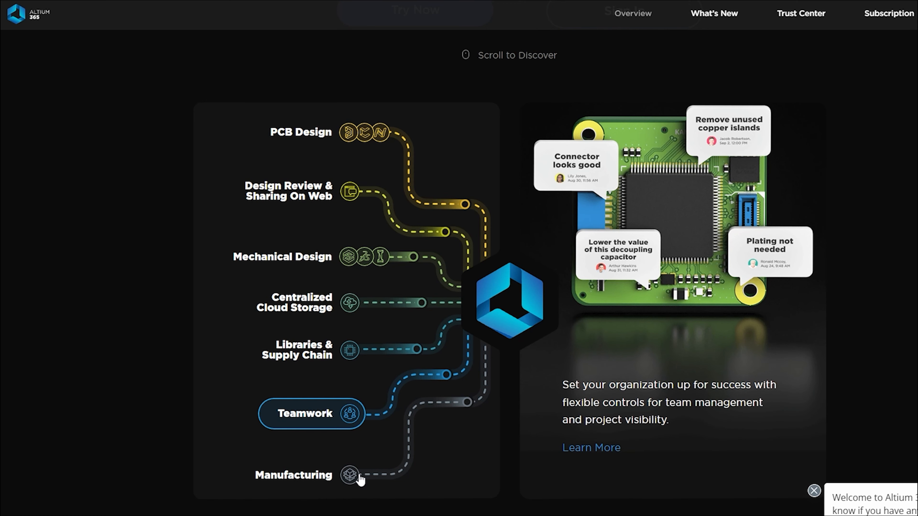
click(300, 475)
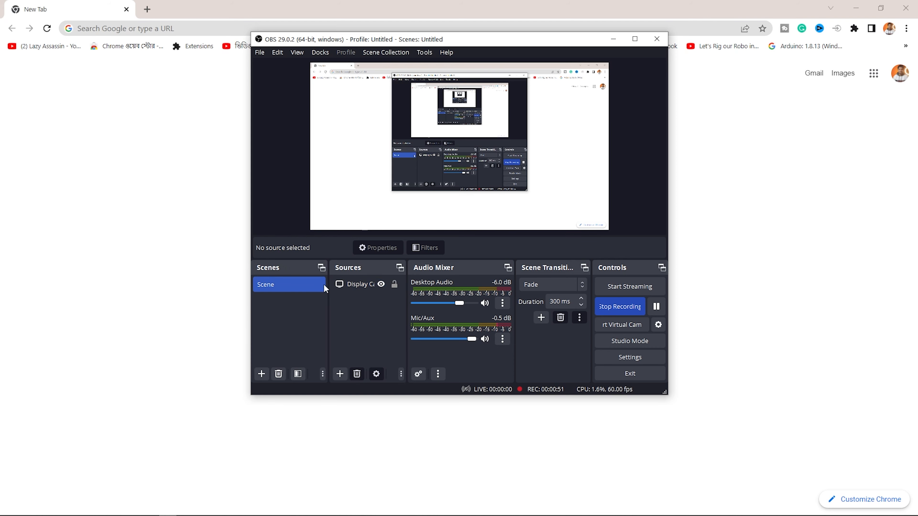
click(378, 248)
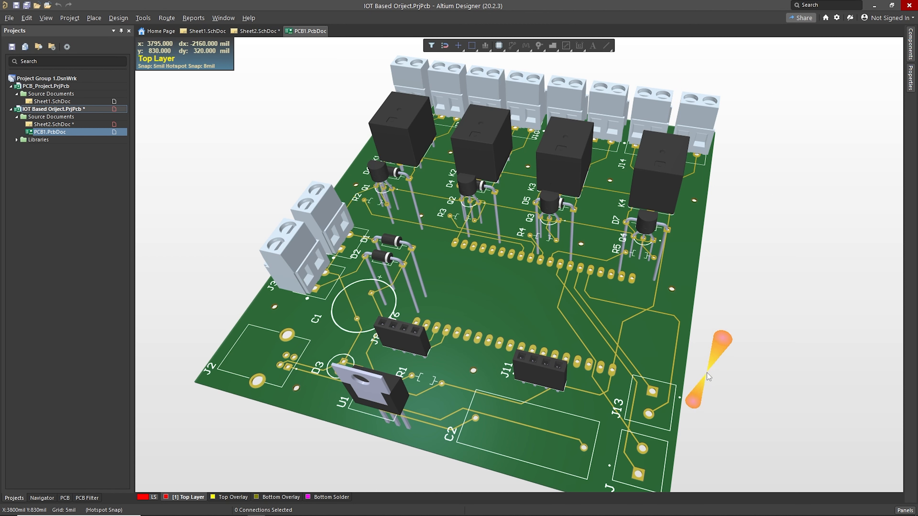
mouse_move(253, 255)
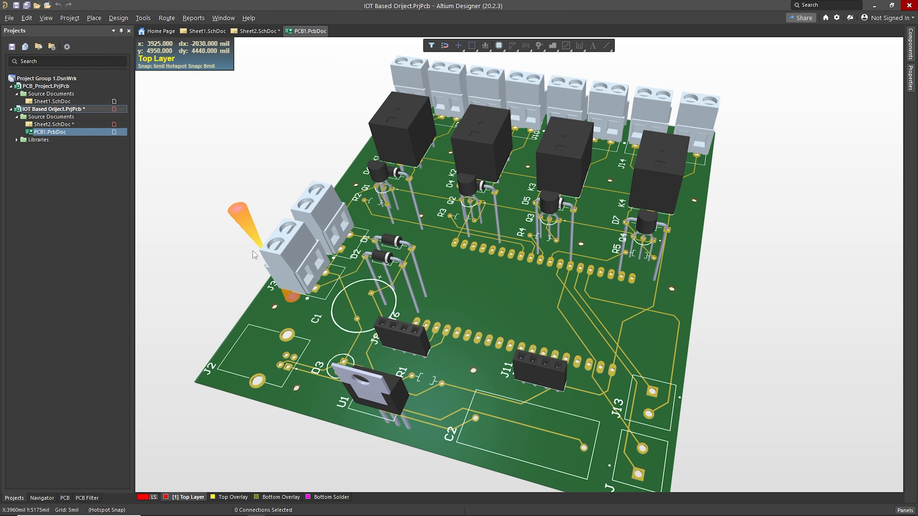
mouse_move(282, 260)
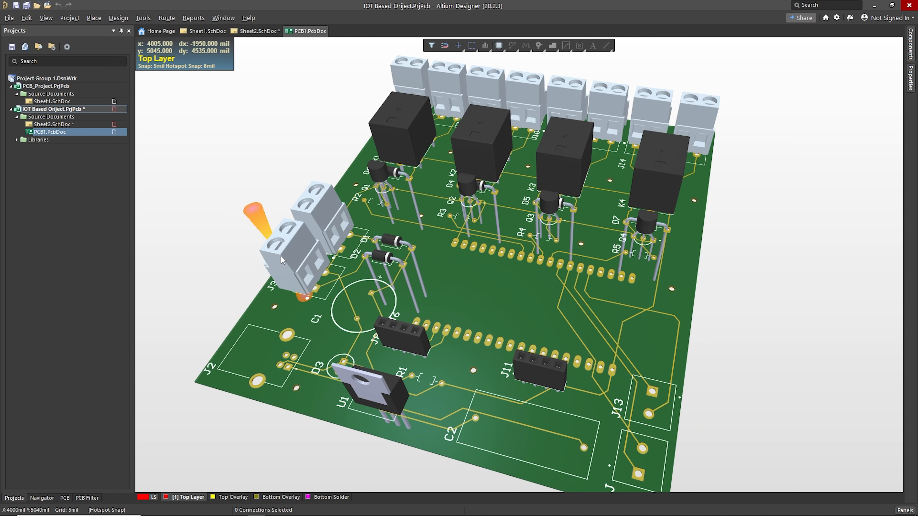
mouse_move(673, 415)
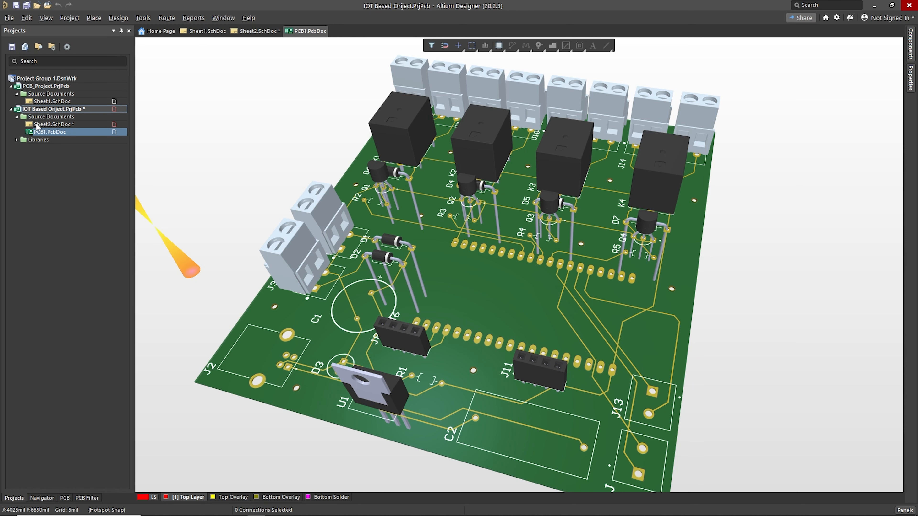
Open Sheet2.SchDoc showing the L7805CV regulator power circuit.
click(255, 32)
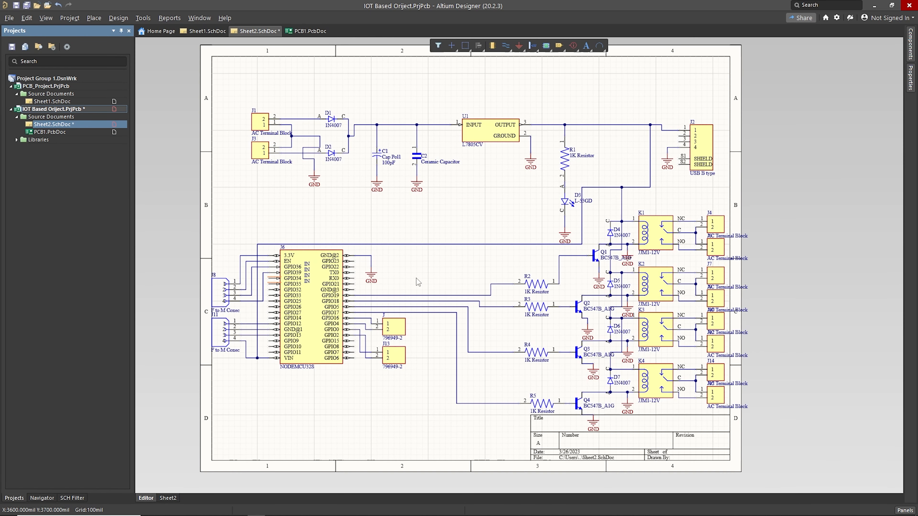
scroll(down, 3)
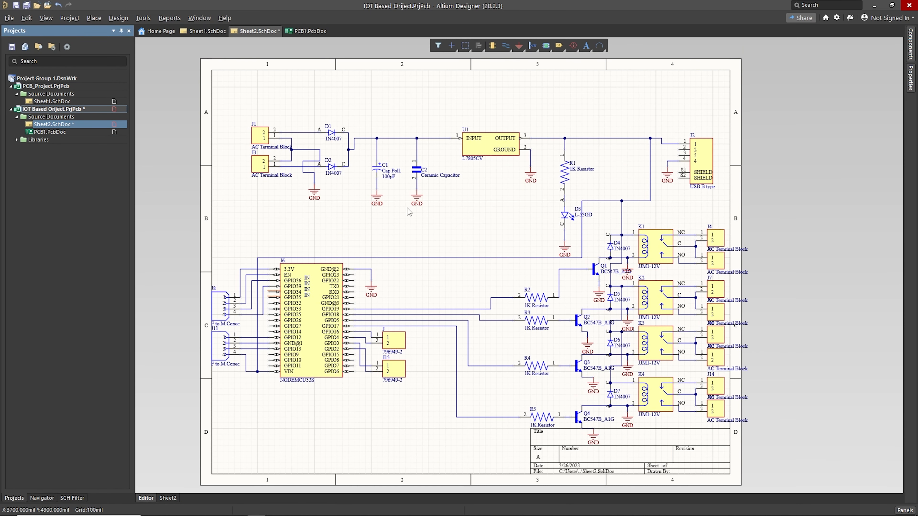
mouse_move(544, 333)
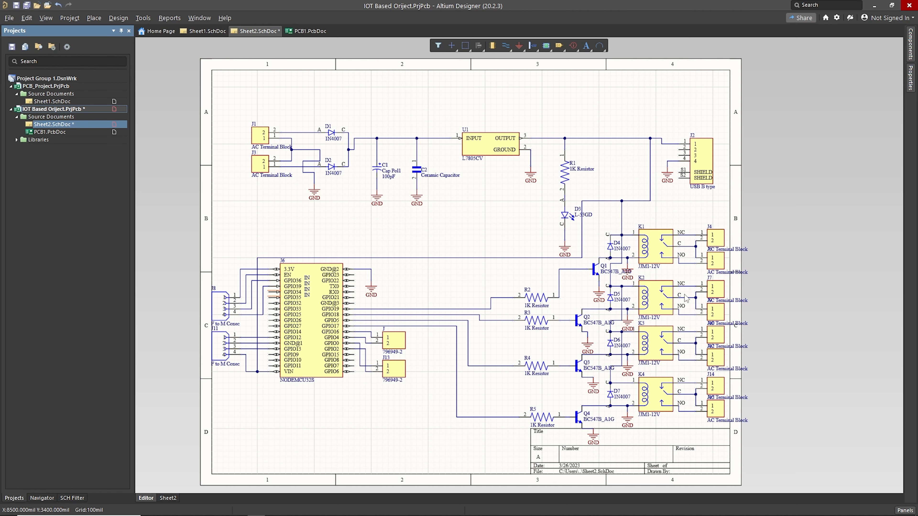
mouse_move(740, 250)
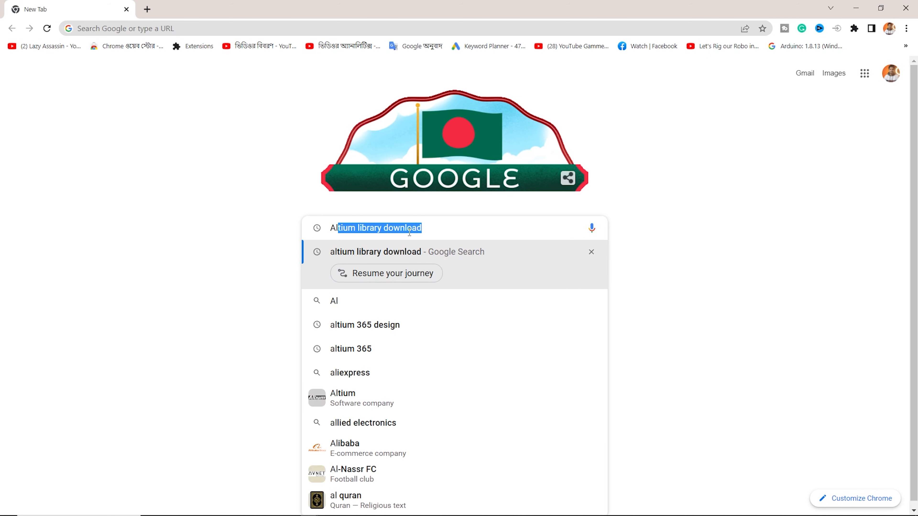
Search Google for 'altium library download' and scroll the Ultra Librarian and SnapEDA results.
text(Altium Library download)
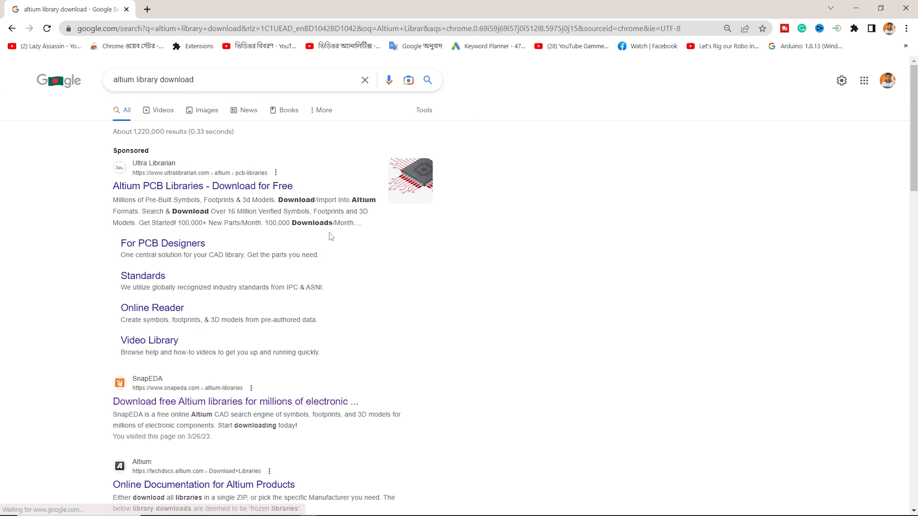
scroll(down, 3)
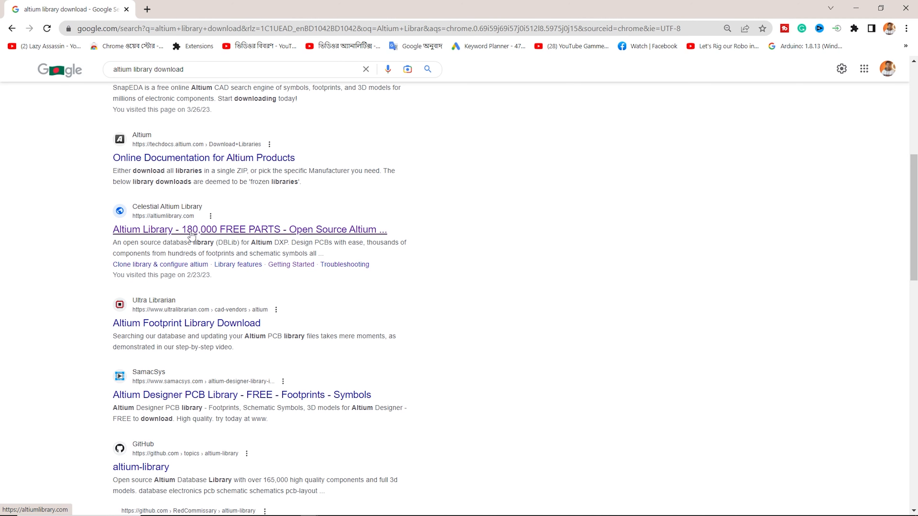
mouse_move(205, 241)
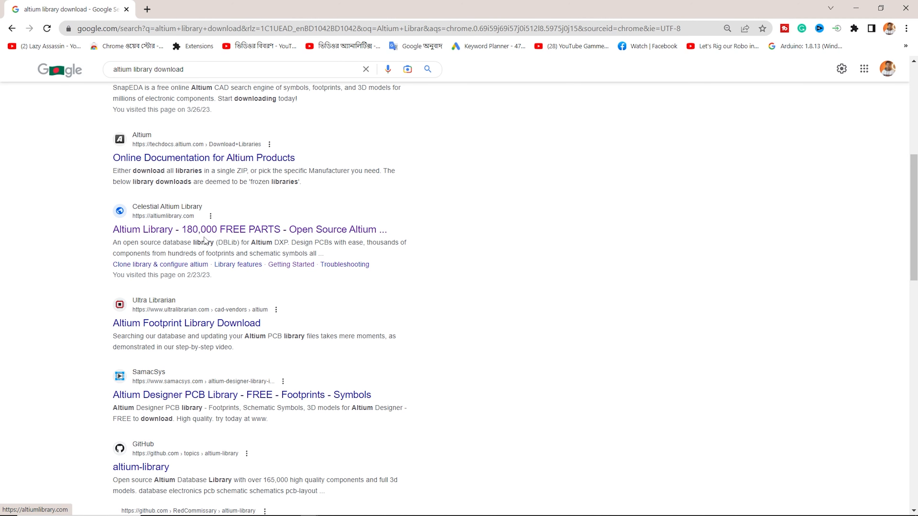
scroll(down, 3)
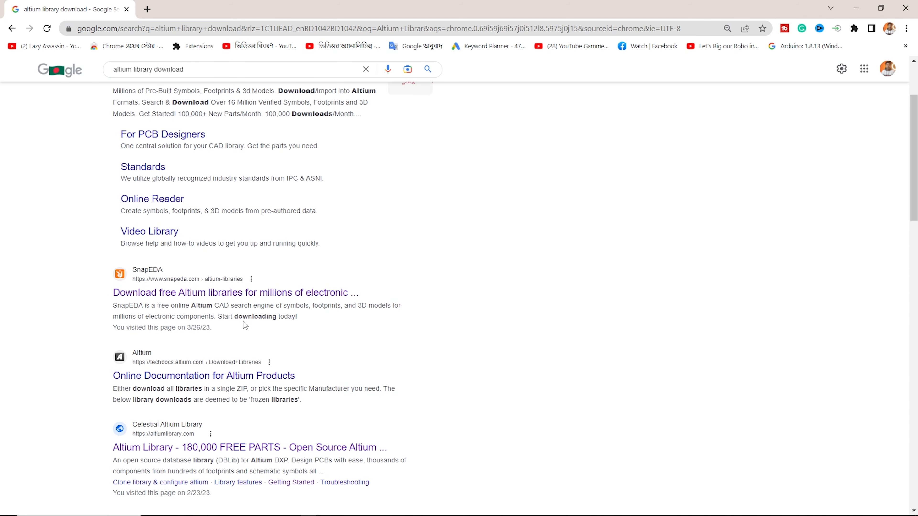
Open SnapEDA's free Altium libraries page and enter LM7809 as the part search.
click(234, 293)
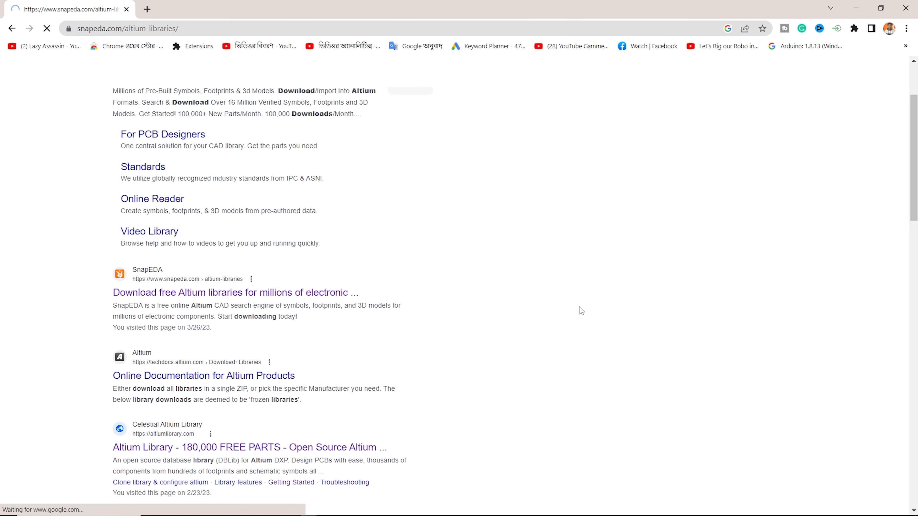
click(235, 292)
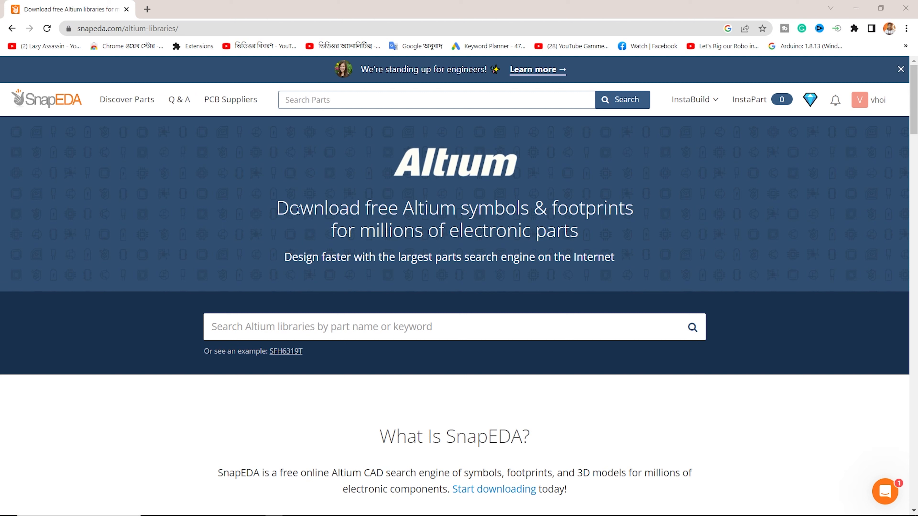
mouse_move(341, 284)
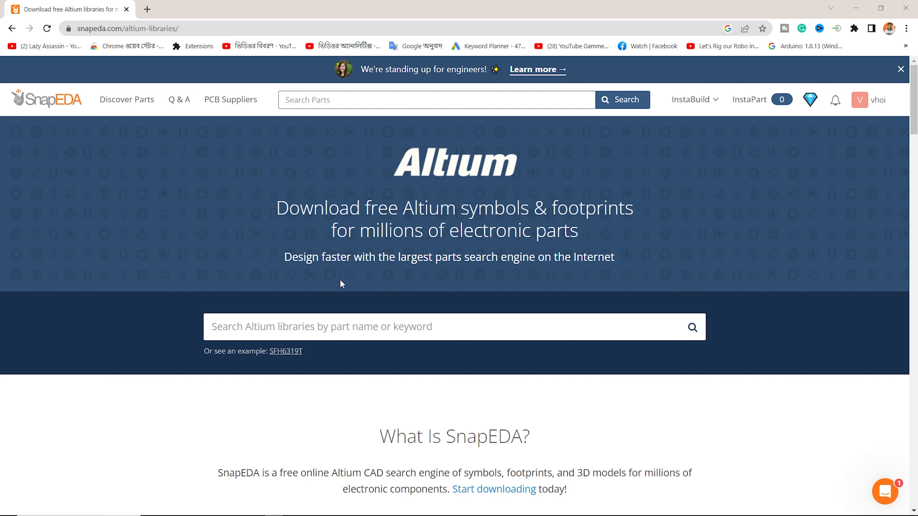
mouse_move(364, 282)
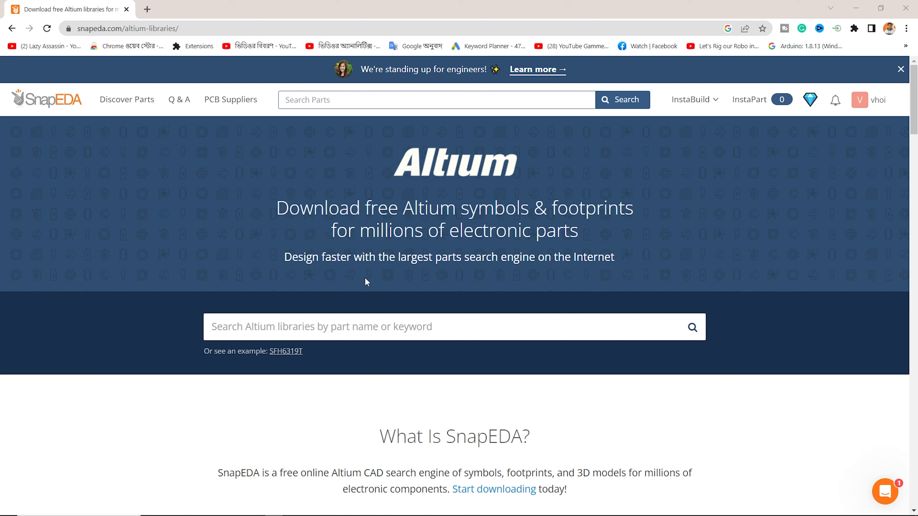
mouse_move(349, 284)
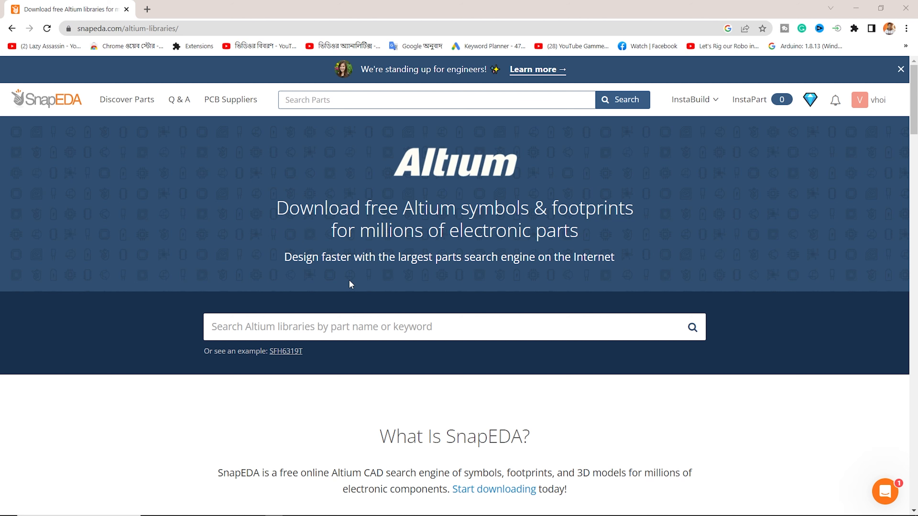
scroll(down, 3)
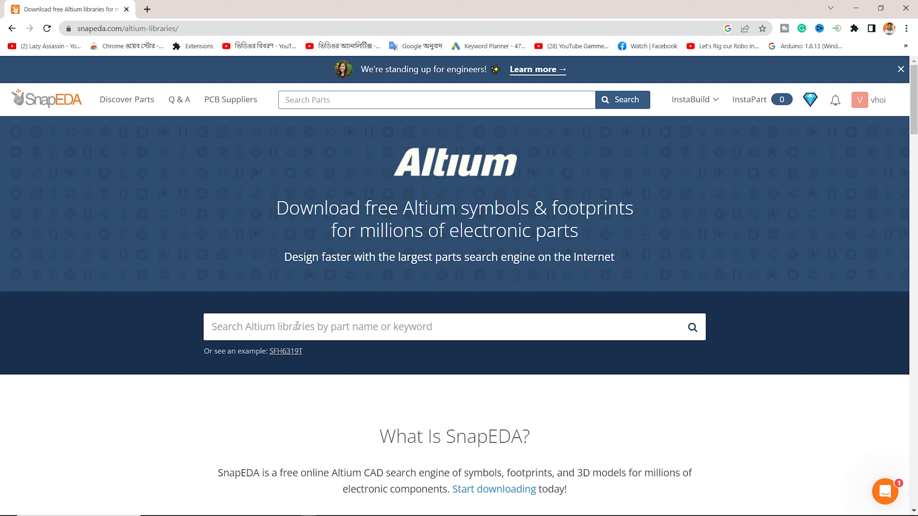
text(LMK)
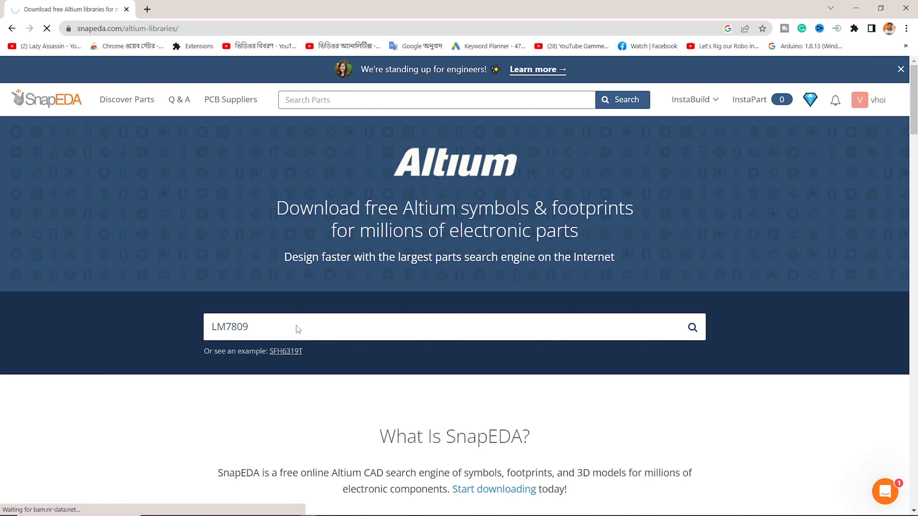
Run the LM7809 search and scan the nine listings' Data Available icons.
click(691, 327)
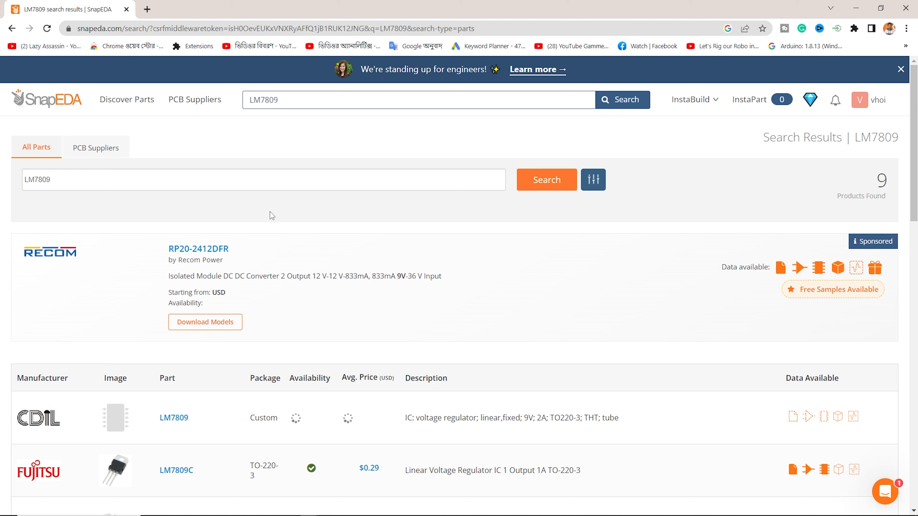
scroll(down, 3)
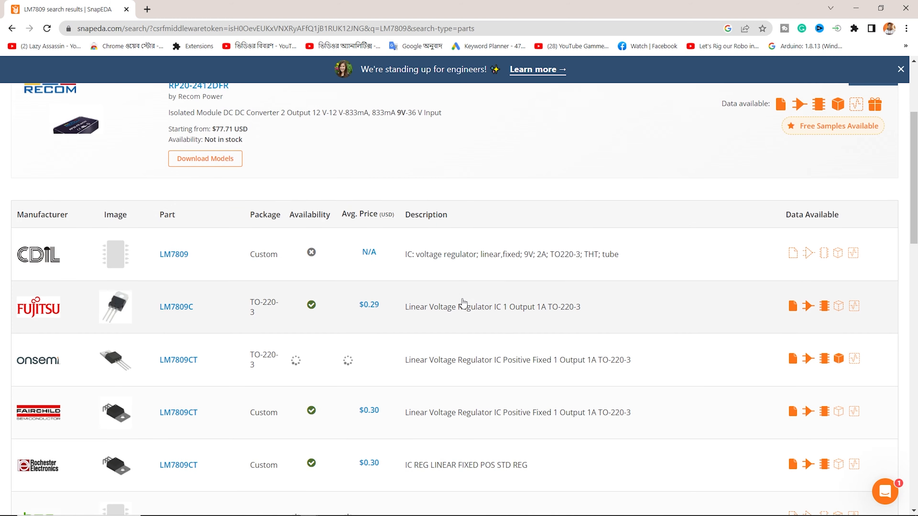
scroll(down, 3)
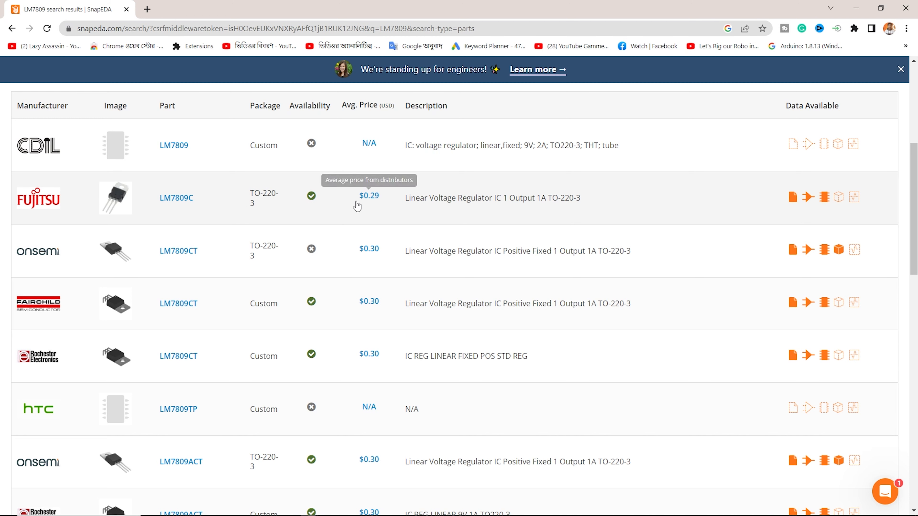
mouse_move(368, 249)
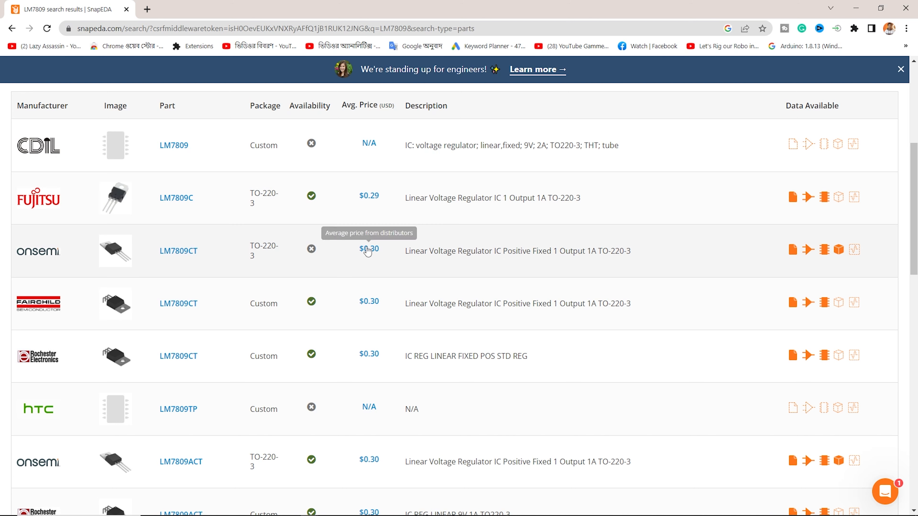
mouse_move(369, 249)
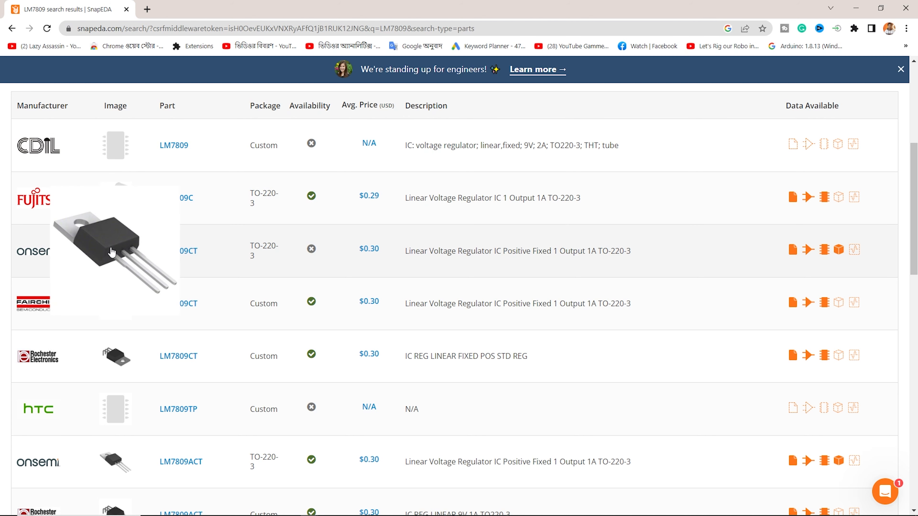
mouse_move(639, 142)
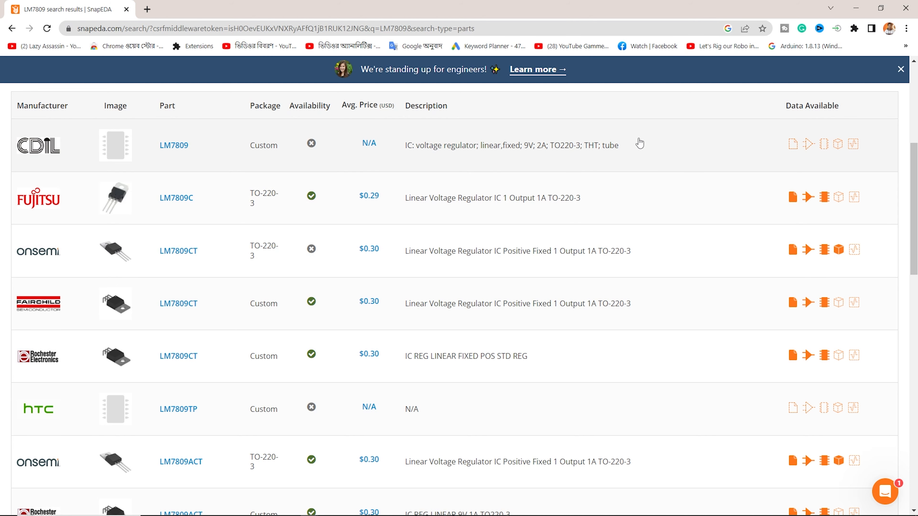
mouse_move(173, 146)
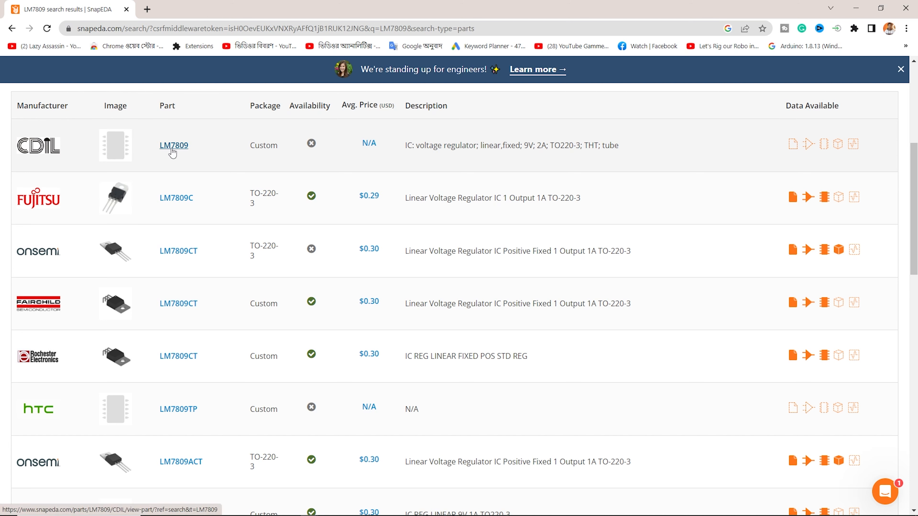
mouse_move(793, 144)
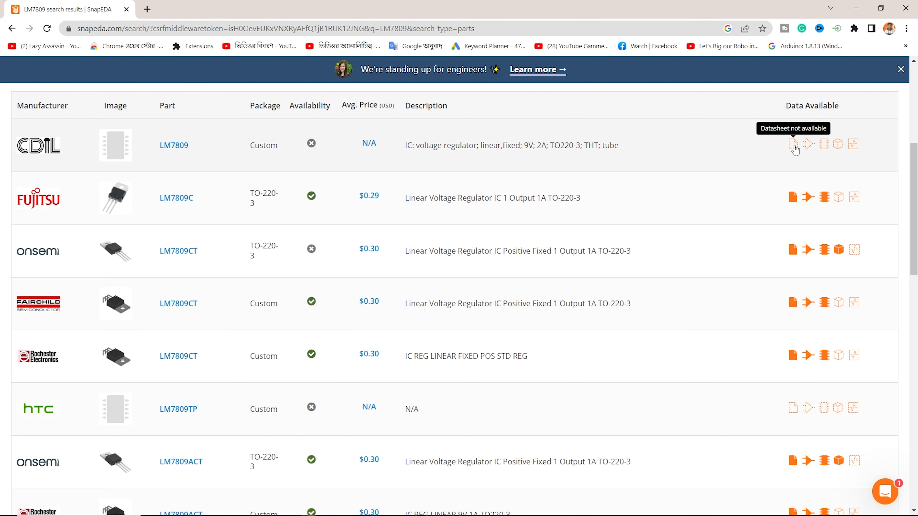
mouse_move(792, 197)
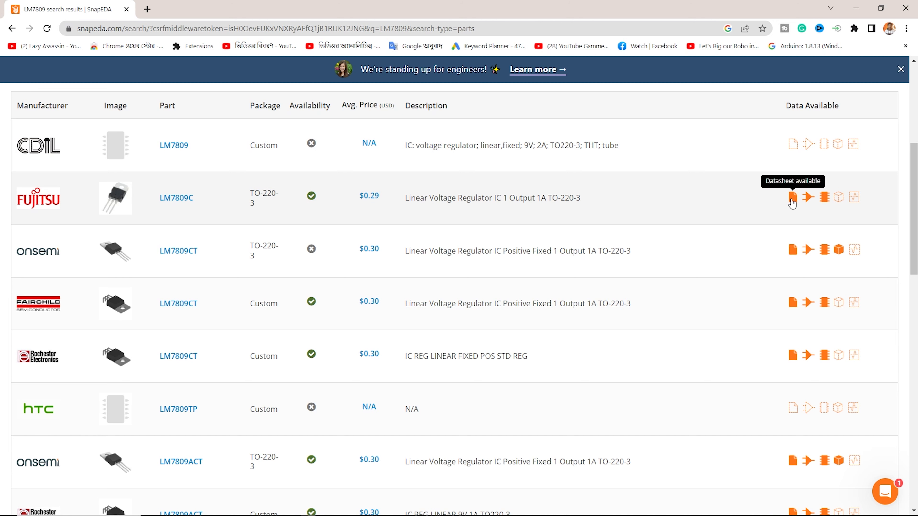
mouse_move(792, 144)
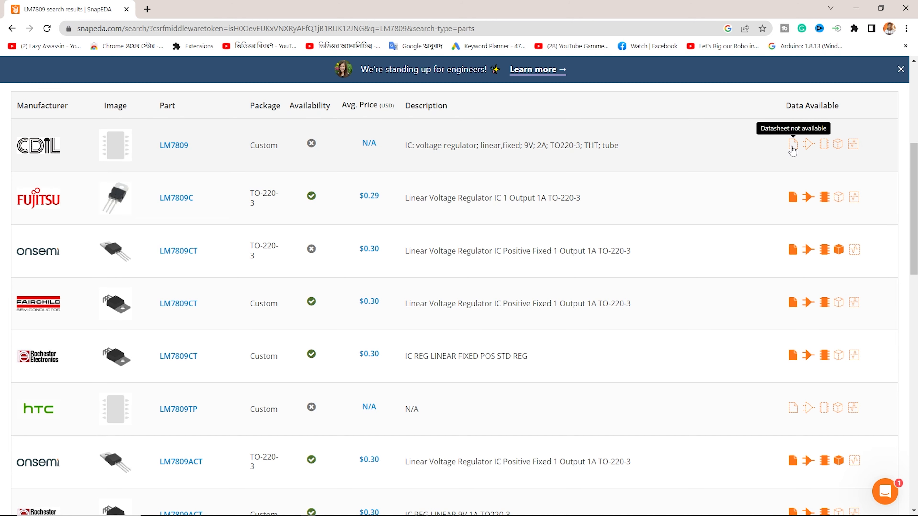
mouse_move(855, 144)
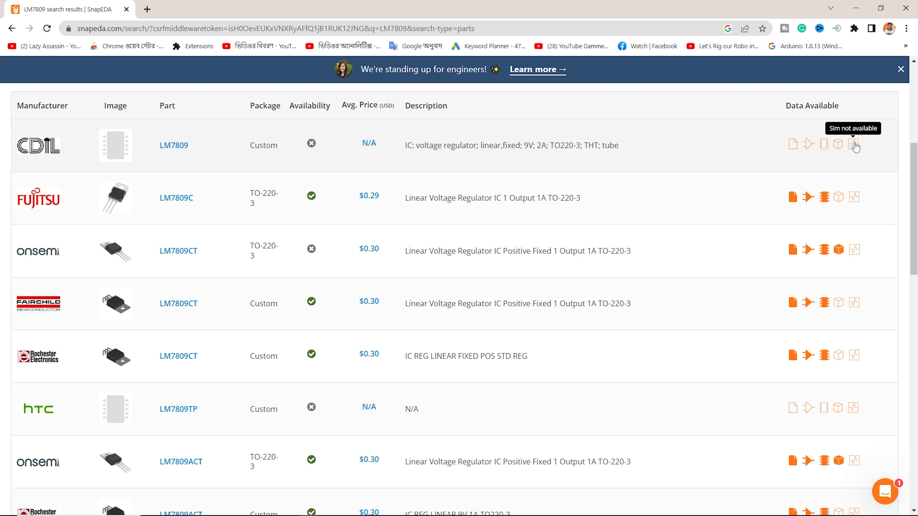
mouse_move(555, 182)
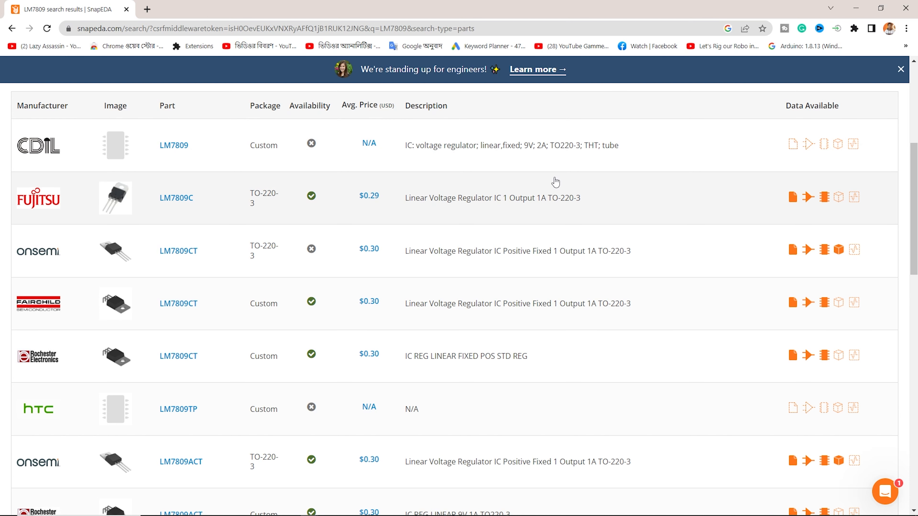
mouse_move(806, 219)
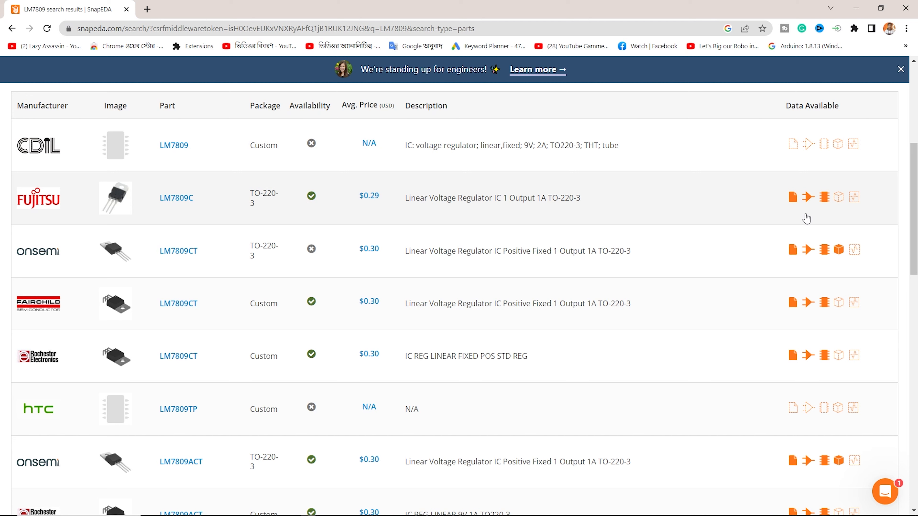
mouse_move(792, 197)
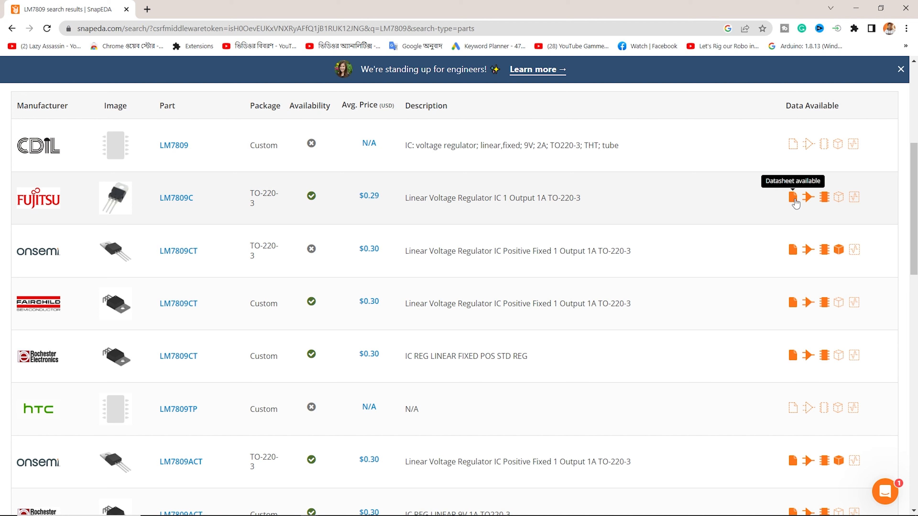
mouse_move(807, 197)
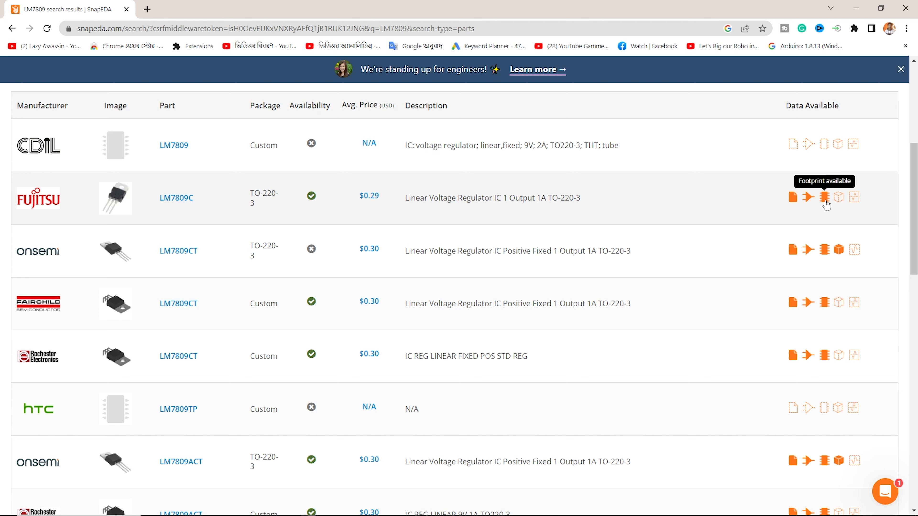
mouse_move(845, 197)
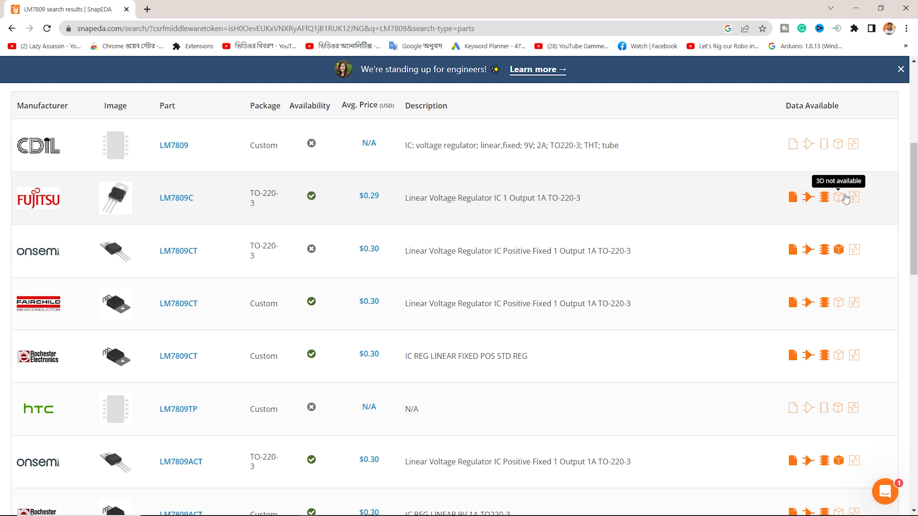
mouse_move(850, 197)
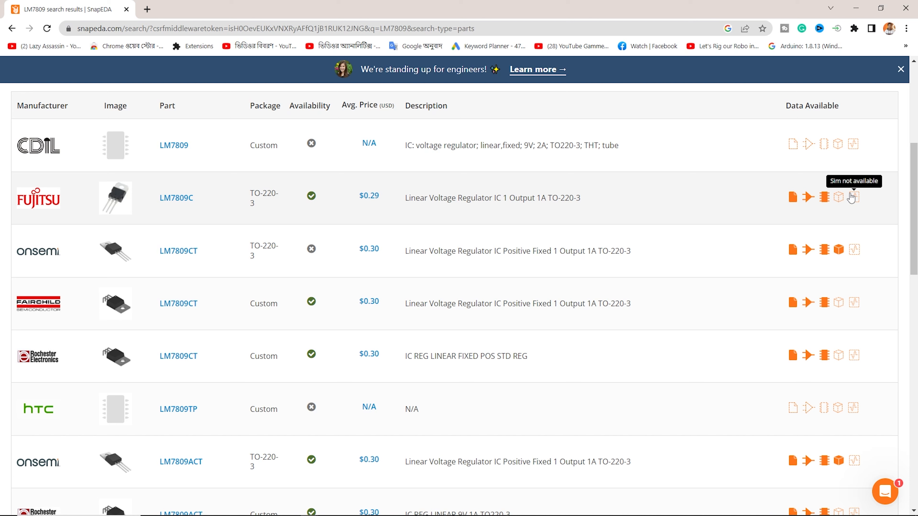
mouse_move(808, 197)
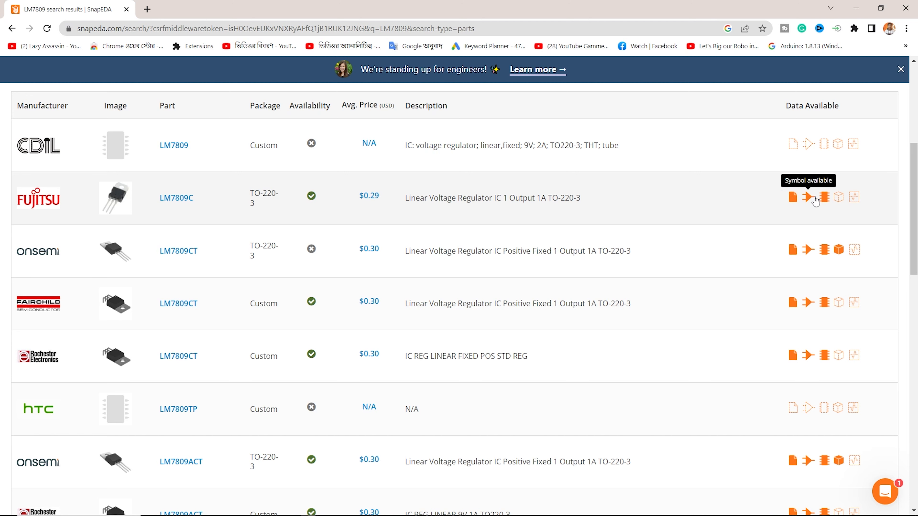
mouse_move(792, 250)
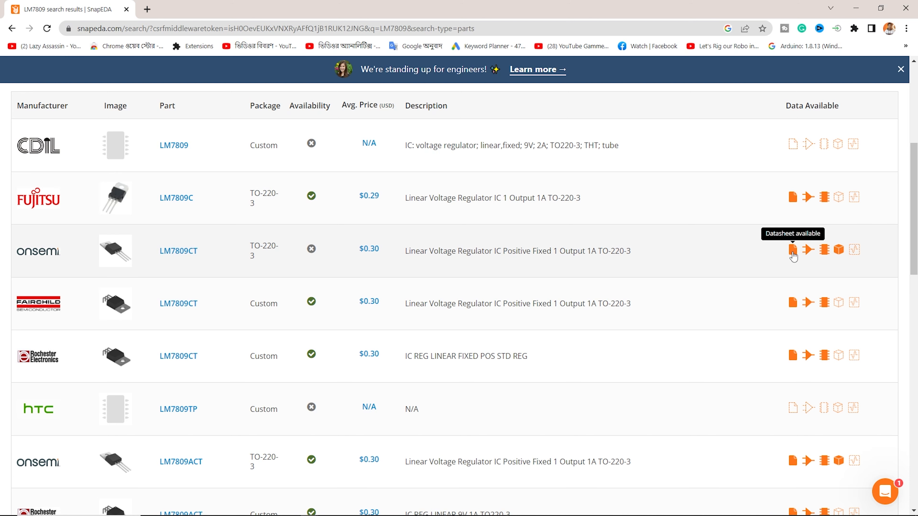
mouse_move(813, 250)
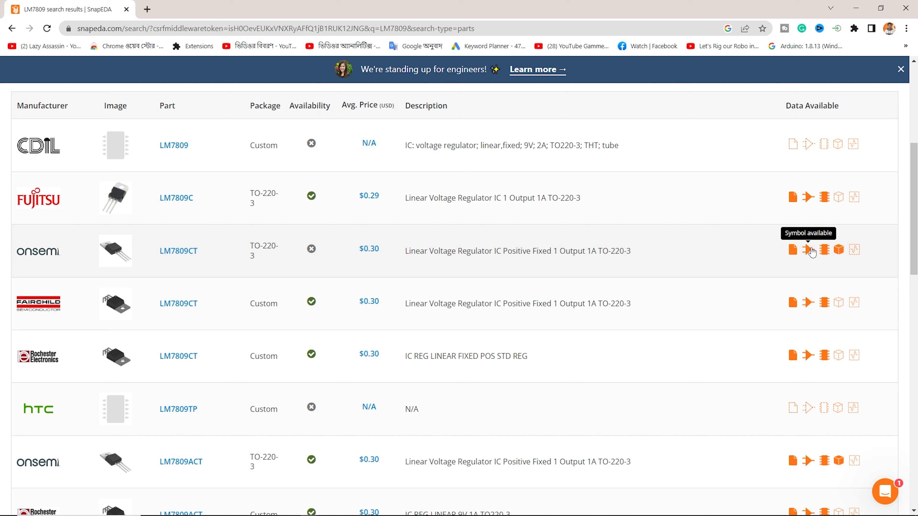
mouse_move(819, 253)
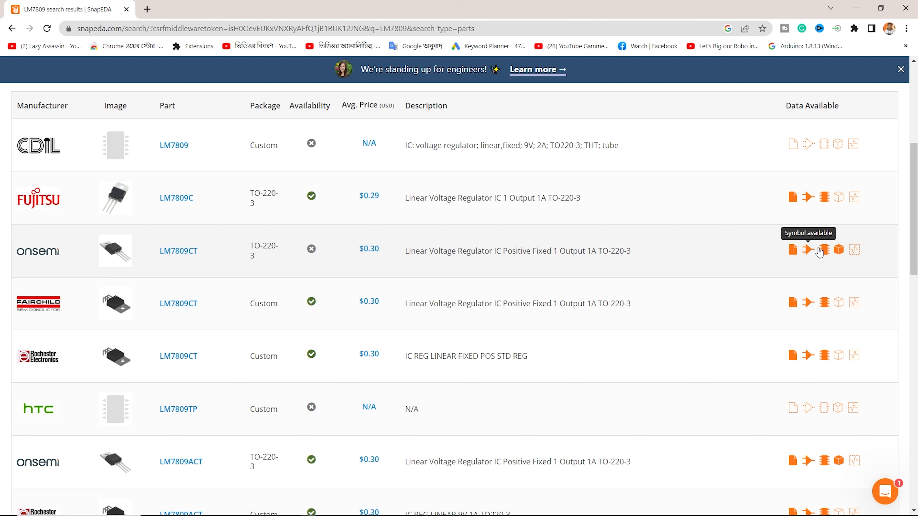
mouse_move(837, 249)
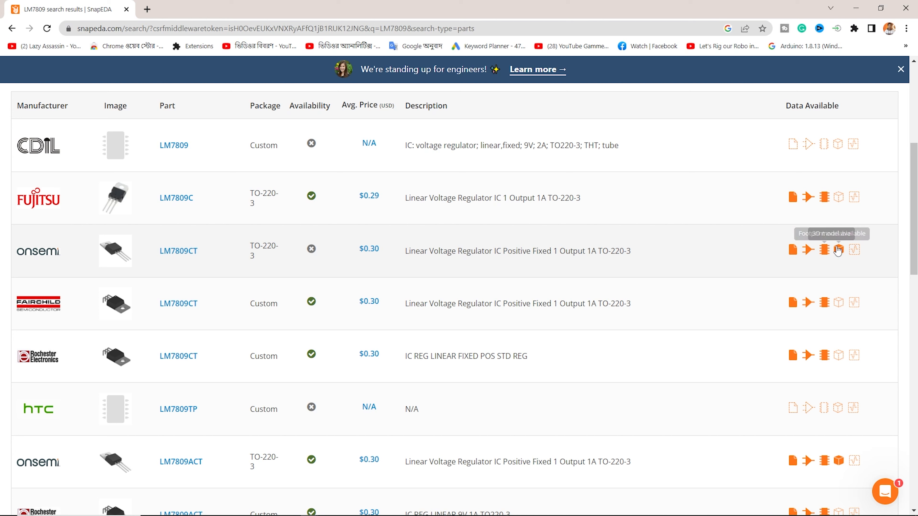
mouse_move(838, 251)
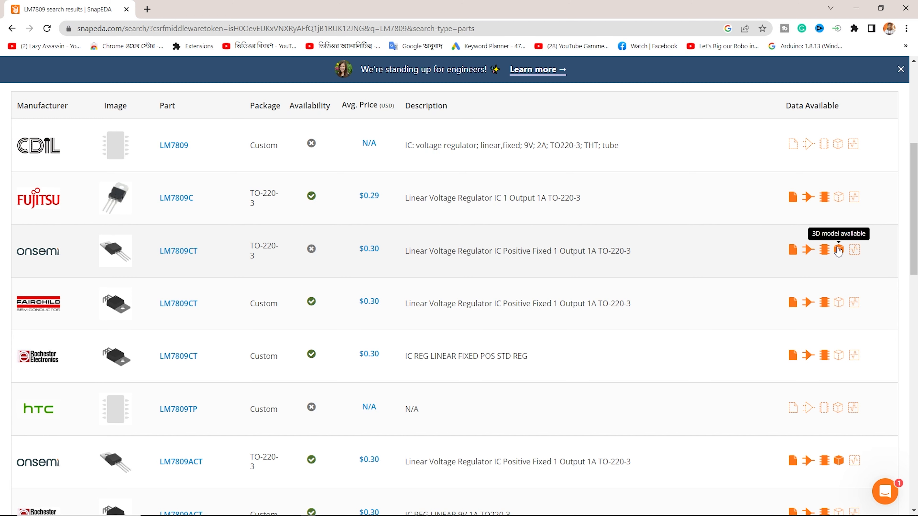
mouse_move(87, 243)
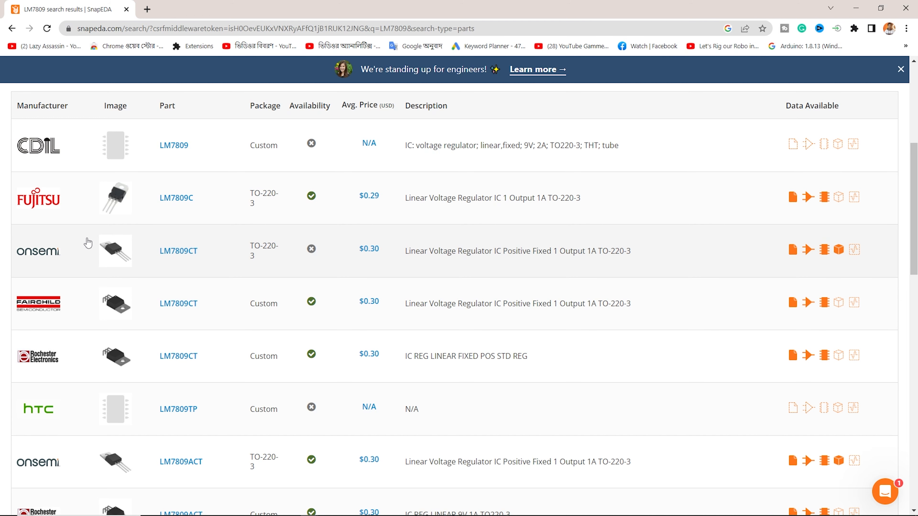
mouse_move(846, 250)
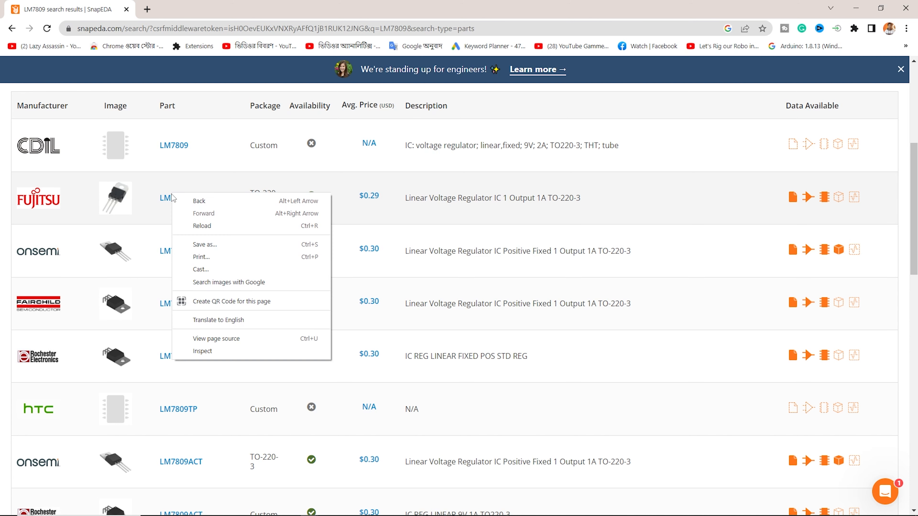
Open the LM7809C and LM7809ACT part pages in new tabs and view the LM7809CT page.
right_click(178, 251)
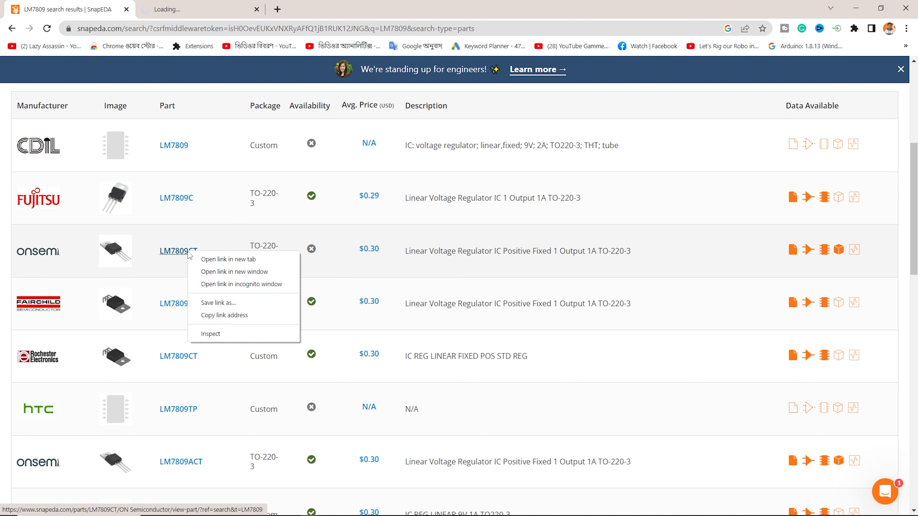
click(227, 259)
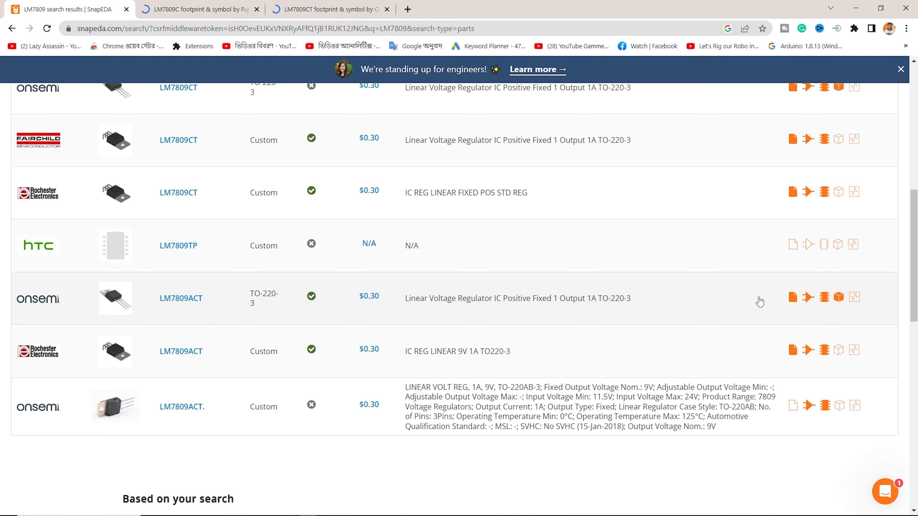
right_click(181, 297)
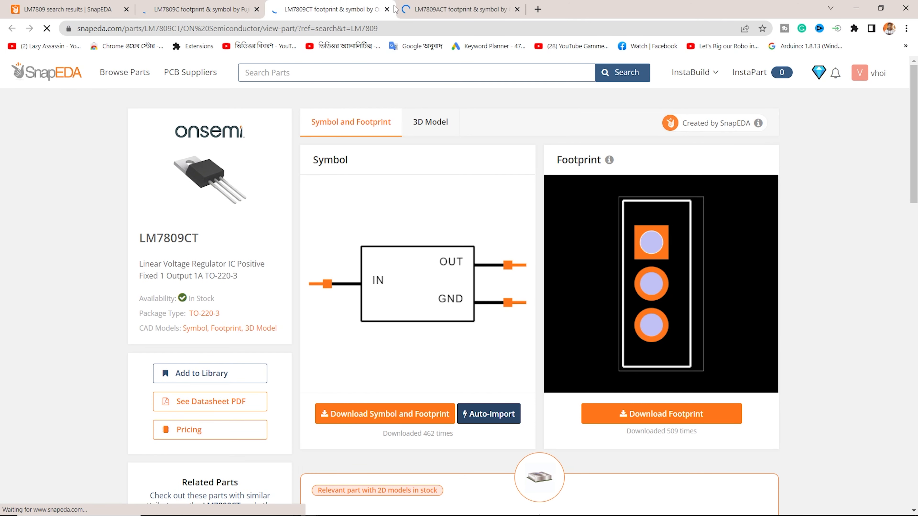
click(199, 9)
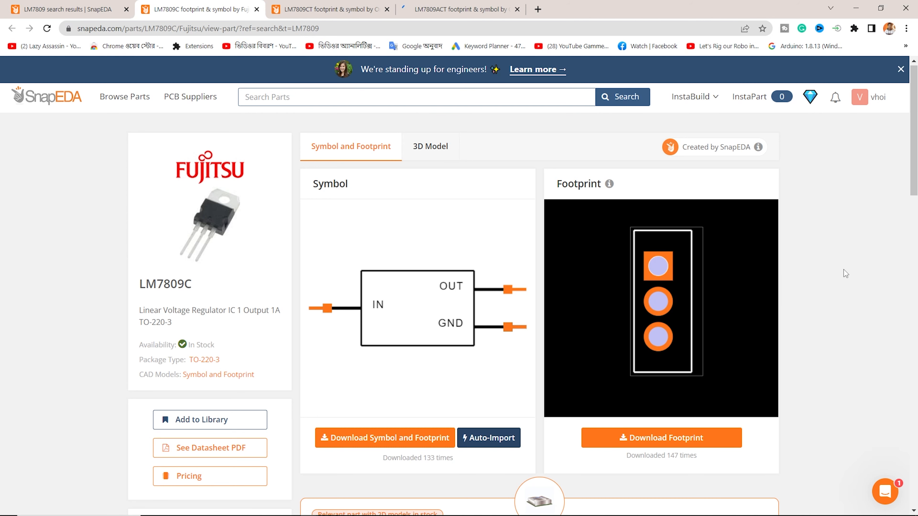
Compare the symbol and footprint previews across the LM7809 part tabs.
scroll(down, 3)
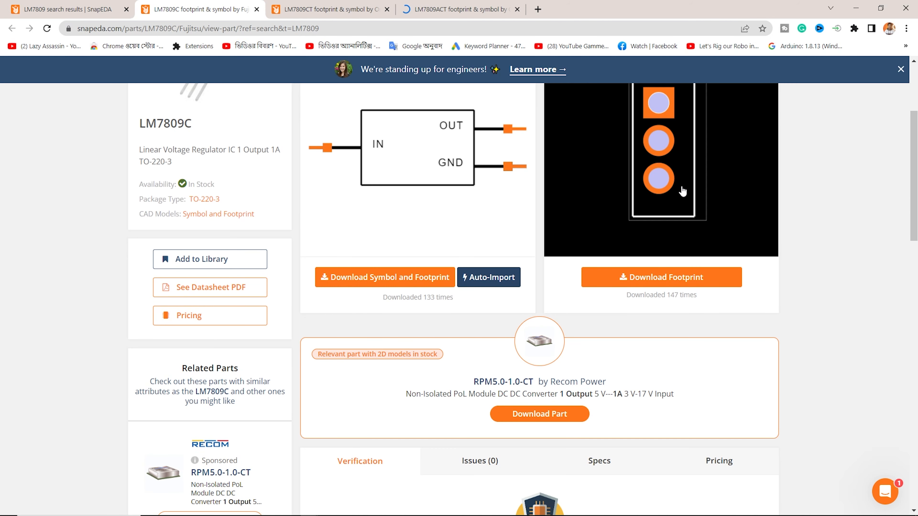
mouse_move(662, 259)
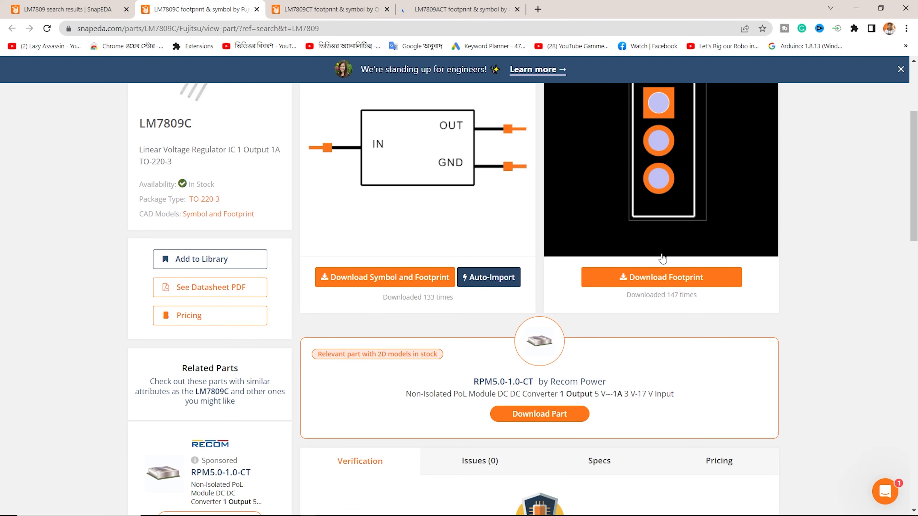
scroll(up, 3)
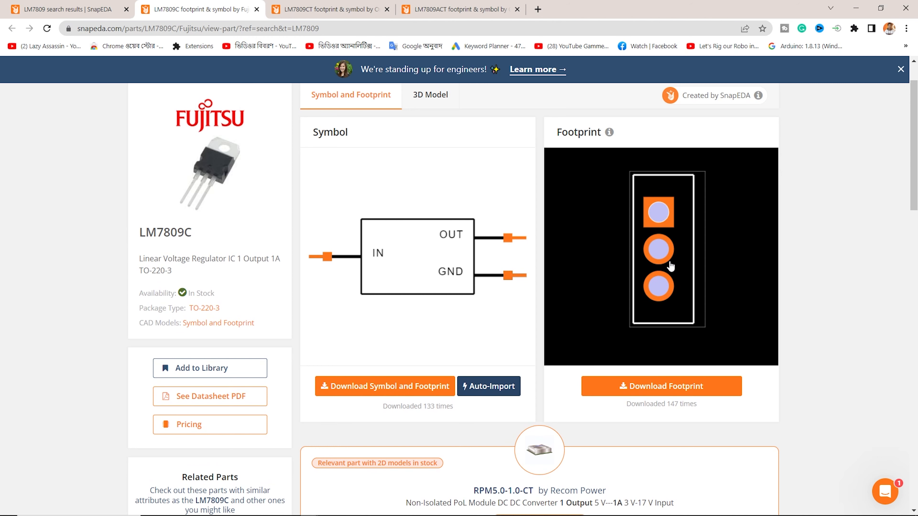
click(325, 9)
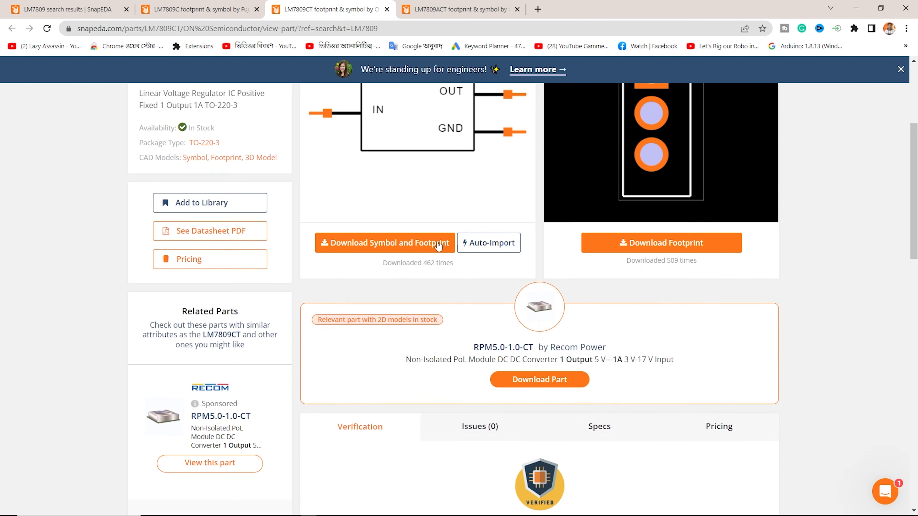
scroll(up, 3)
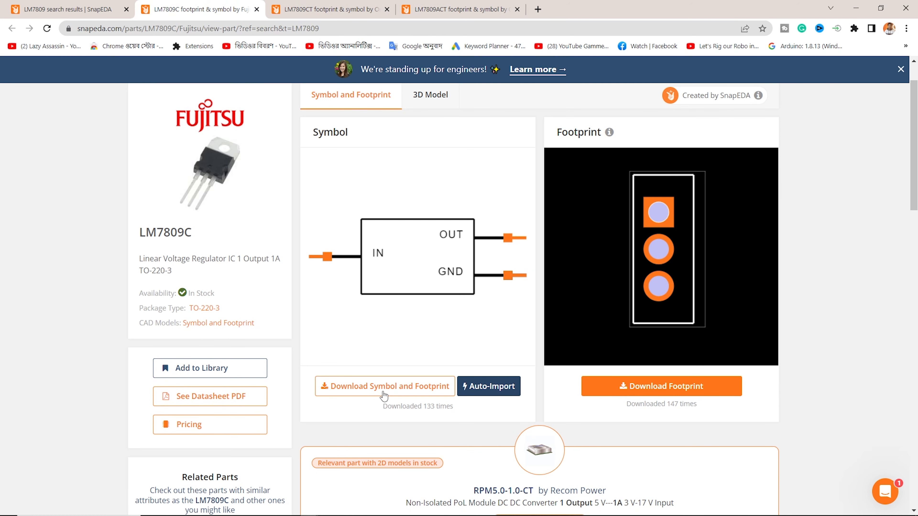
Download the LM7809C symbol and footprint in Altium format and dismiss the confirmation.
click(383, 386)
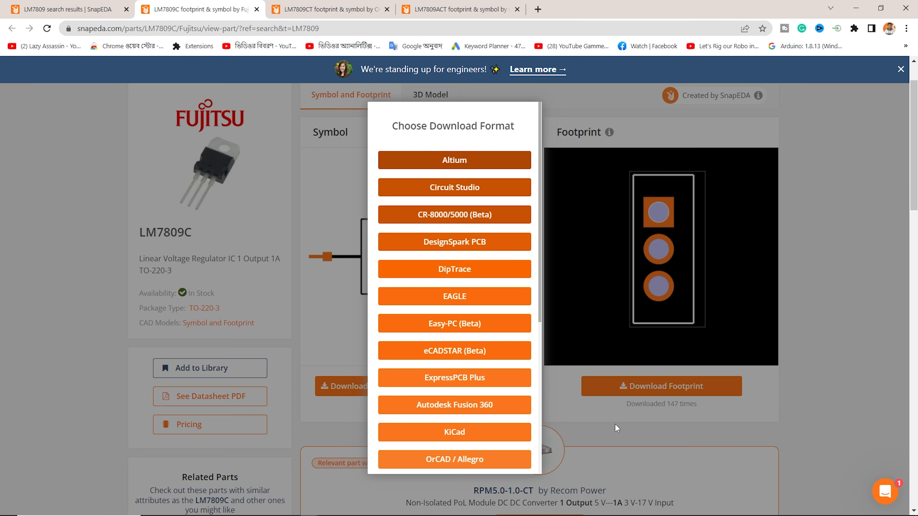
mouse_move(488, 480)
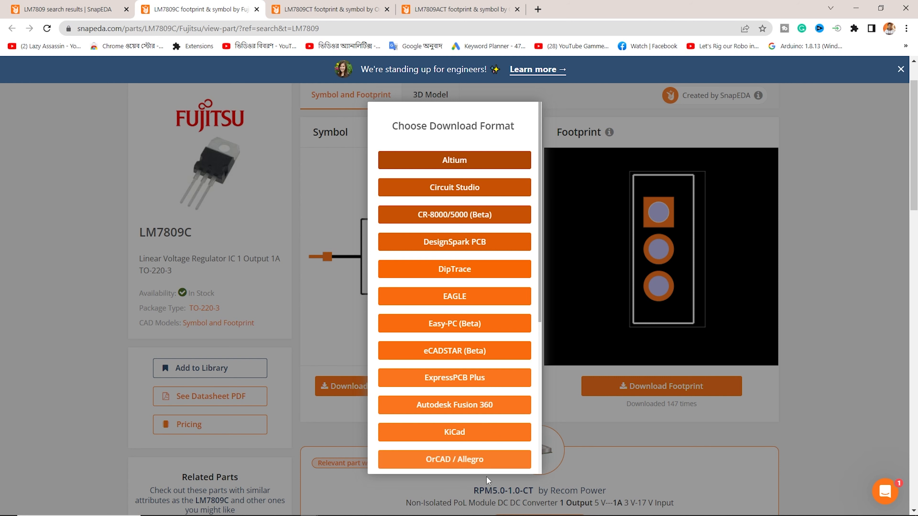
mouse_move(458, 466)
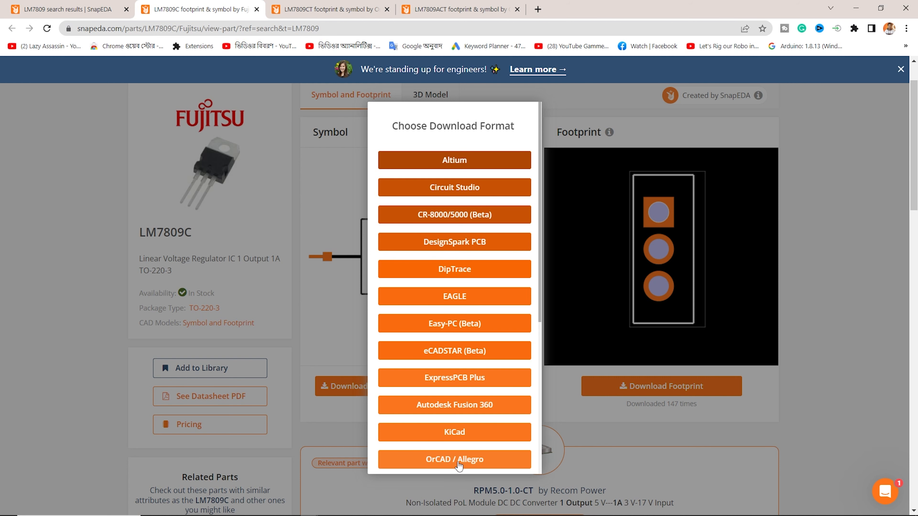
click(454, 459)
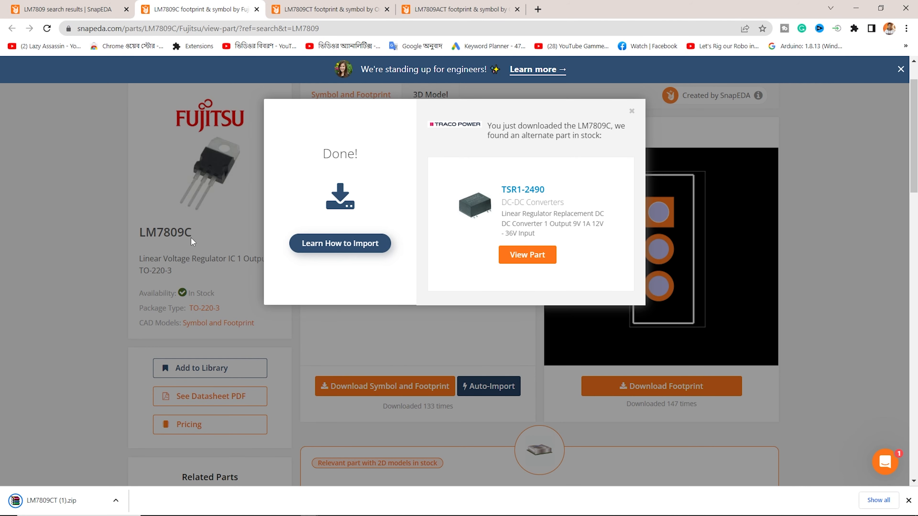
click(631, 111)
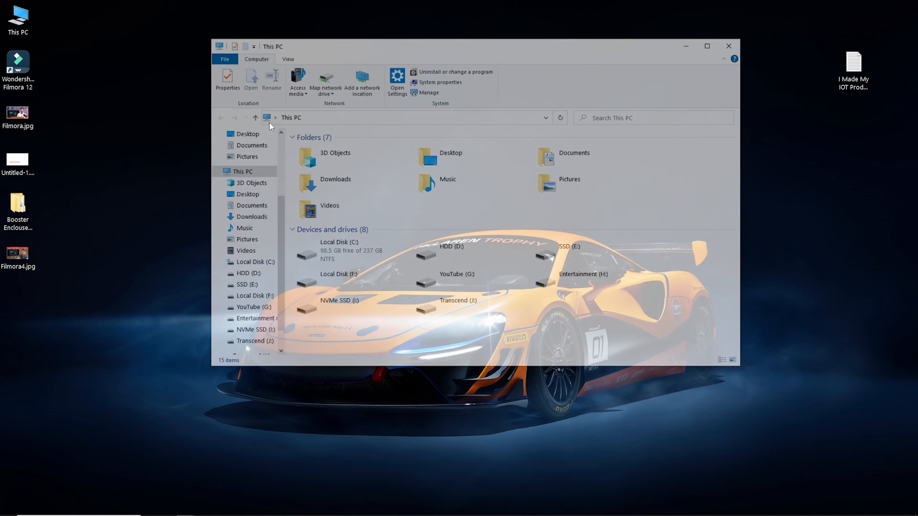
Extract LM7809CT (1).zip in Downloads and select LM7809CT.IntLib in the extracted folder.
click(707, 47)
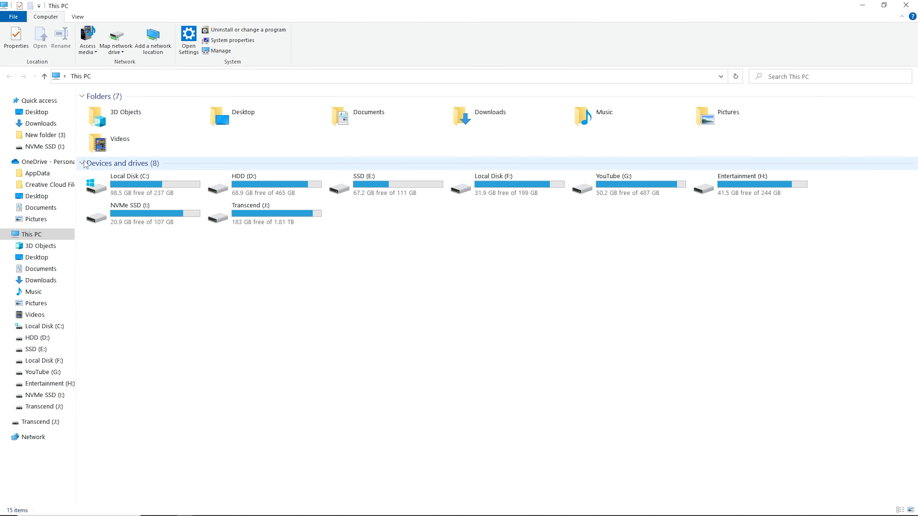
click(41, 122)
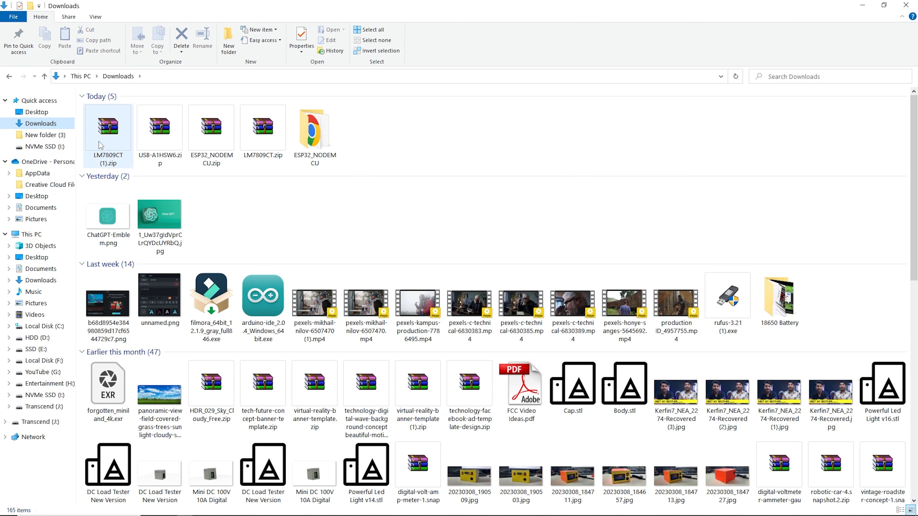
mouse_move(102, 167)
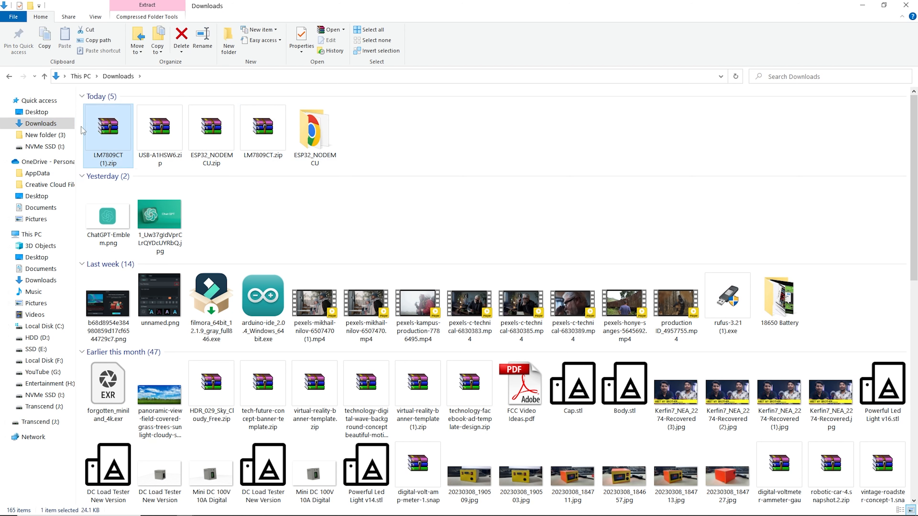
right_click(107, 122)
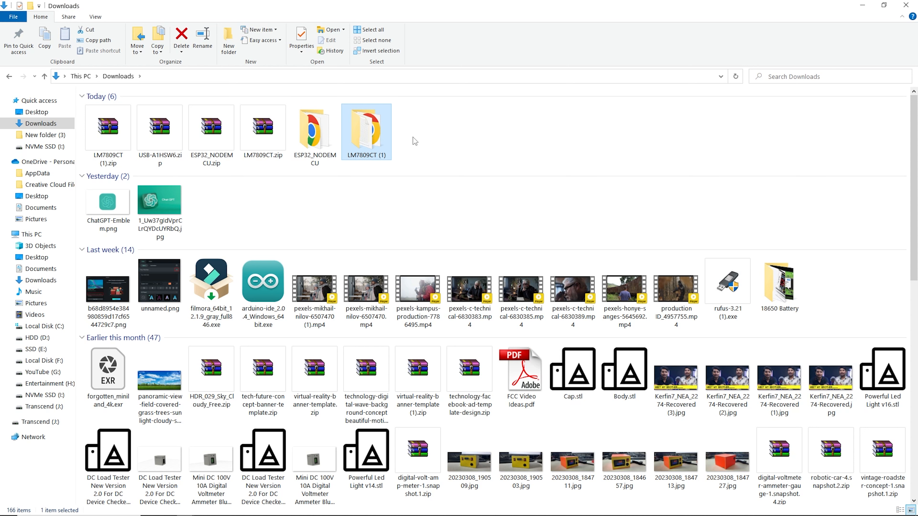
double_click(366, 125)
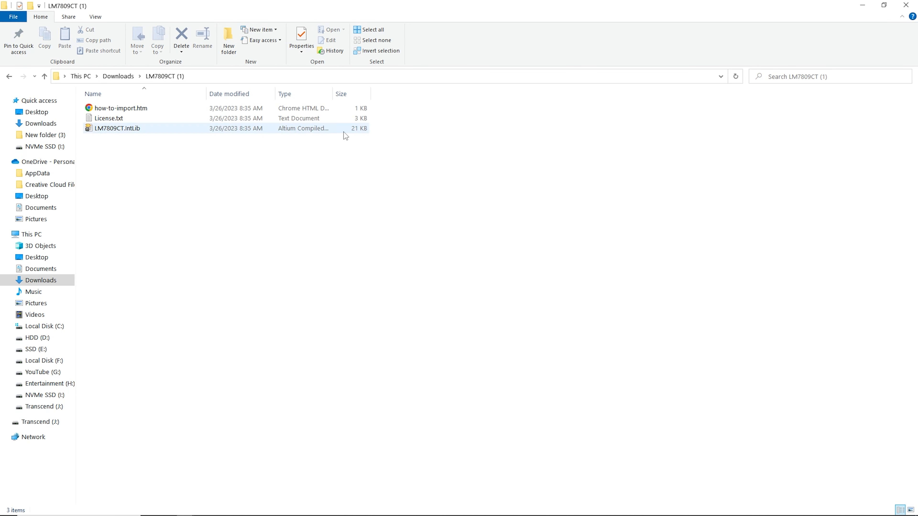
click(117, 128)
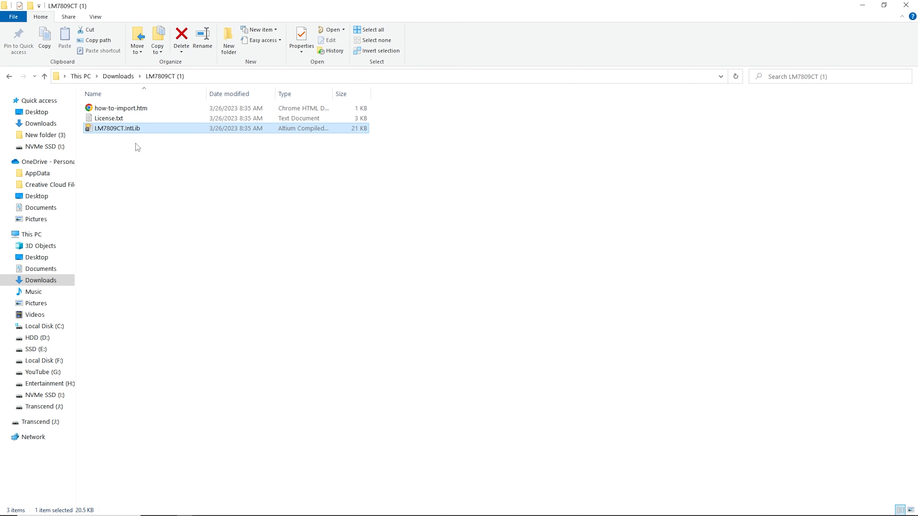
mouse_move(149, 141)
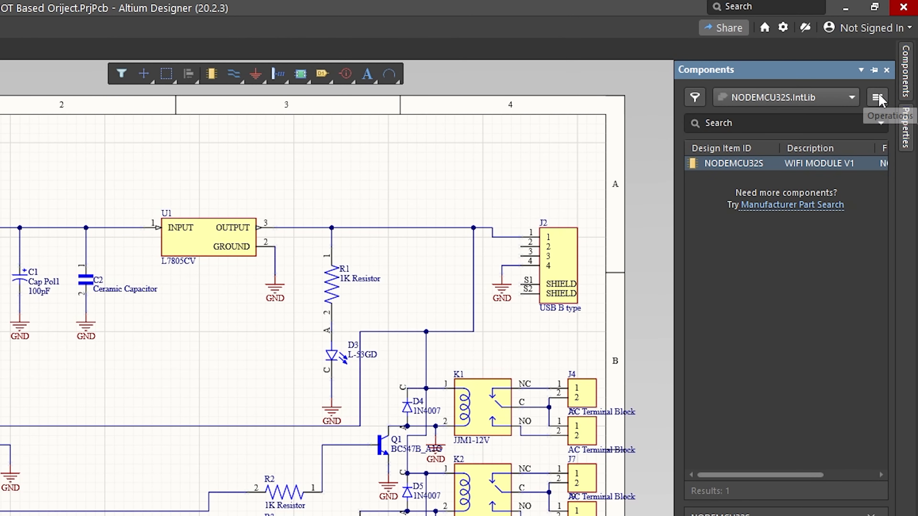
Install LM7809CT.IntLib from the LM7809CT (1) folder via Available File-based Libraries.
click(876, 97)
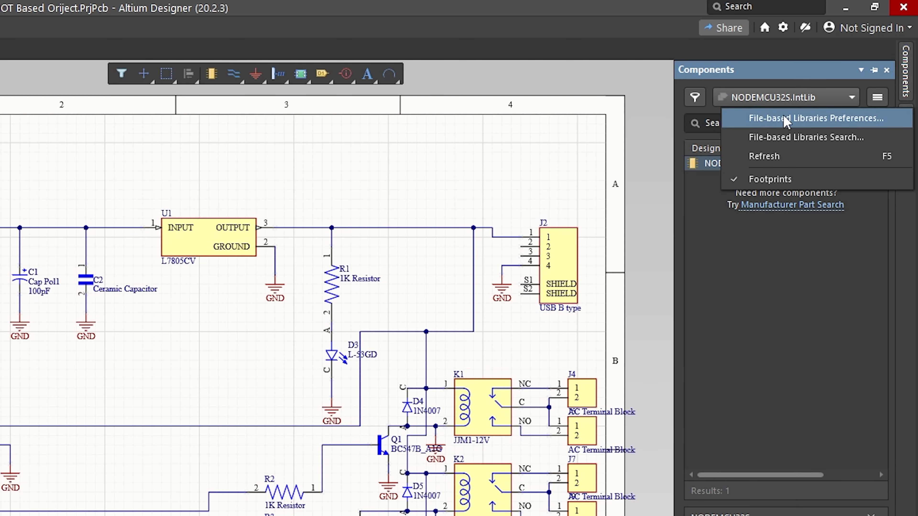
mouse_move(848, 125)
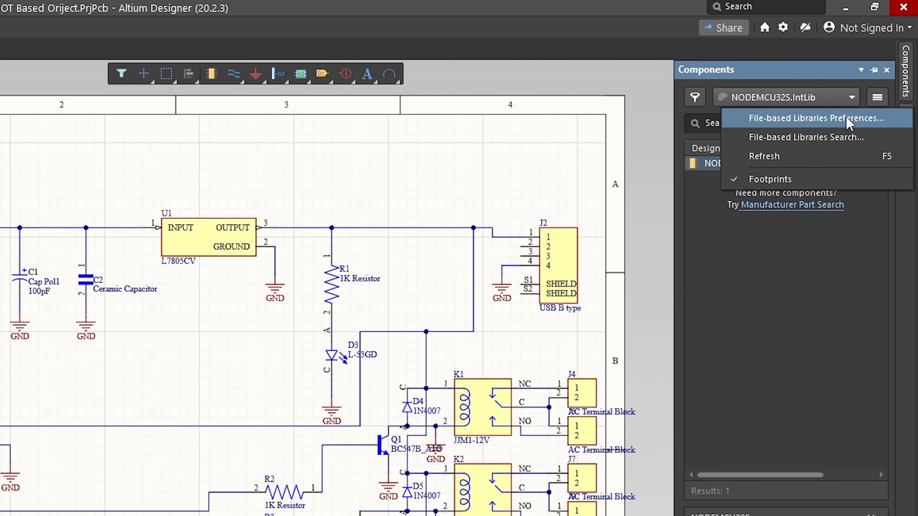
click(814, 117)
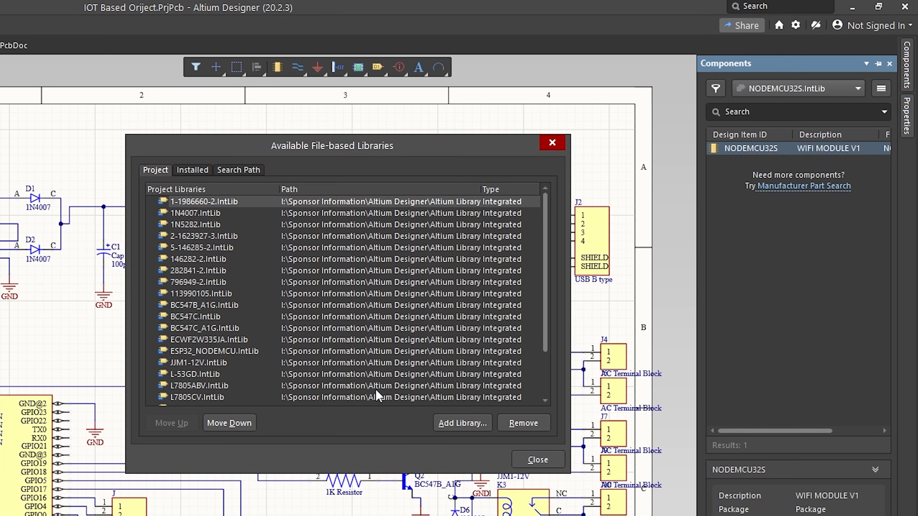
click(462, 422)
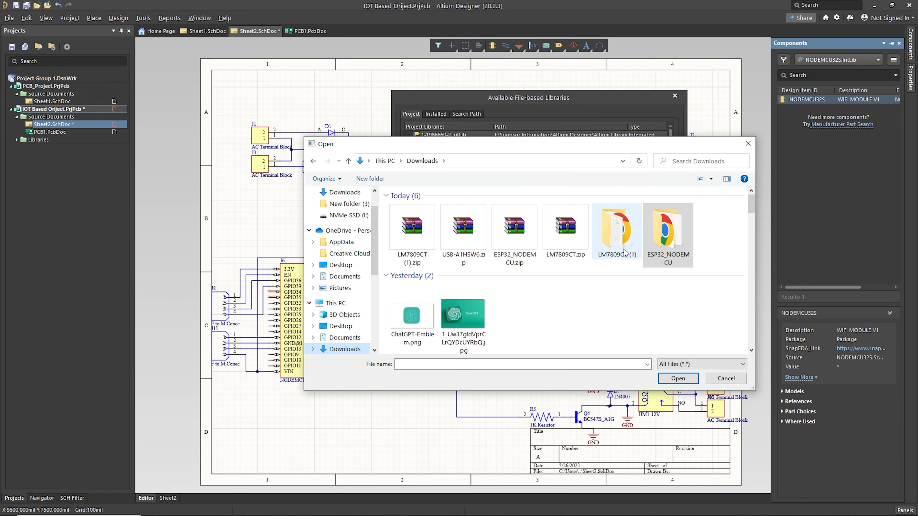
double_click(615, 227)
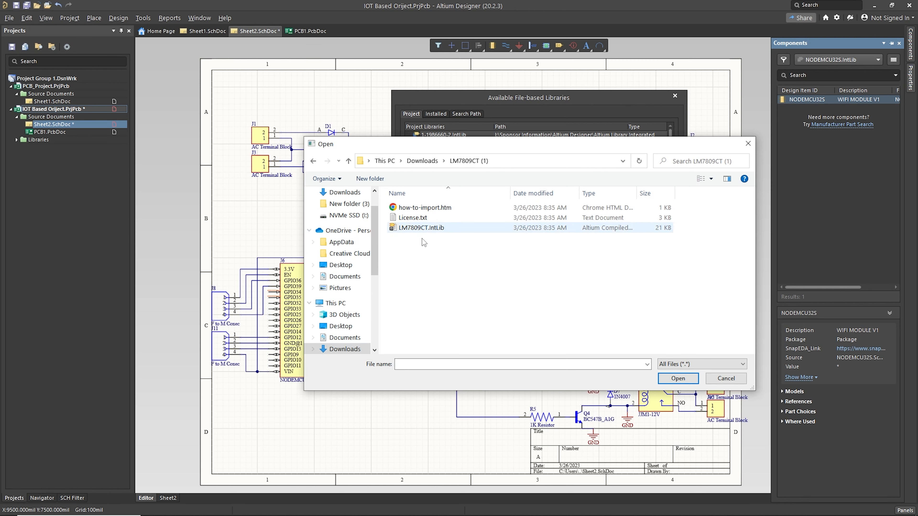
click(421, 227)
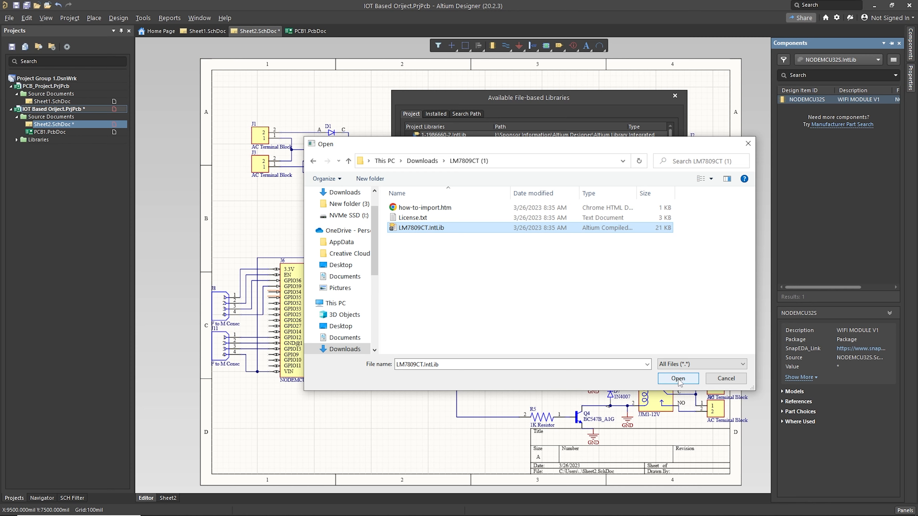
click(678, 378)
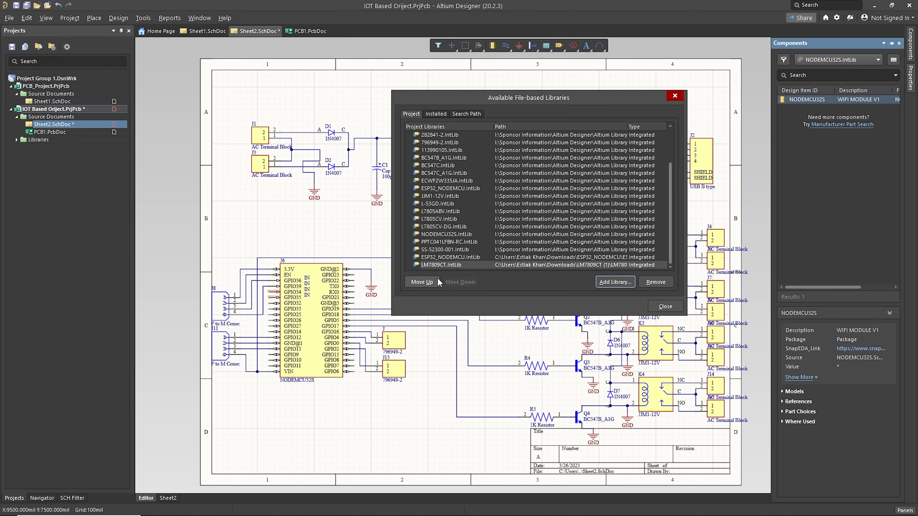
click(665, 306)
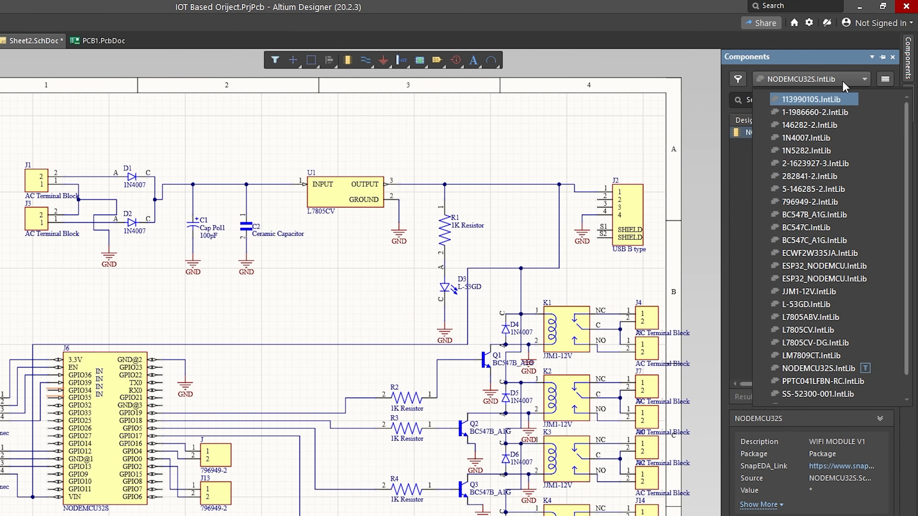
Select the LM7809CT library in the Components panel and pick the LM7809CT part for placement.
click(813, 342)
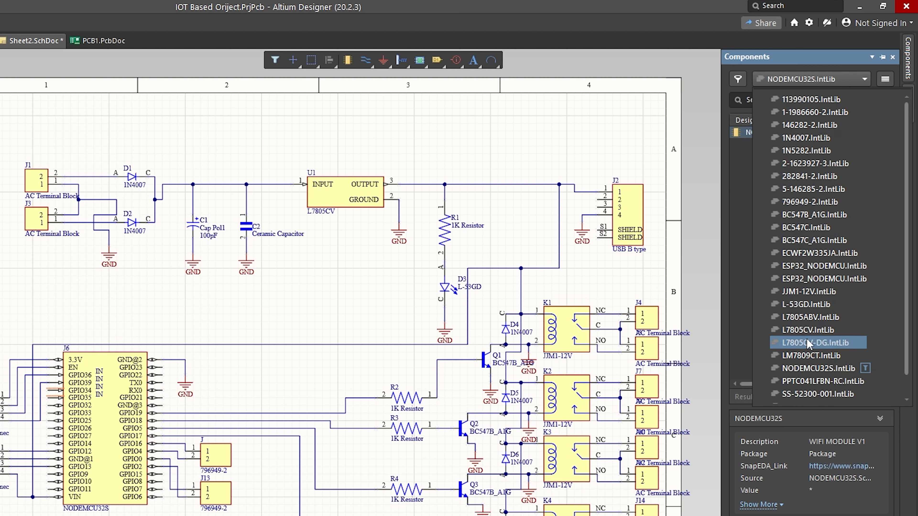
click(811, 355)
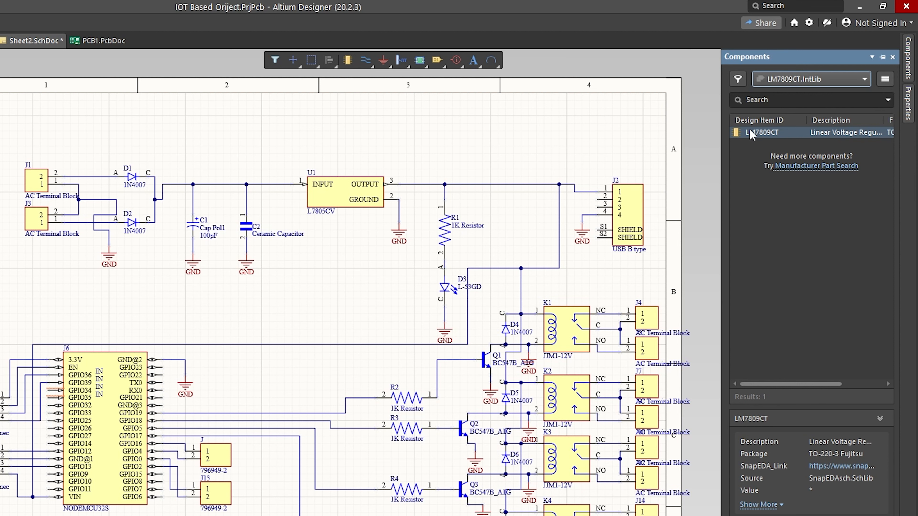
click(760, 133)
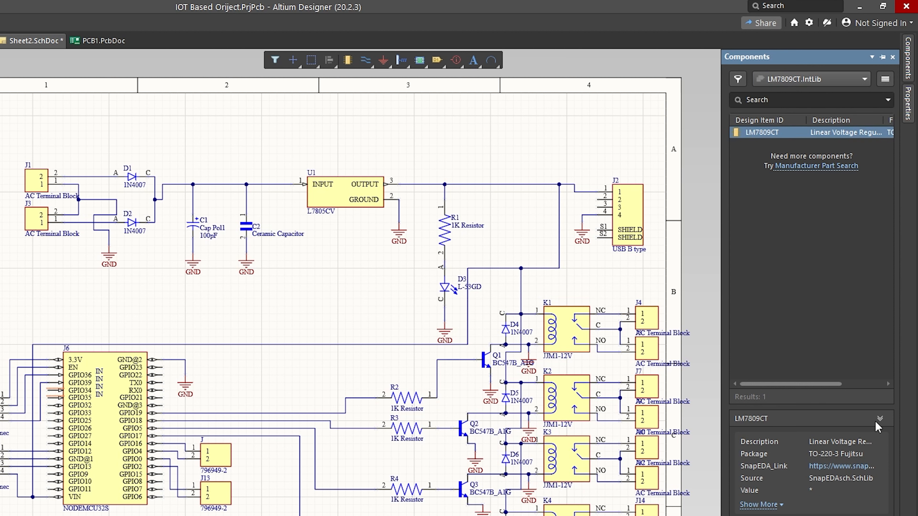
click(760, 133)
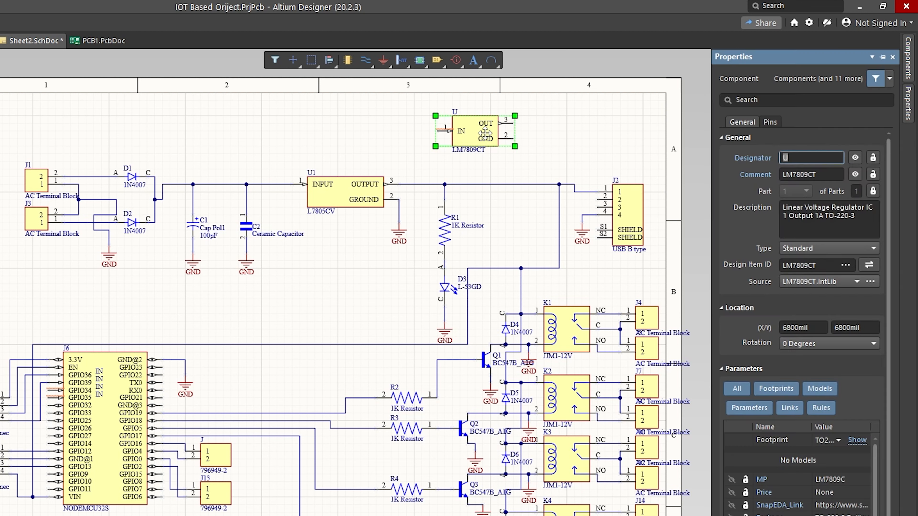
mouse_move(496, 116)
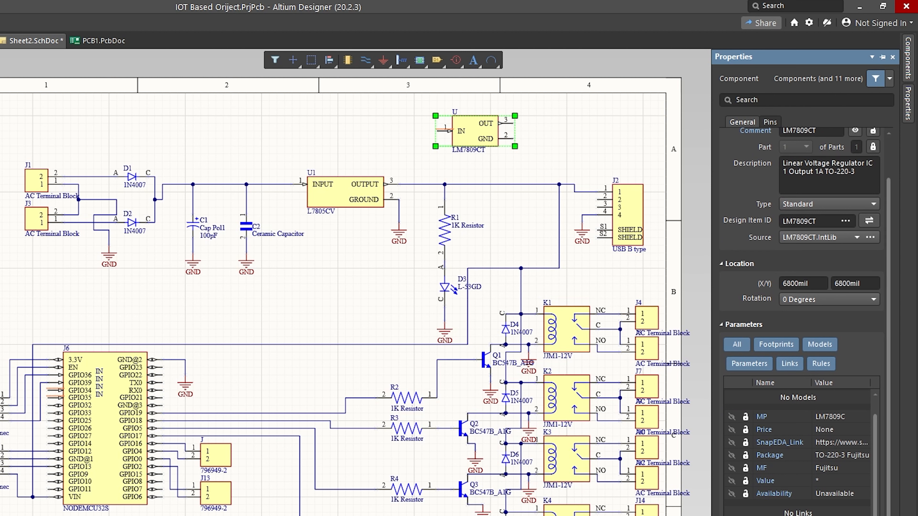
Review the placed LM7809CT's IN/GND/OUT pins and preview its TO-220-3 footprint.
scroll(down, 3)
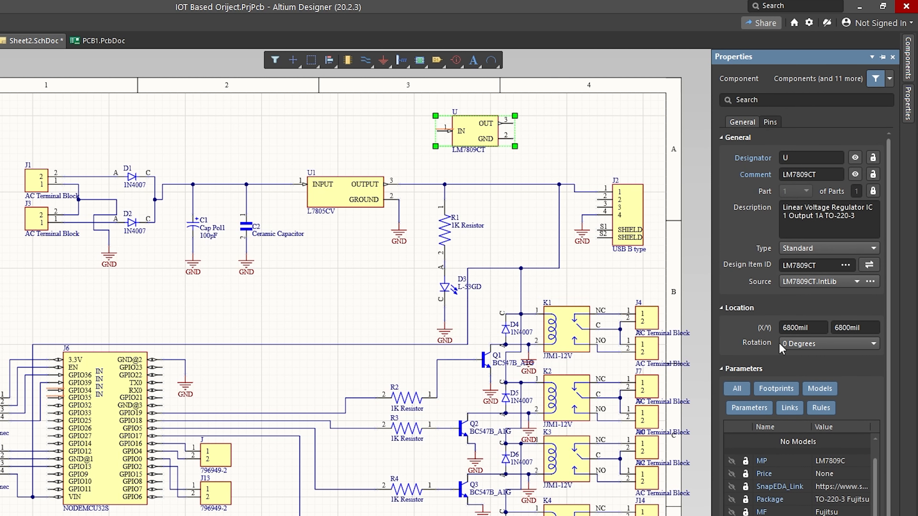
click(770, 122)
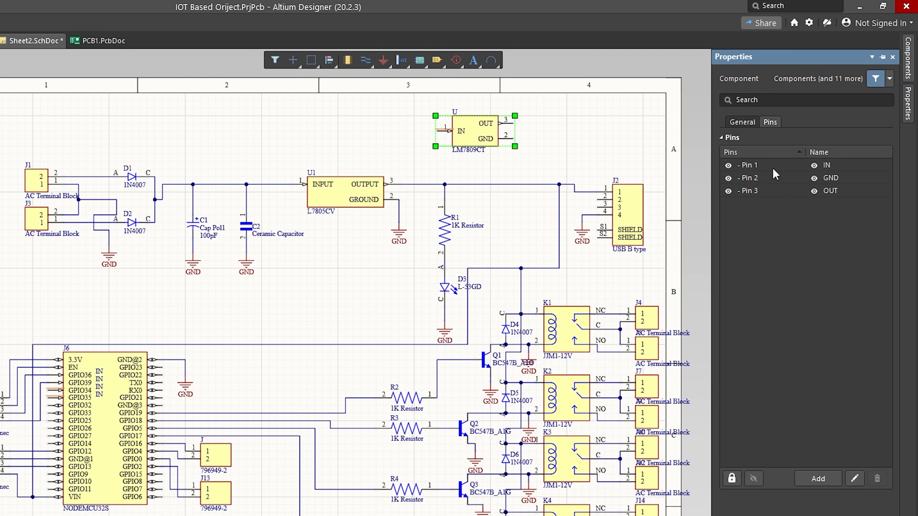
mouse_move(784, 232)
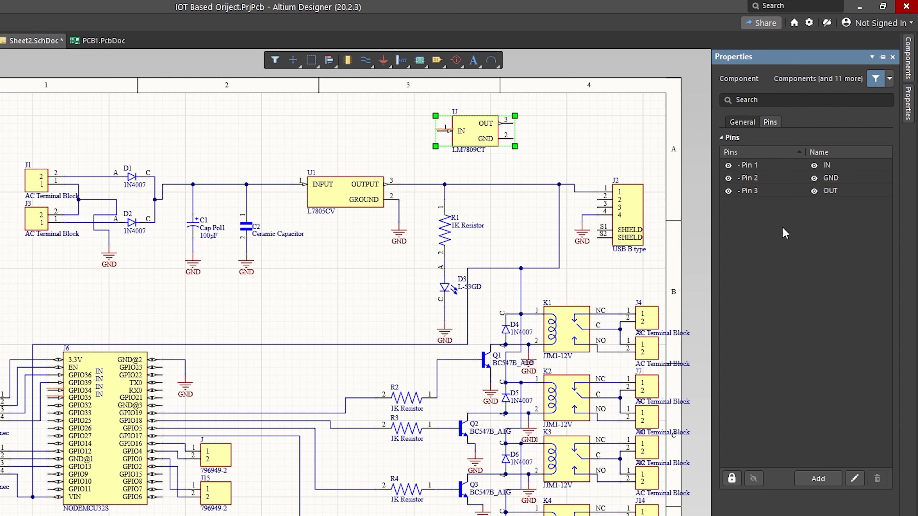
click(741, 122)
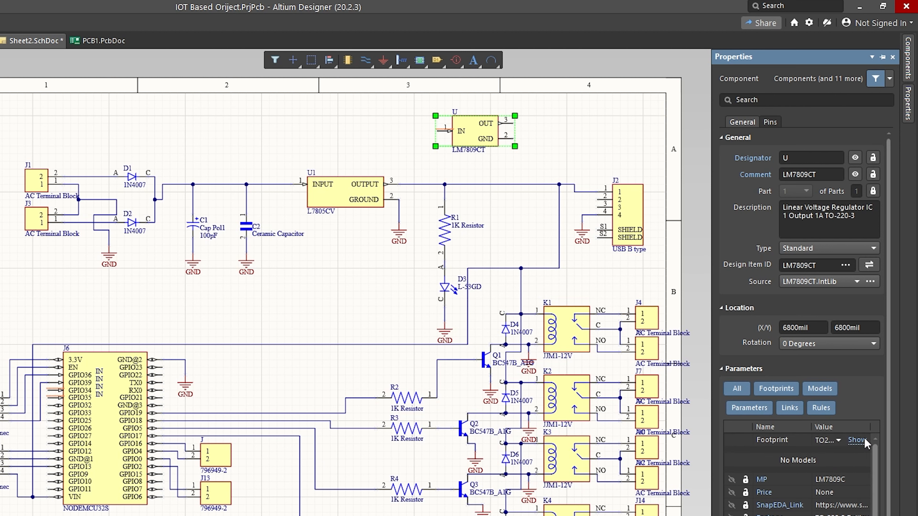
click(772, 440)
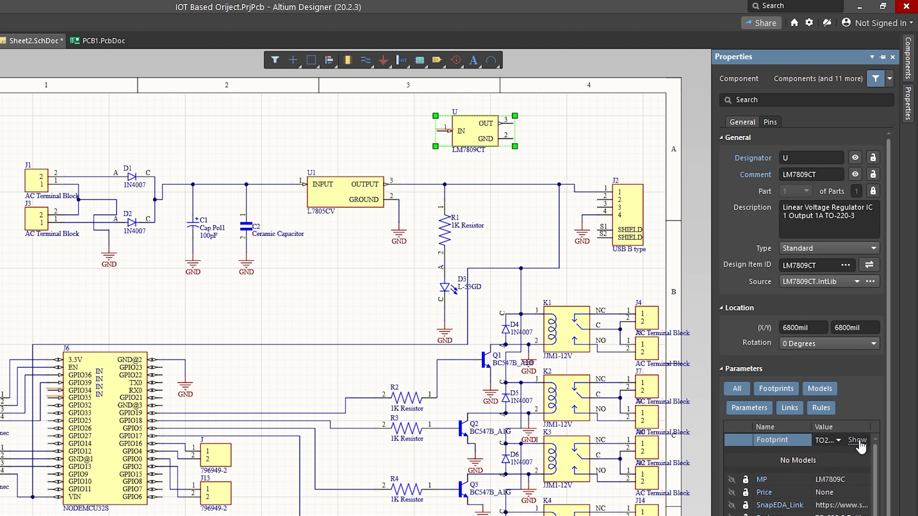
click(856, 439)
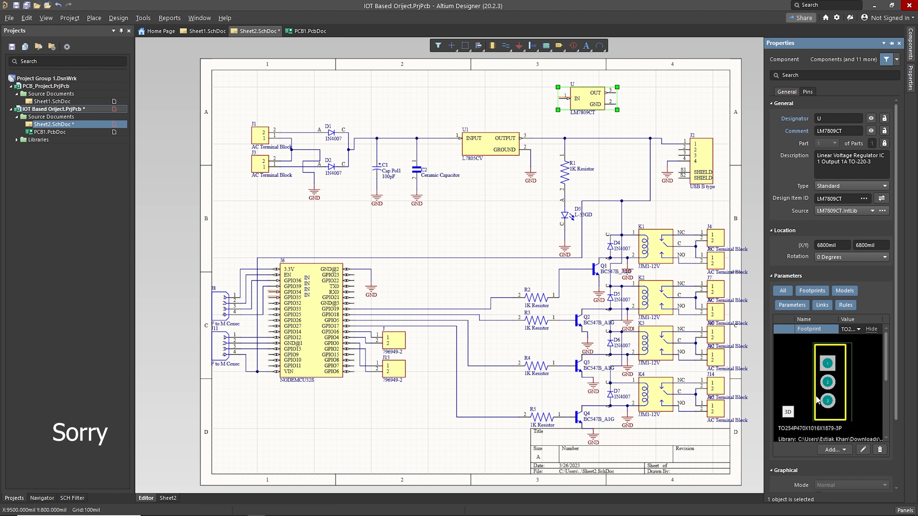
mouse_move(577, 143)
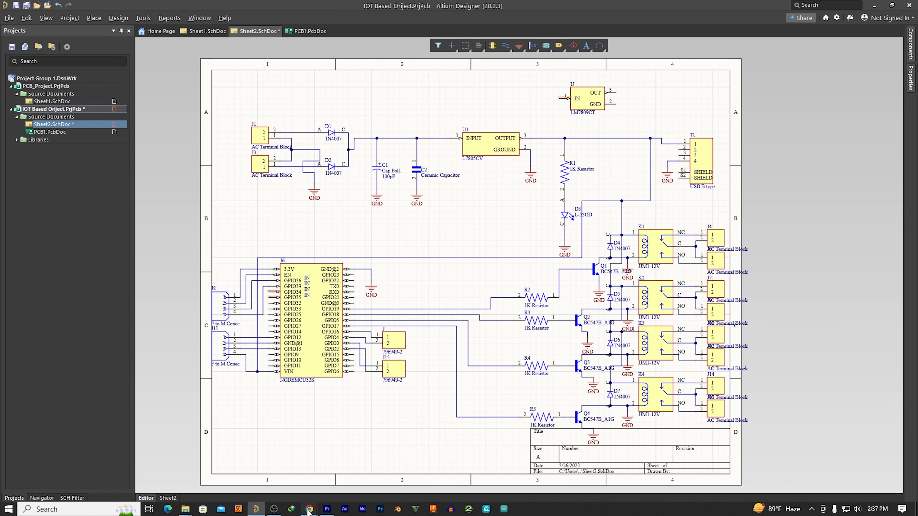
Return to the SnapEDA results tab and search for LM7805, listing 52 products.
click(310, 509)
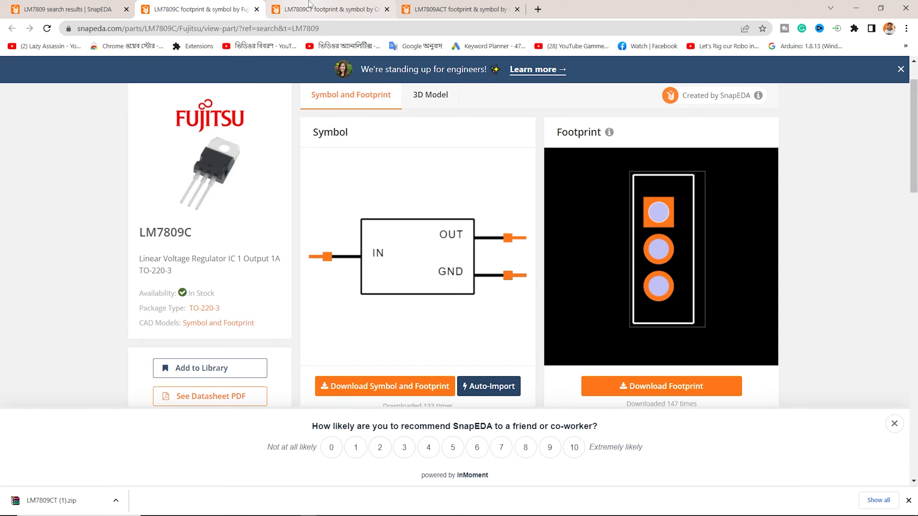
click(456, 9)
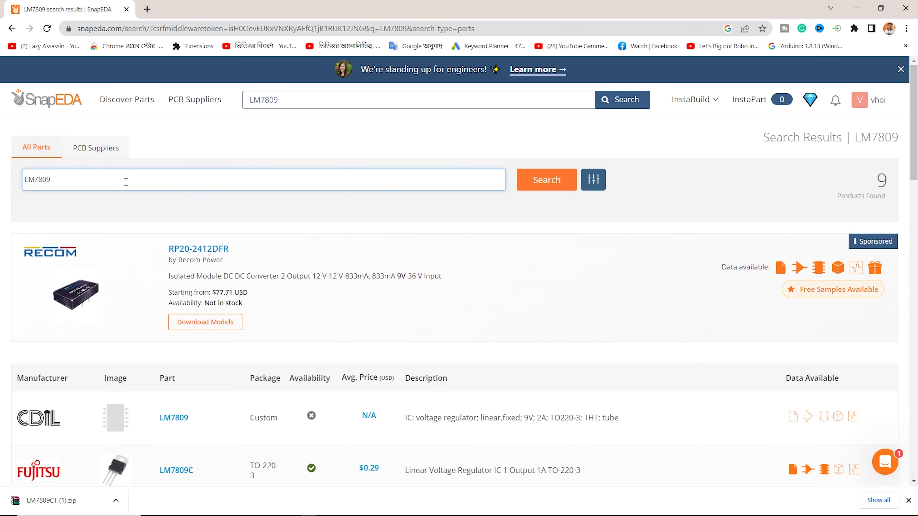
scroll(down, 3)
text(5)
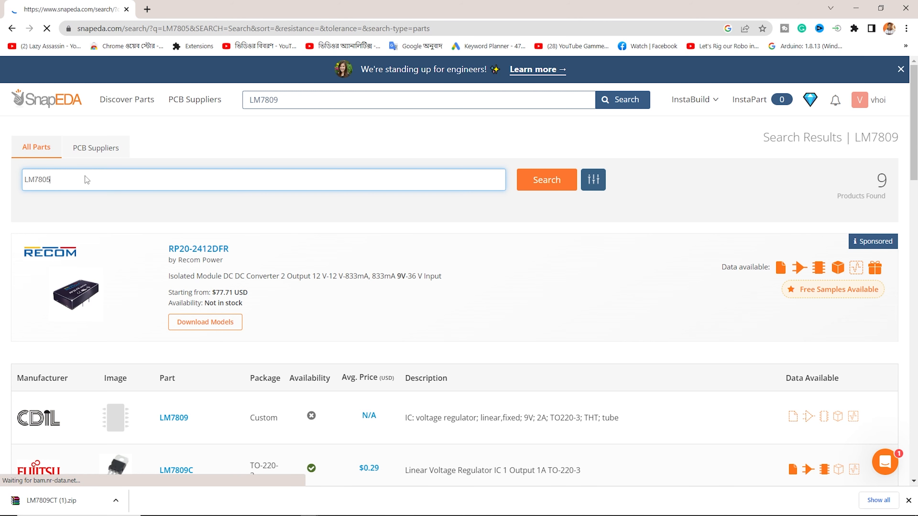
click(545, 180)
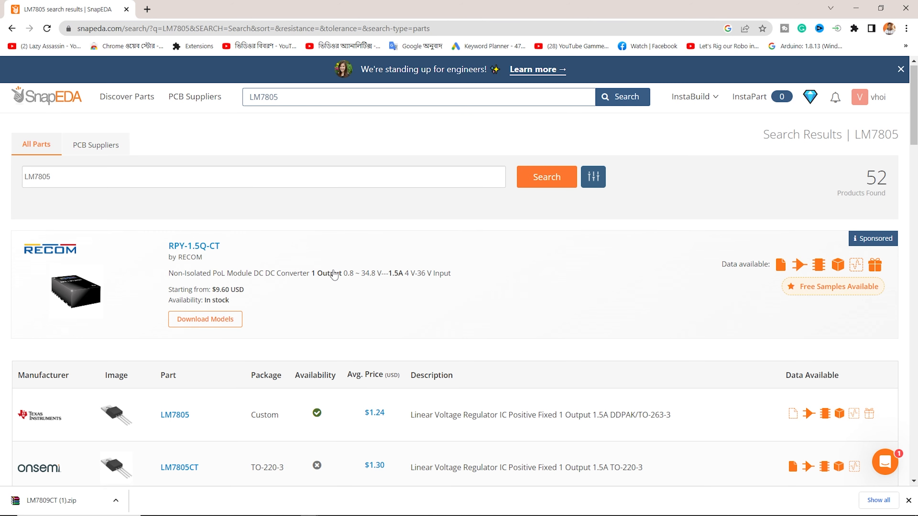
Open the onsemi, Texas Instruments and Fairchild LM7805CT and the LM7805ACT pages in new tabs.
scroll(down, 3)
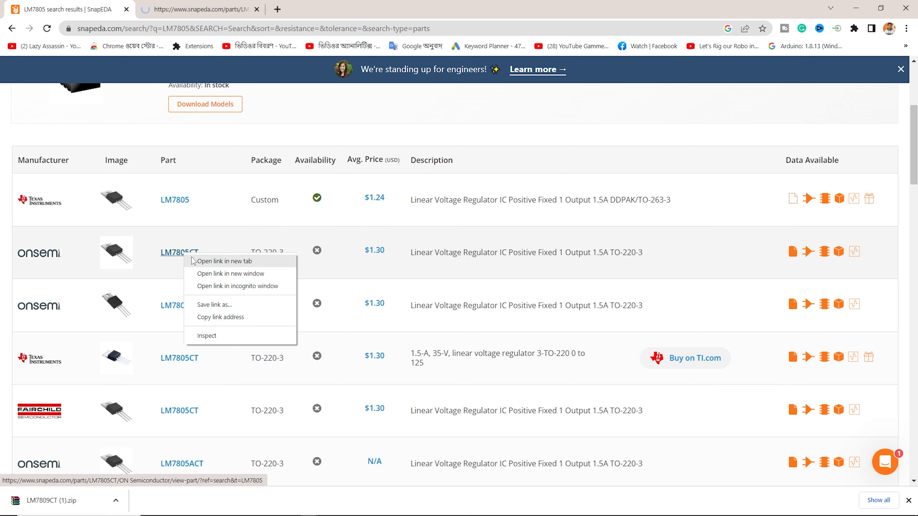
click(225, 261)
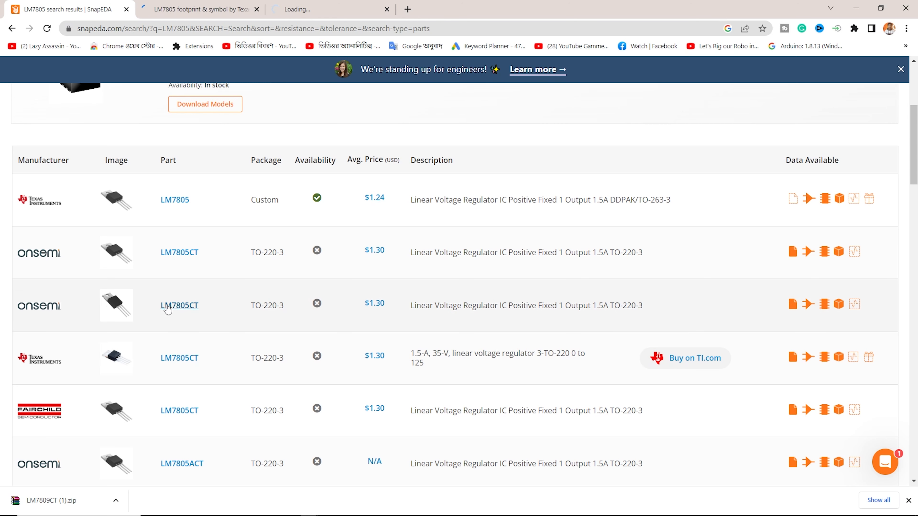
click(179, 305)
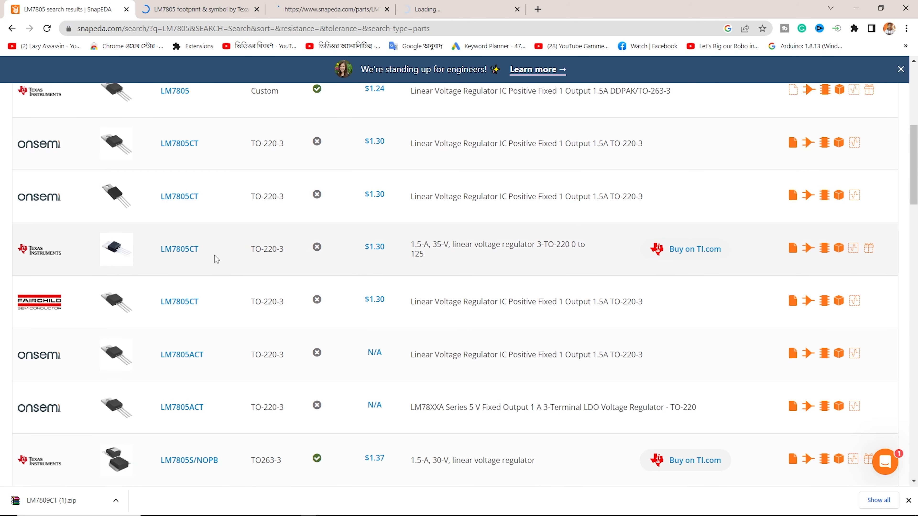
click(179, 301)
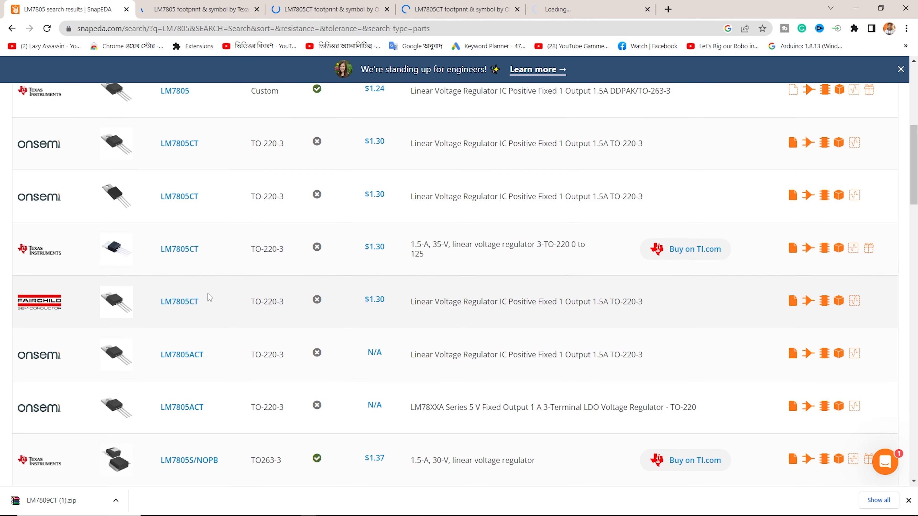
click(181, 354)
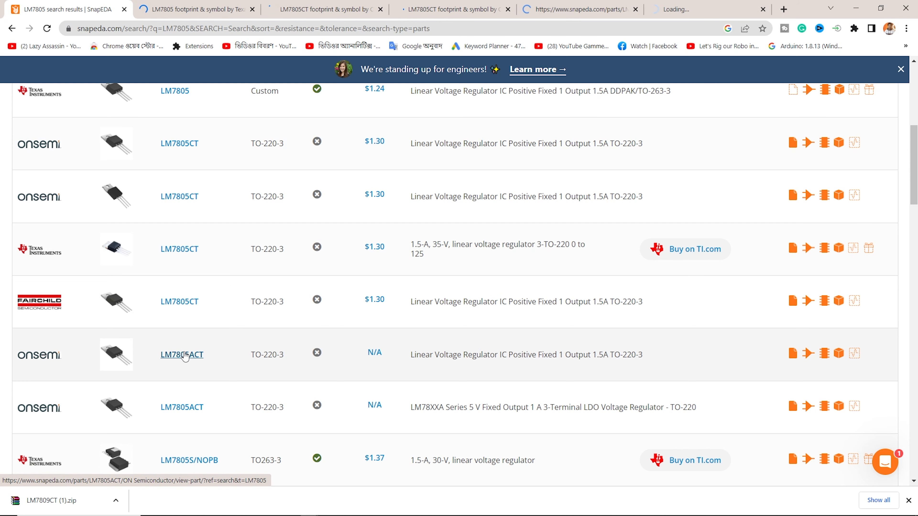
right_click(182, 406)
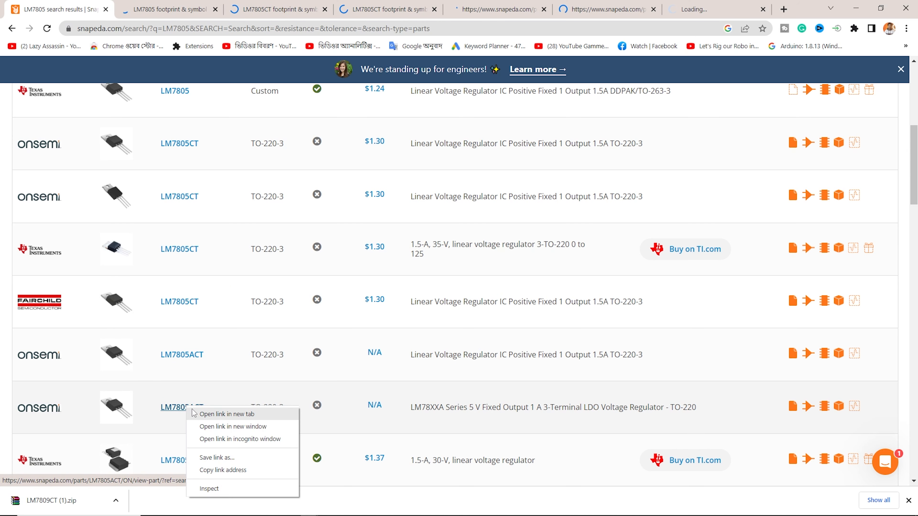
click(227, 414)
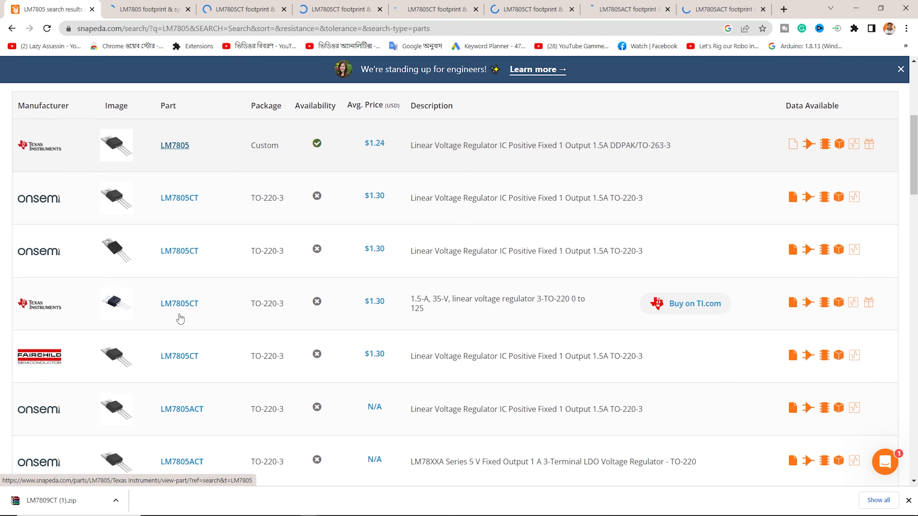
click(149, 10)
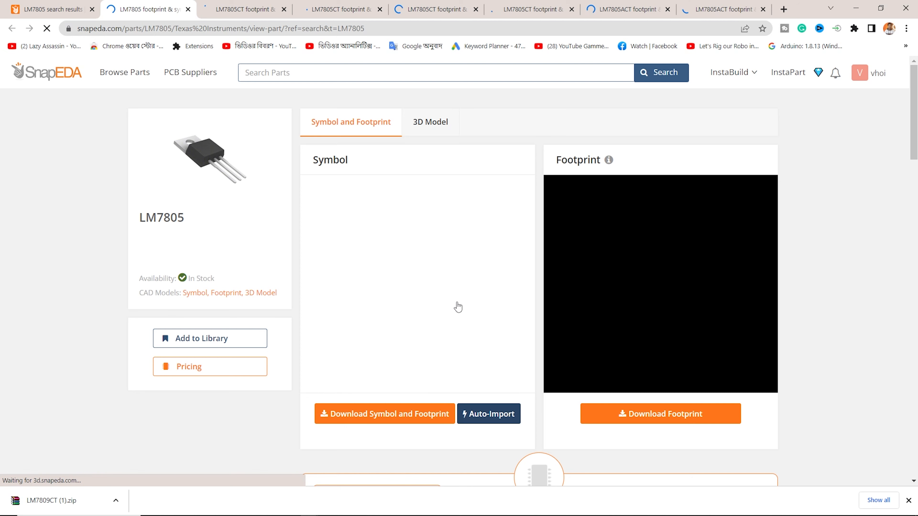
Preview the Texas Instruments LM7805 symbol, footprint and rotated 3D model.
click(340, 8)
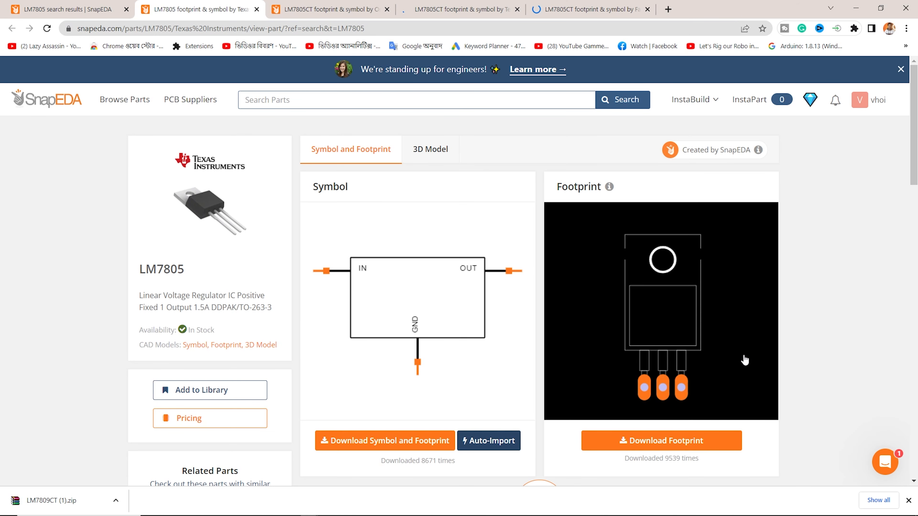
click(430, 149)
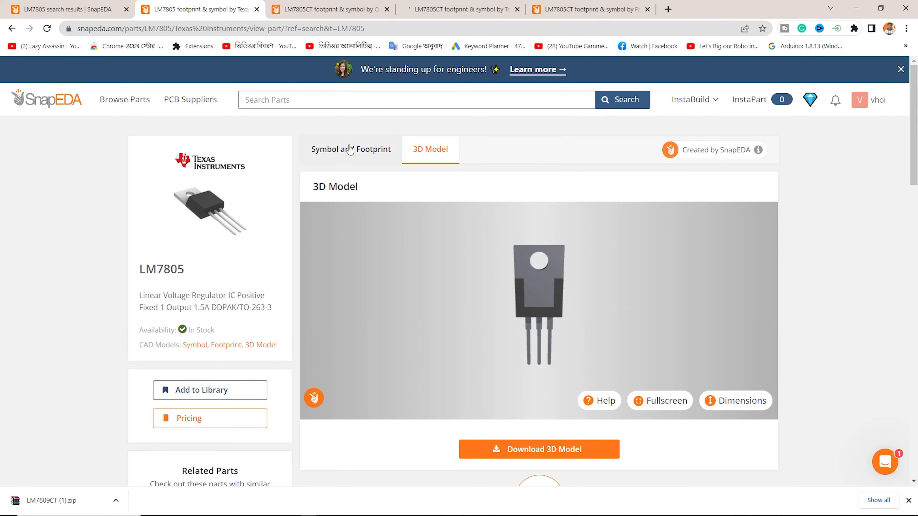
click(350, 149)
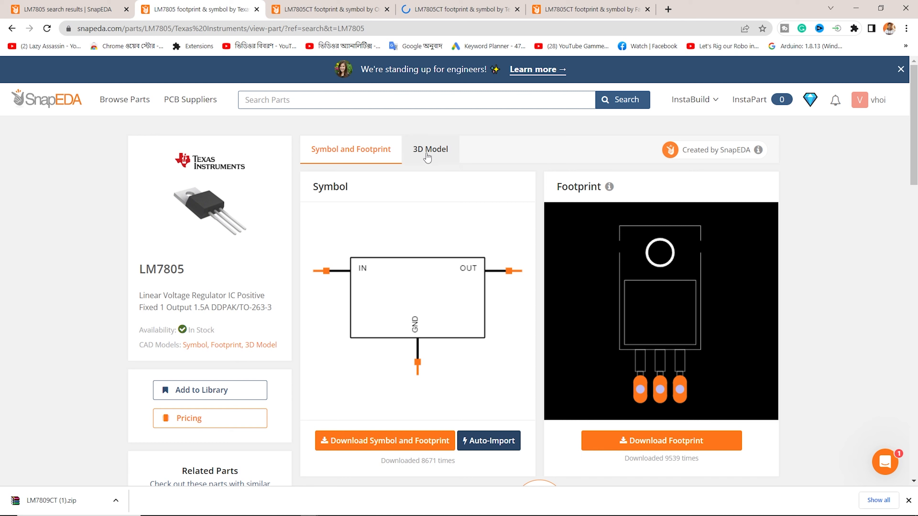
click(430, 149)
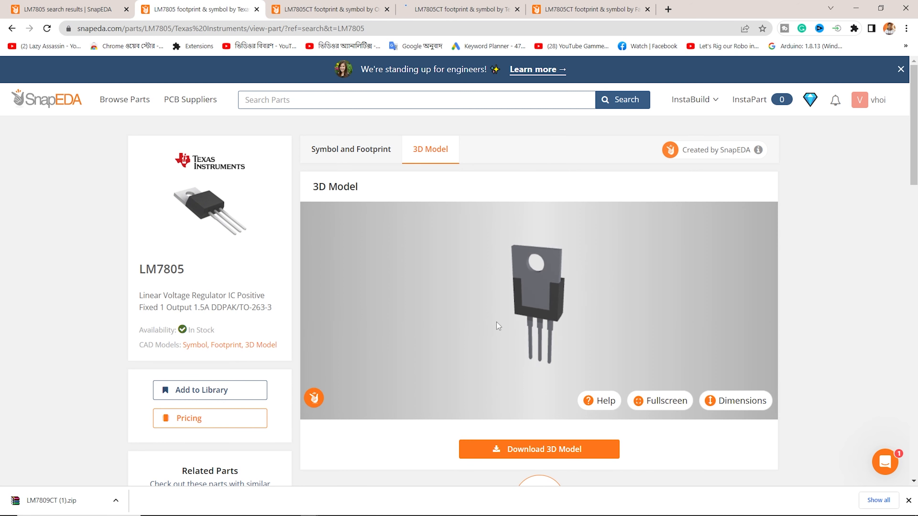
drag(497, 326, 493, 291)
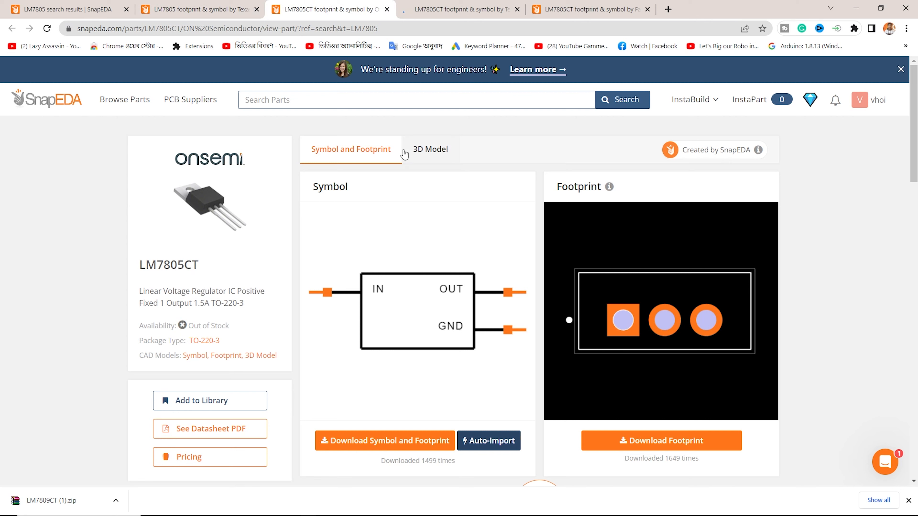
Inspect the onsemi LM7805CT 3D model, then the Fairchild LM7805CT 3D model.
click(429, 149)
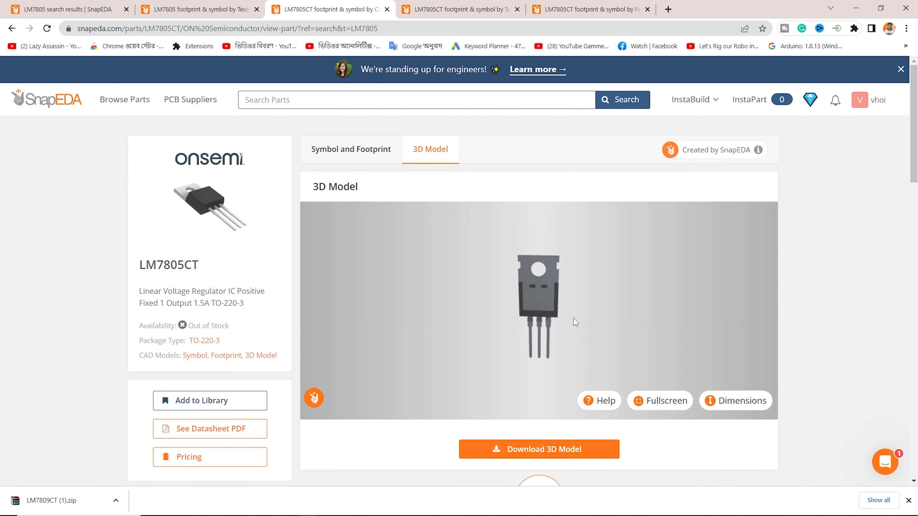
drag(575, 322, 560, 335)
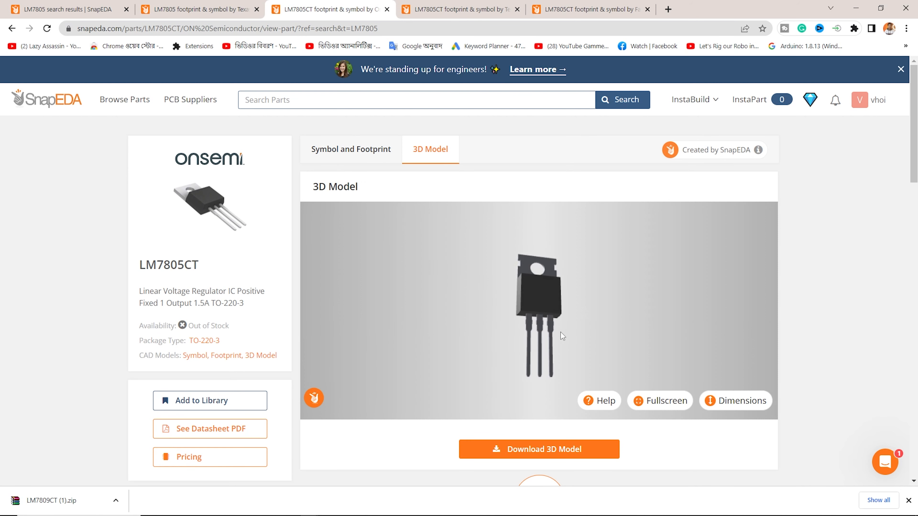
click(458, 9)
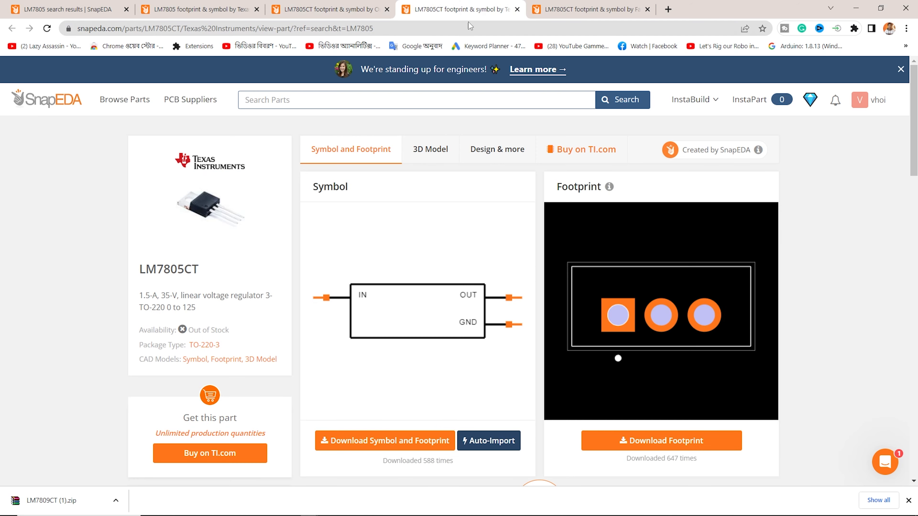
click(429, 148)
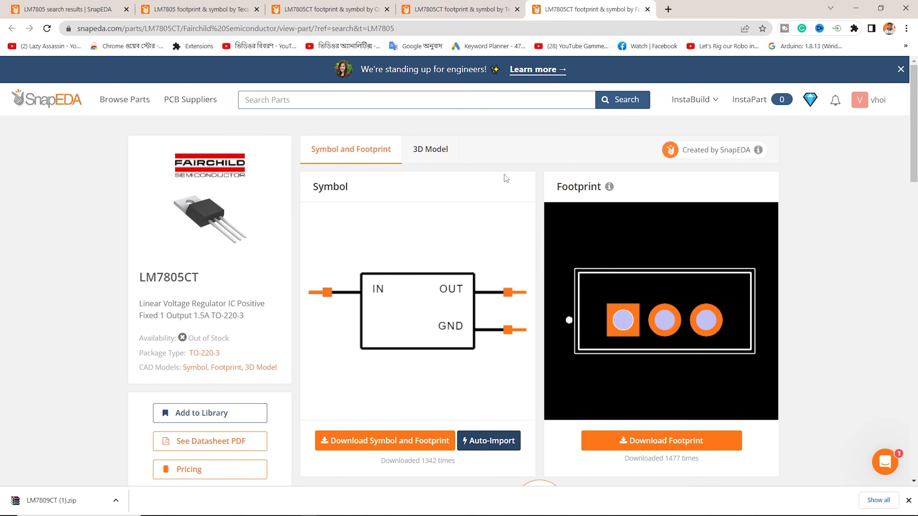
click(430, 148)
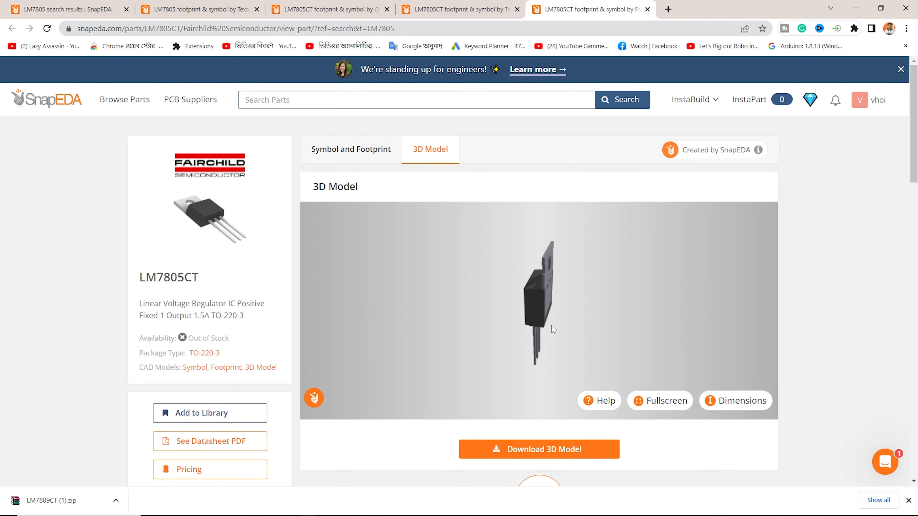
Download the TI LM7805 3D model STEP file and its symbol/footprint in Altium format.
click(65, 8)
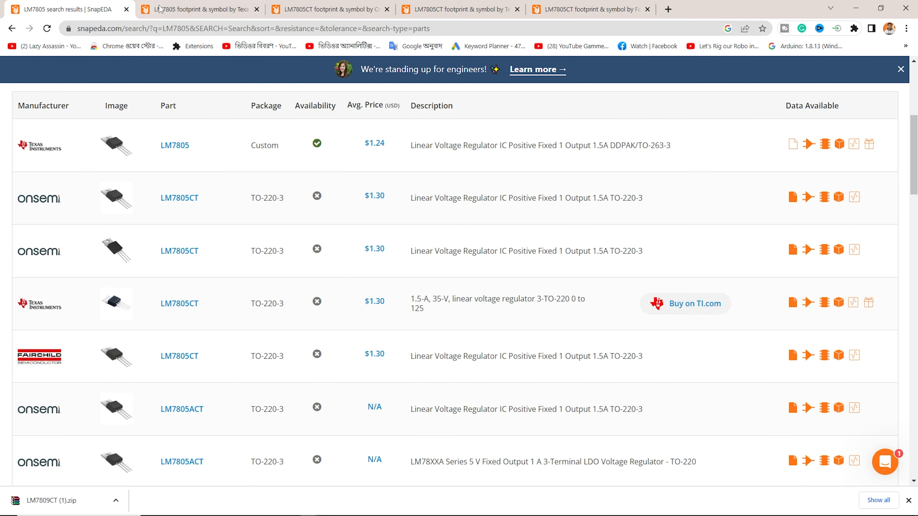
click(325, 10)
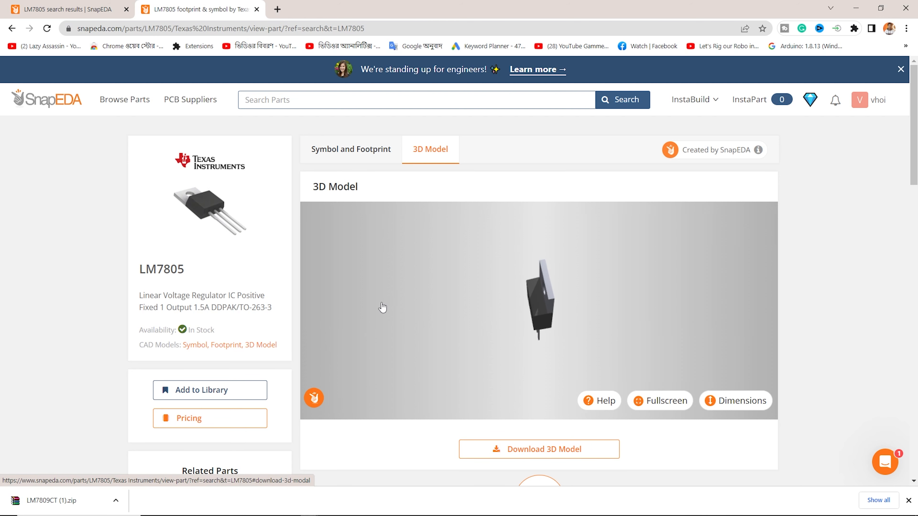
click(350, 149)
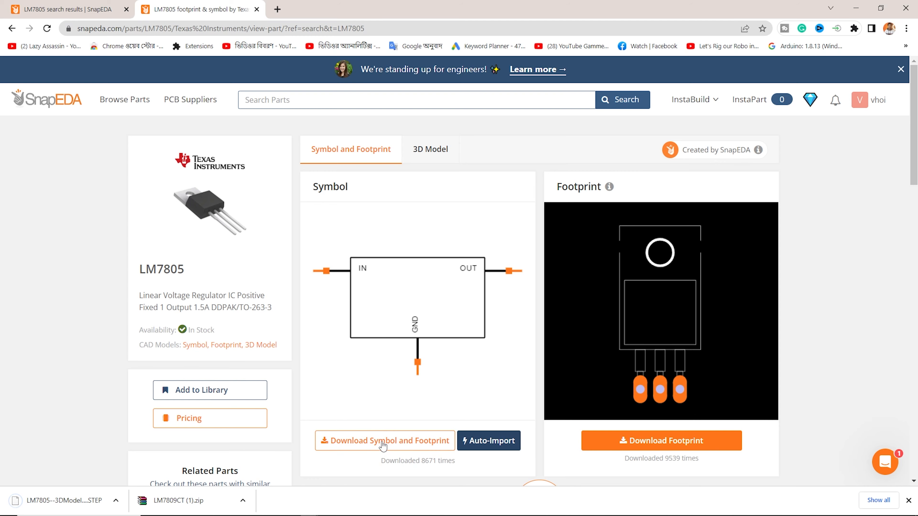
click(384, 440)
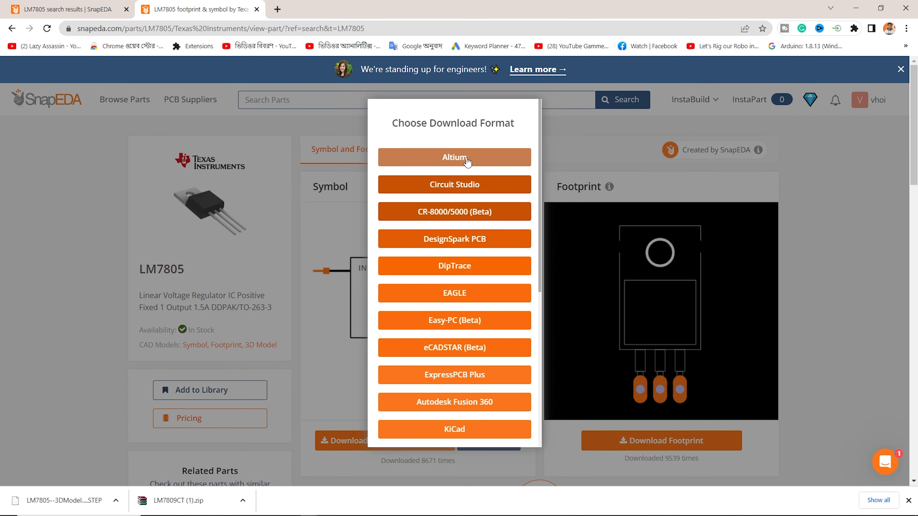
click(453, 157)
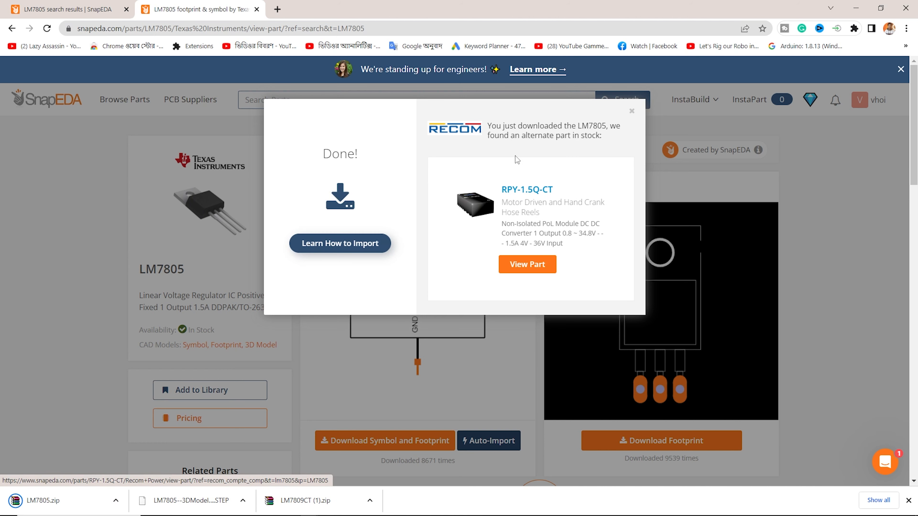
click(630, 111)
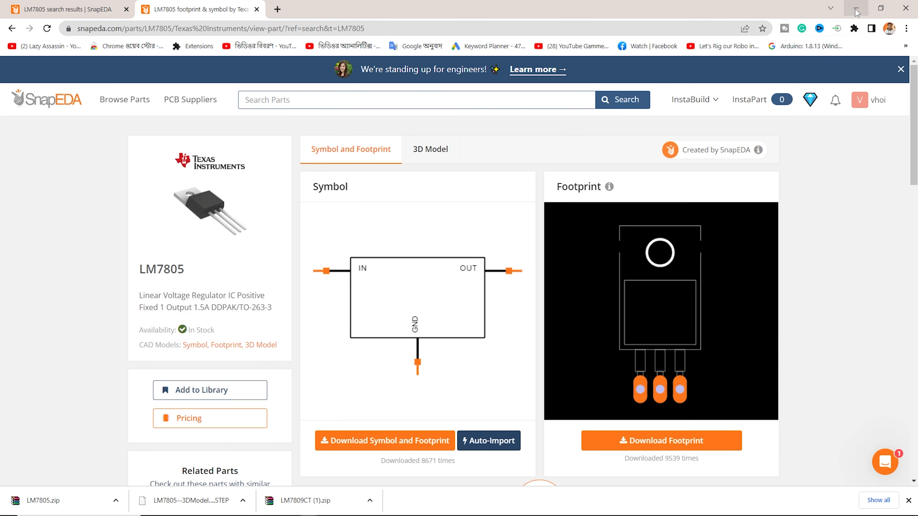
mouse_move(768, 70)
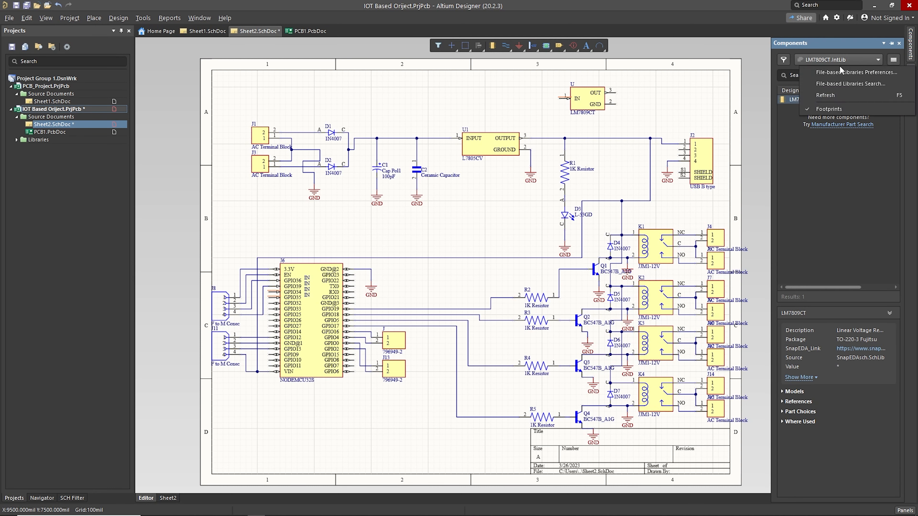
Add Downloads > LM7805 > LM7805.IntLib to the project's file-based libraries.
click(855, 72)
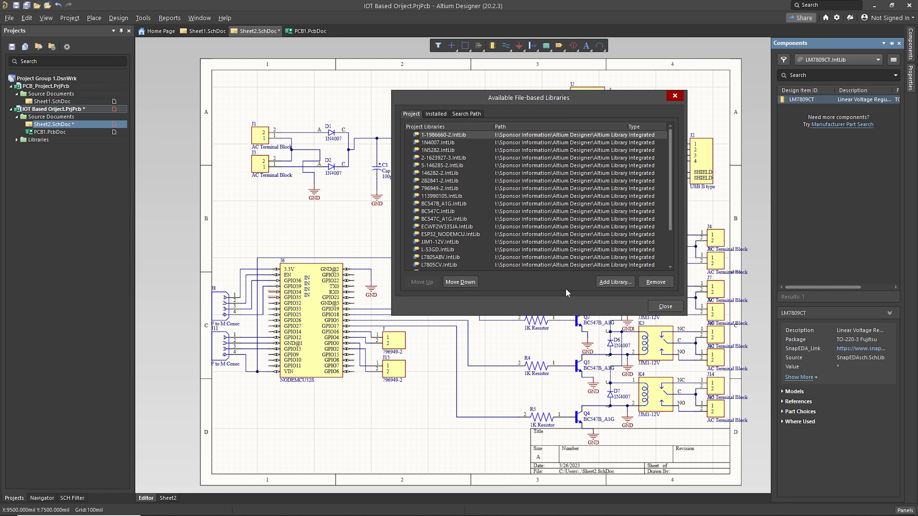
click(613, 282)
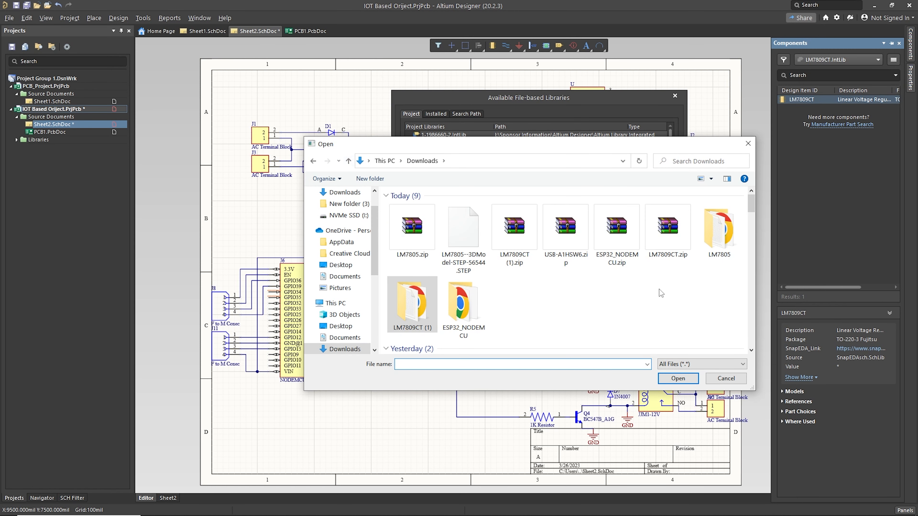
double_click(718, 229)
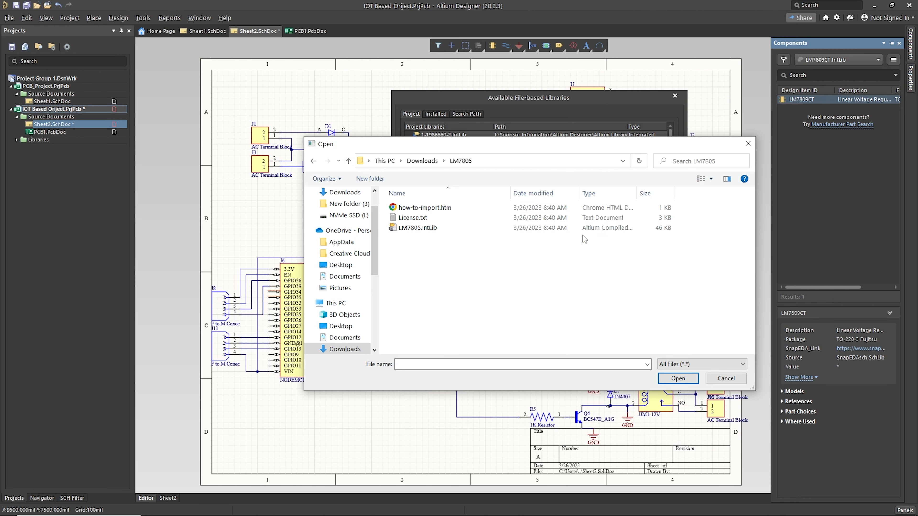
click(417, 227)
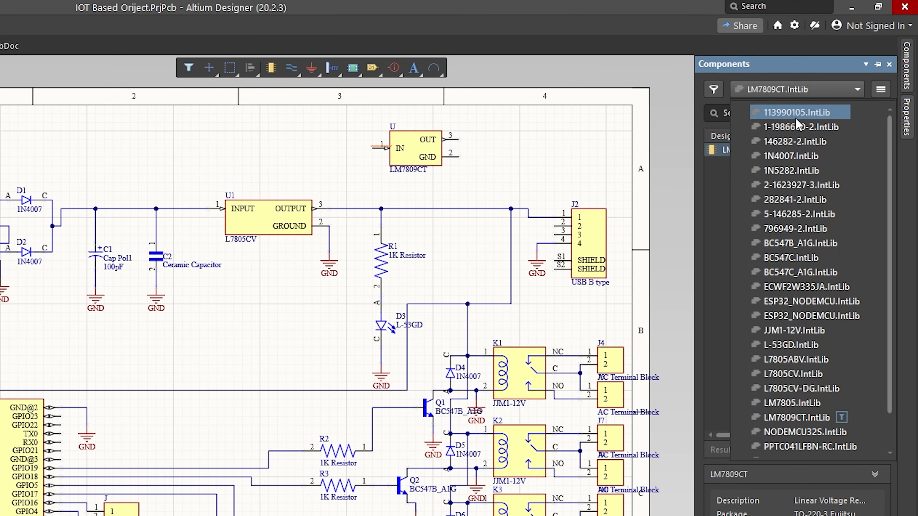
Select LM7805.IntLib in the Components panel so its LM7805 regulator is listed.
click(795, 373)
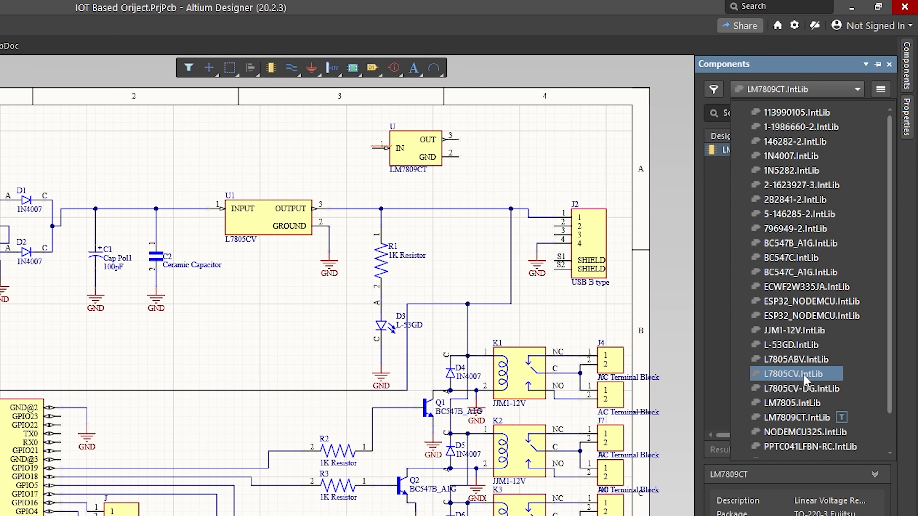
click(798, 359)
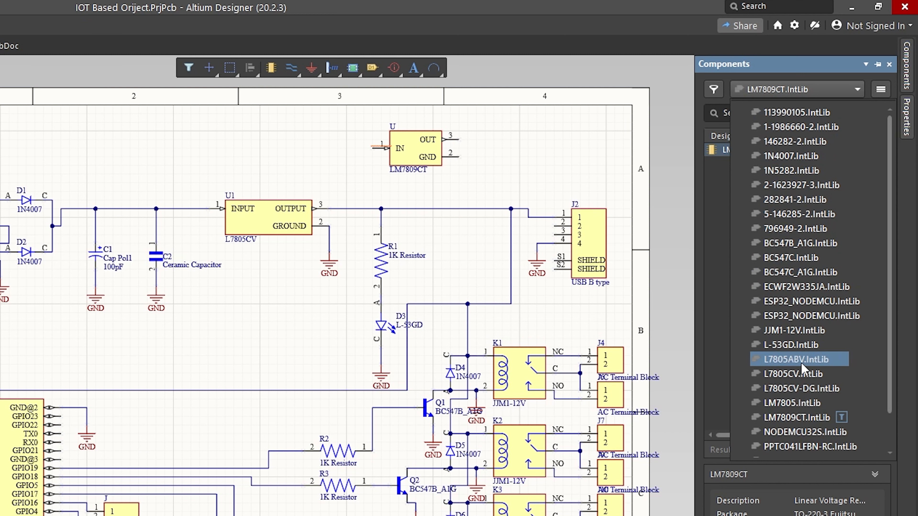
mouse_move(763, 365)
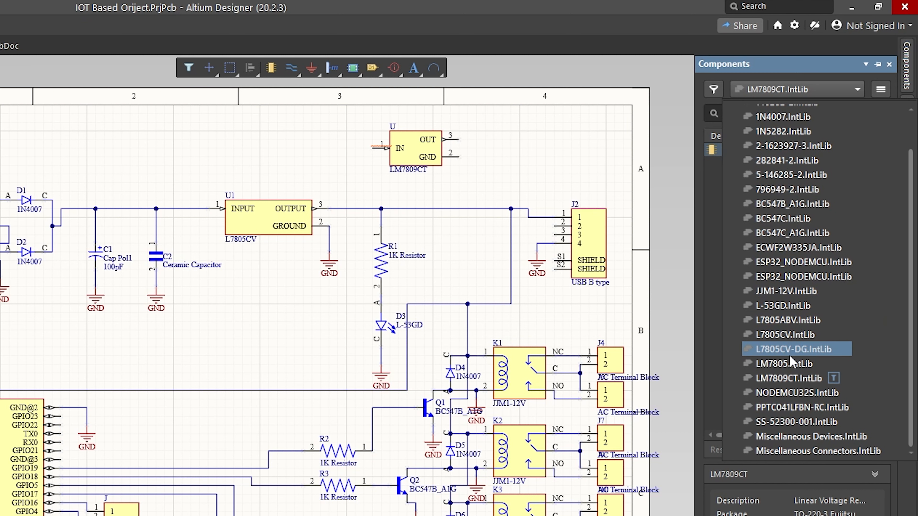
click(797, 392)
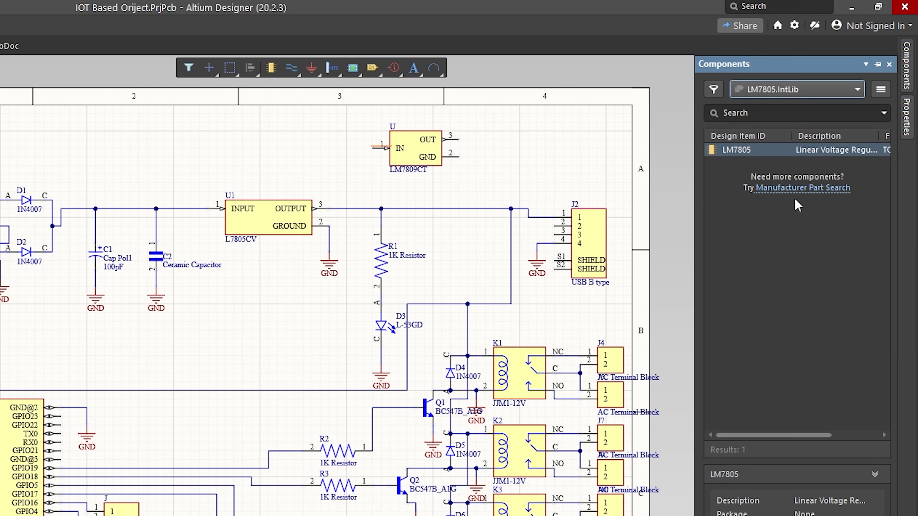
mouse_move(750, 182)
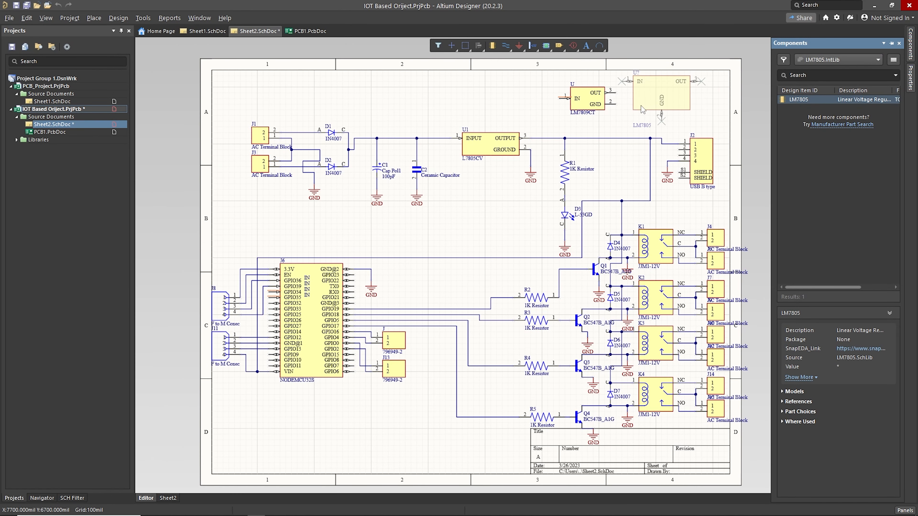
Place the LM7805 as U7 beside the LM7809CT and show its properties with TO220 footprint.
click(660, 94)
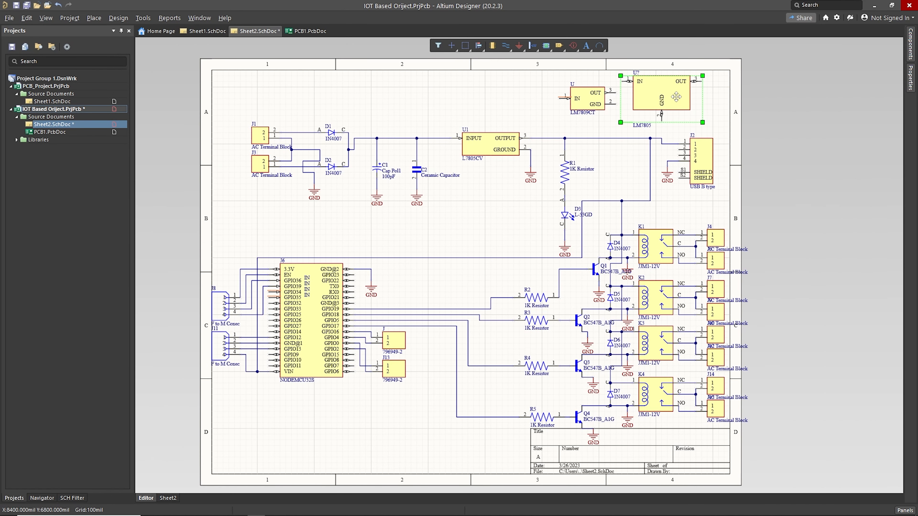
drag(660, 93, 467, 94)
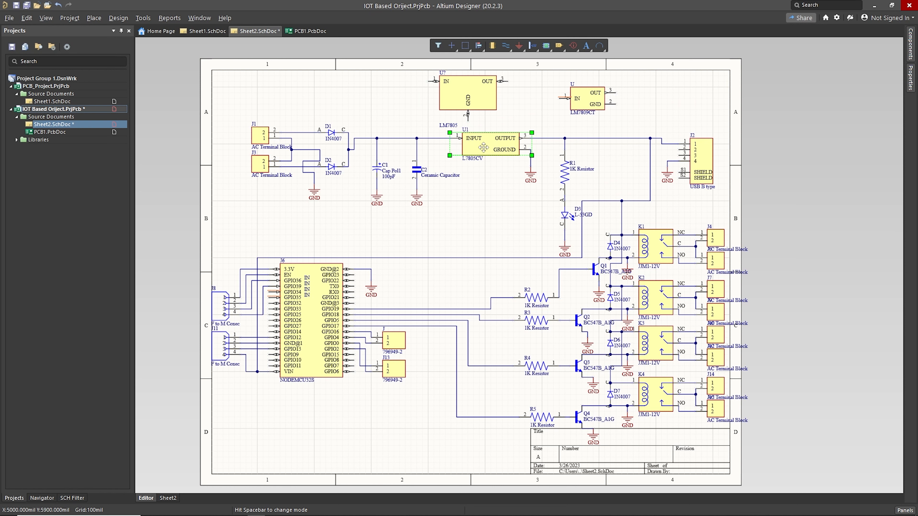
mouse_move(476, 97)
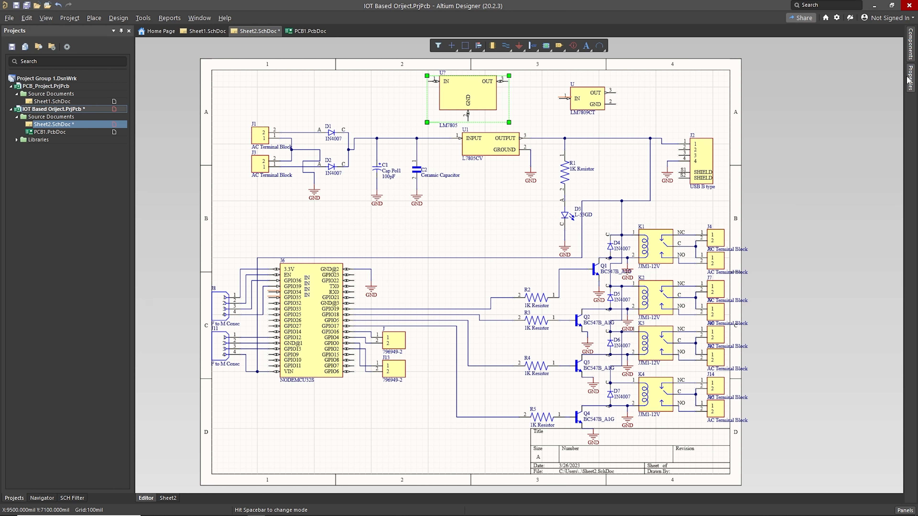
click(466, 99)
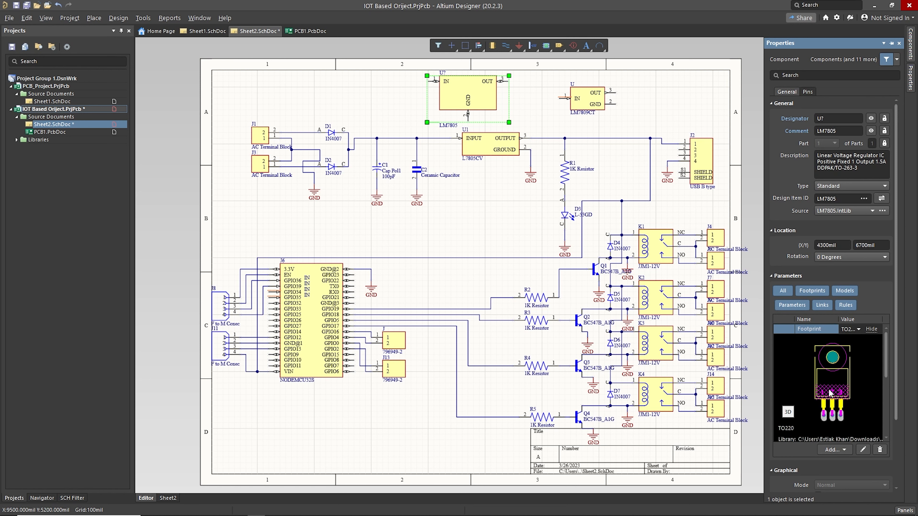
Toggle U7's TO220 footprint preview between 2D pads and 3D model, then return to SnapEDA.
click(787, 411)
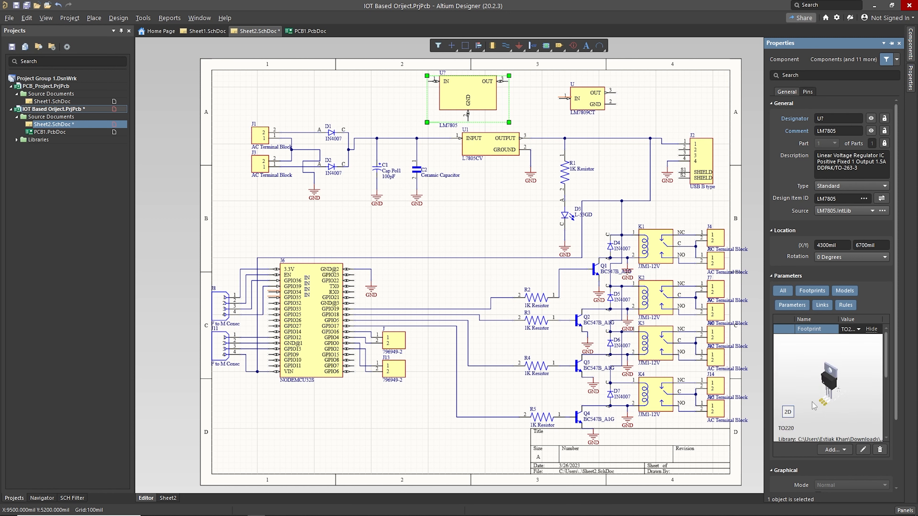
click(786, 412)
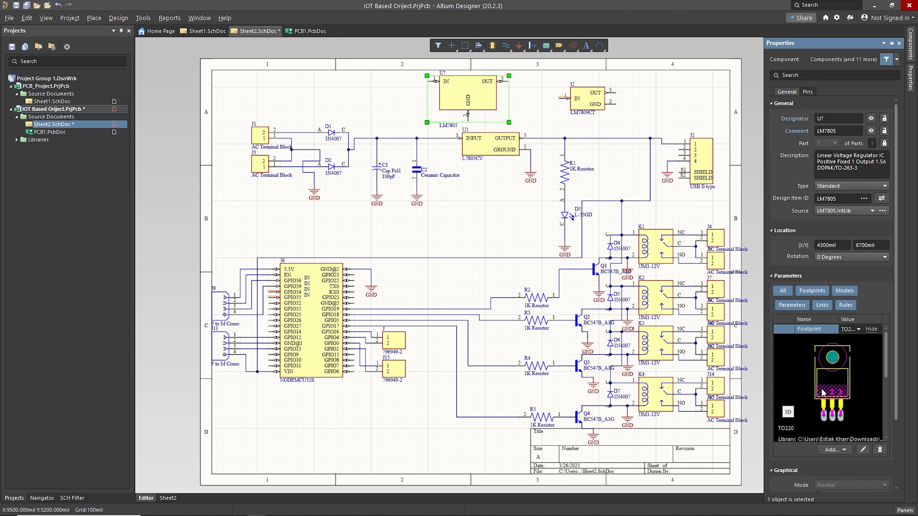
mouse_move(787, 412)
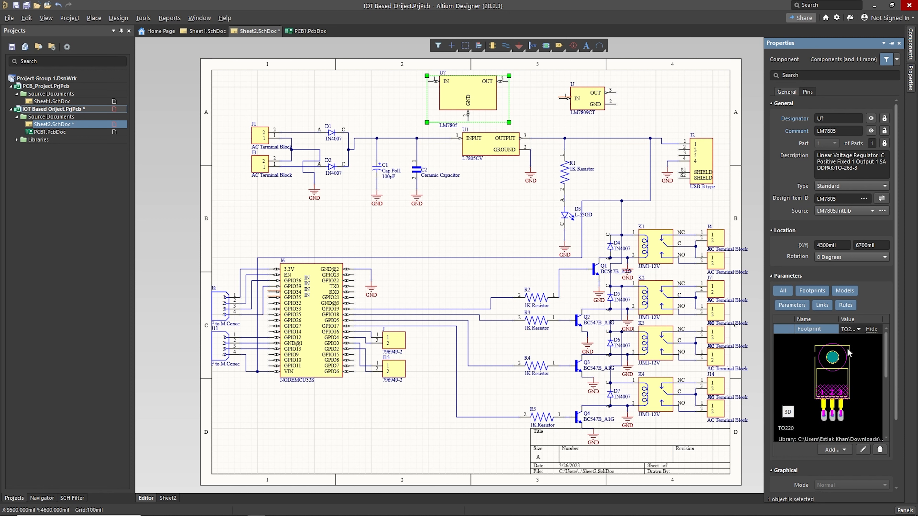
mouse_move(844, 432)
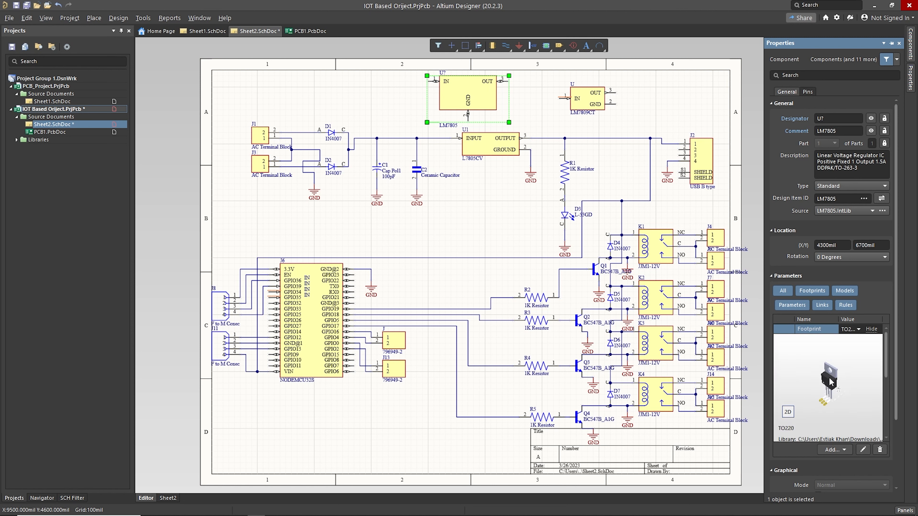
mouse_move(842, 388)
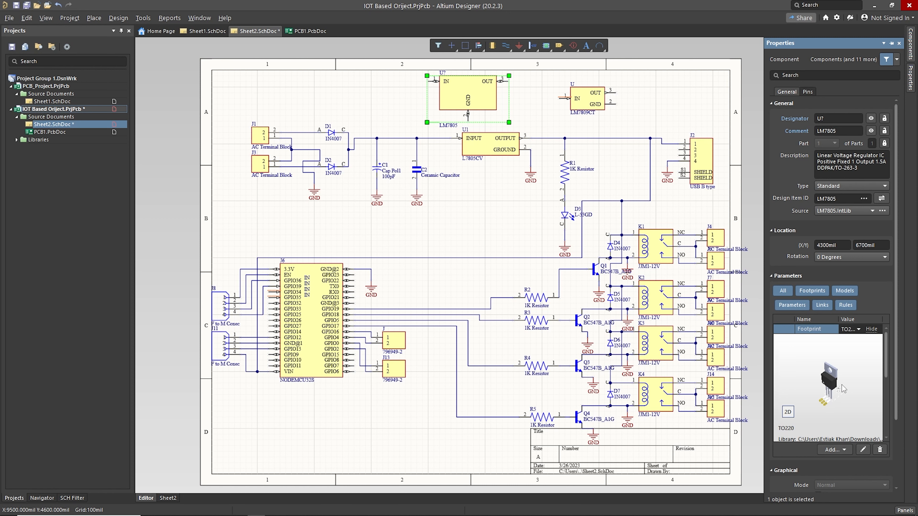
click(787, 412)
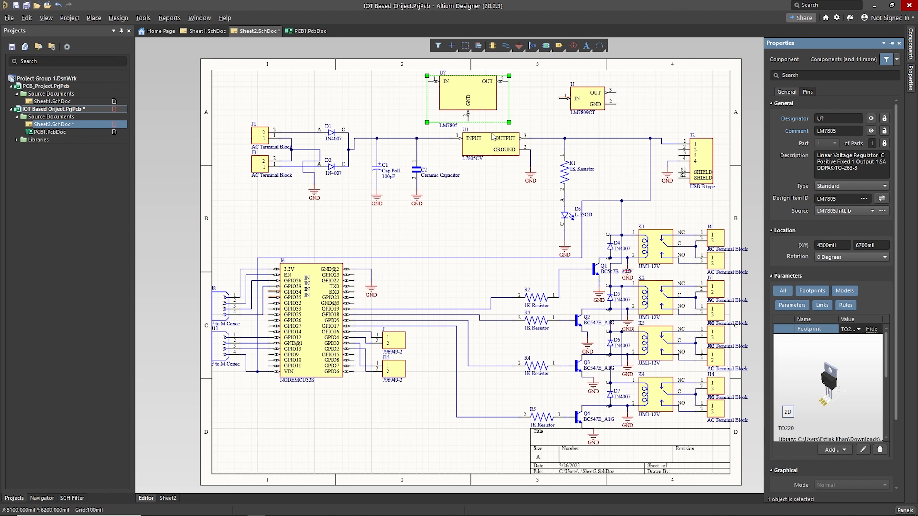
mouse_move(493, 136)
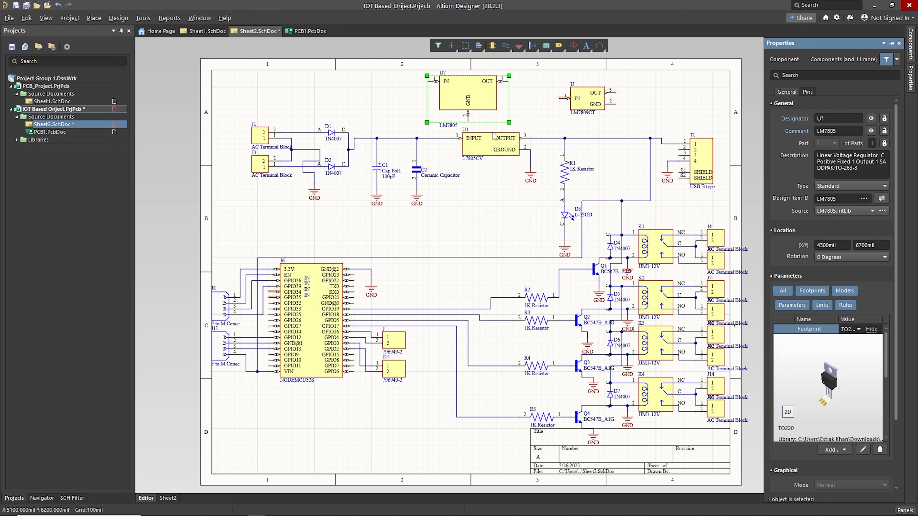
mouse_move(495, 136)
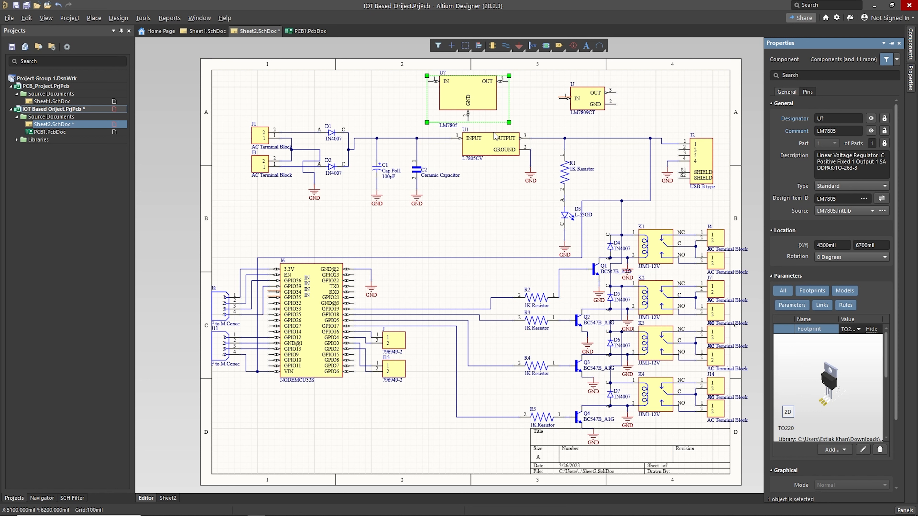
mouse_move(508, 161)
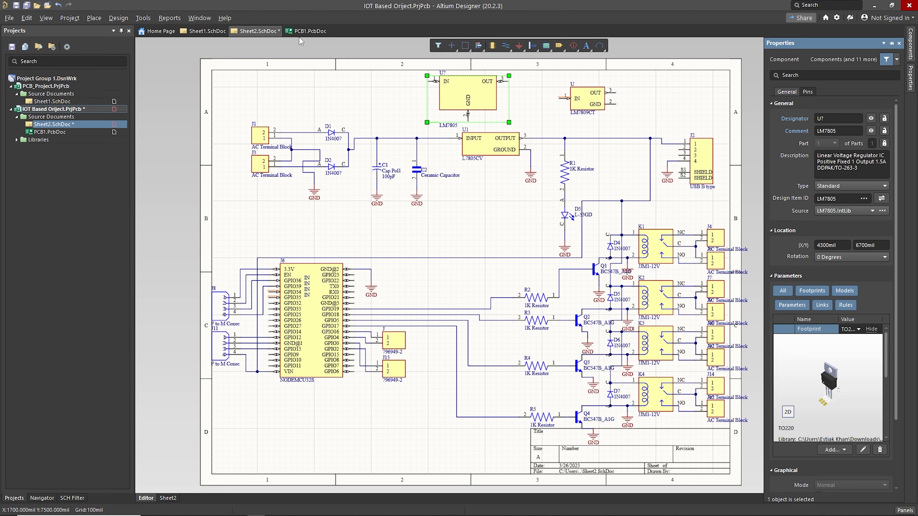
click(308, 32)
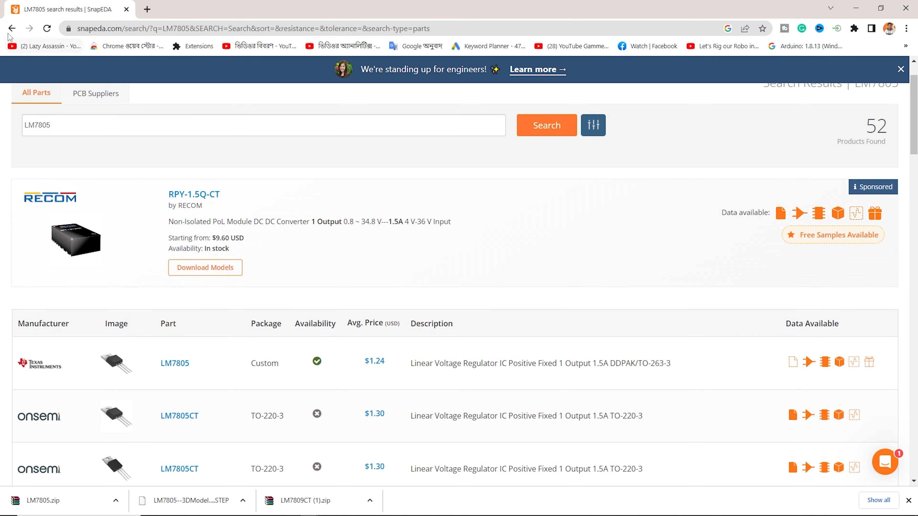
Open onsemi LM7805ACT, view its 3D model and TO-220-3 footprint, and start the symbol/footprint download.
scroll(down, 3)
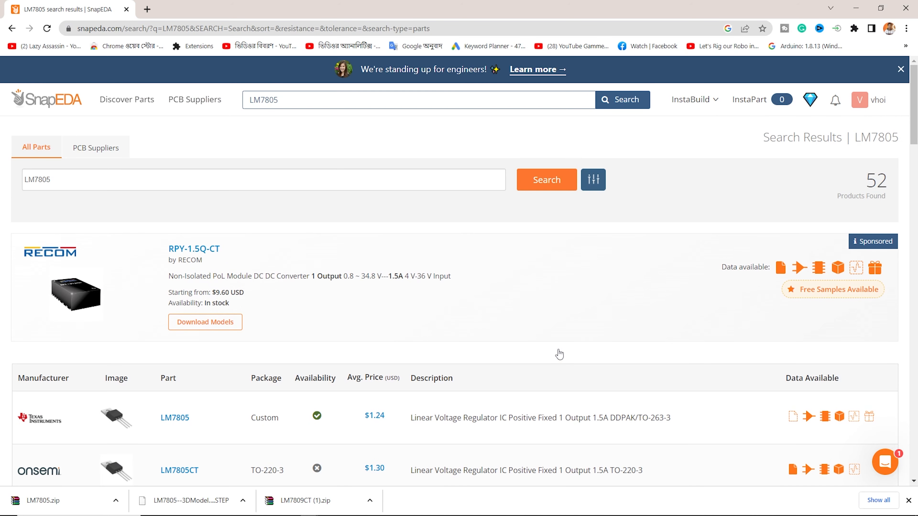
scroll(down, 3)
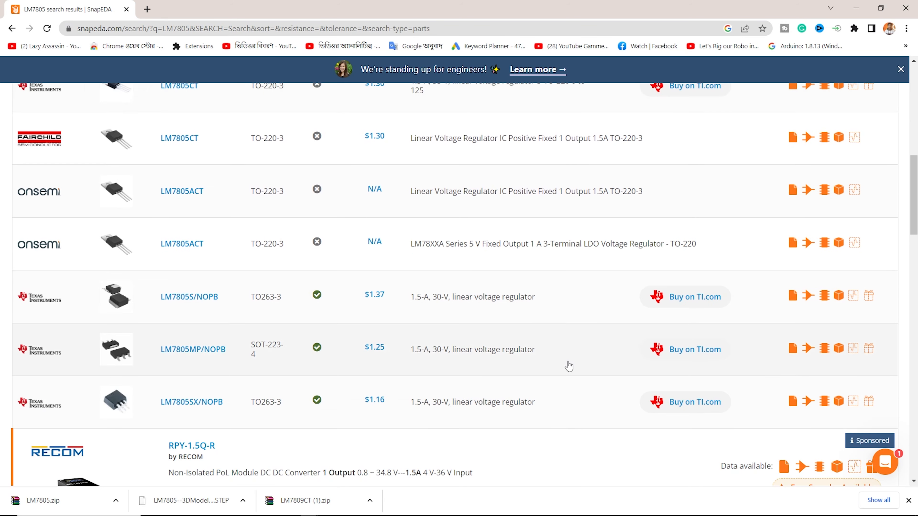
scroll(down, 3)
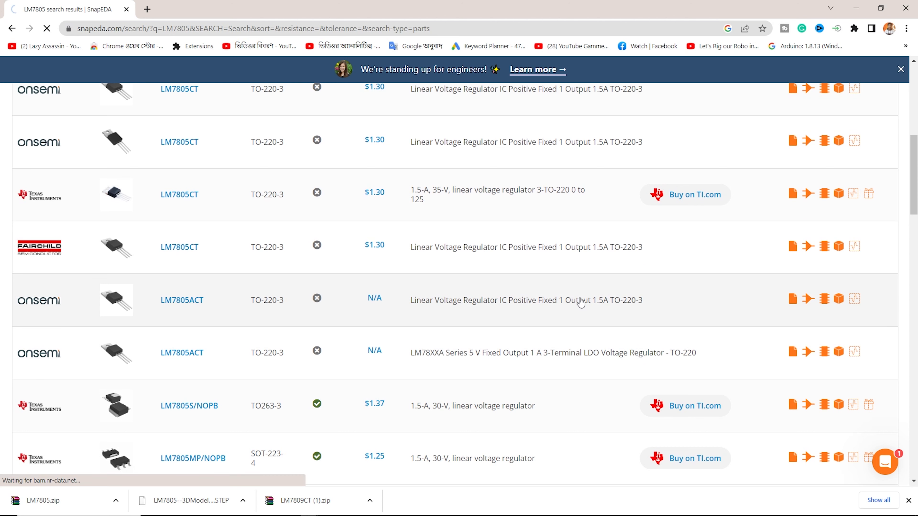
mouse_move(422, 288)
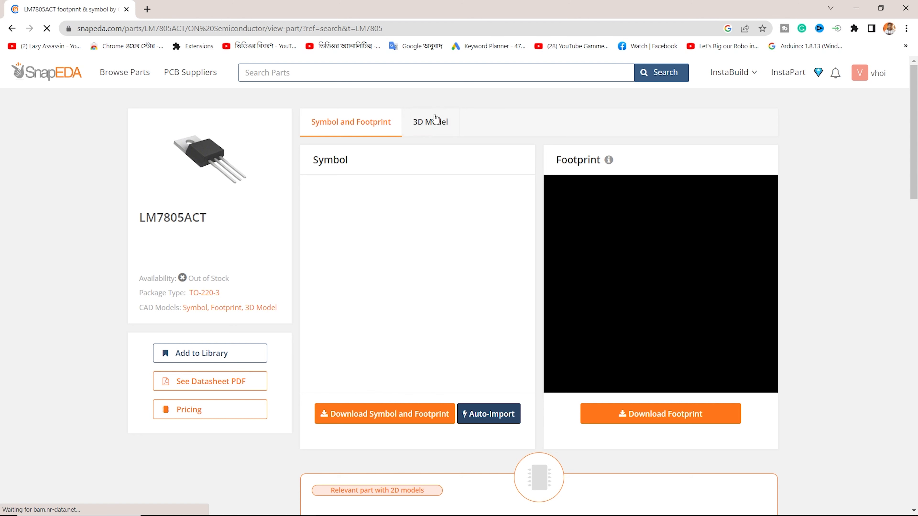
mouse_move(397, 108)
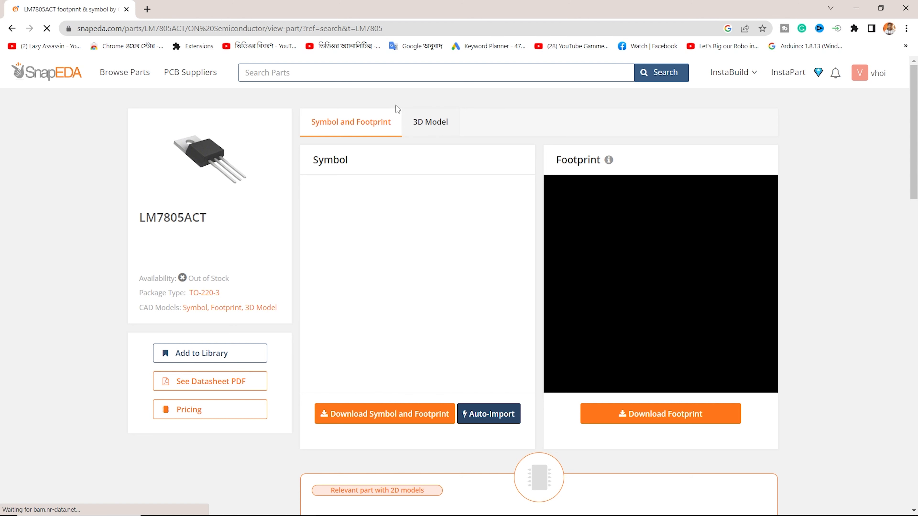
mouse_move(443, 125)
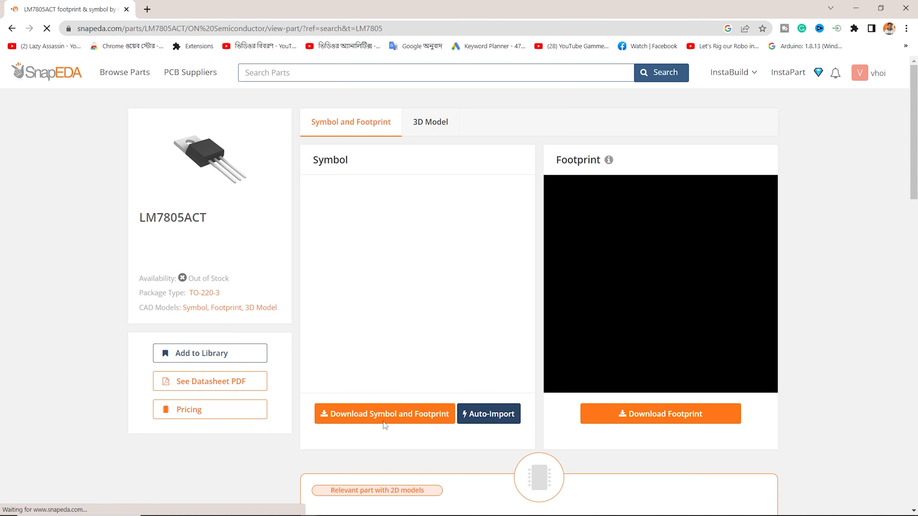
mouse_move(375, 190)
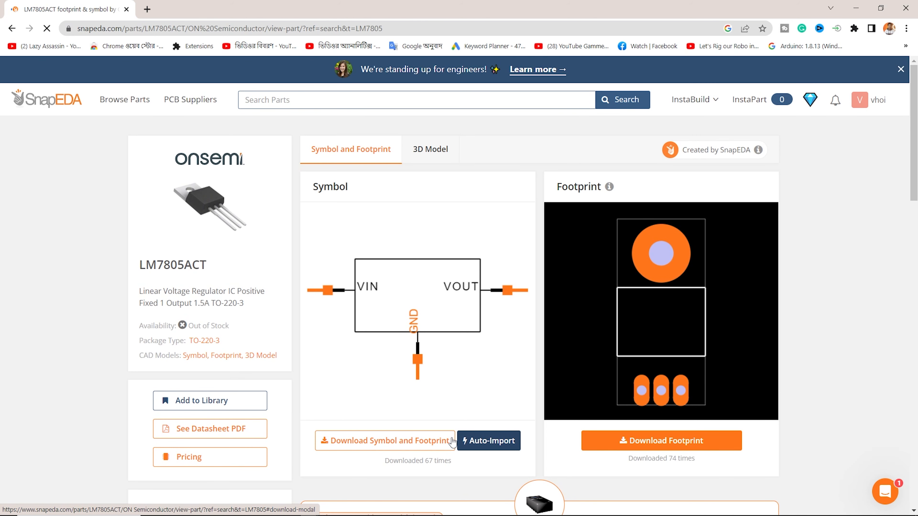
mouse_move(610, 413)
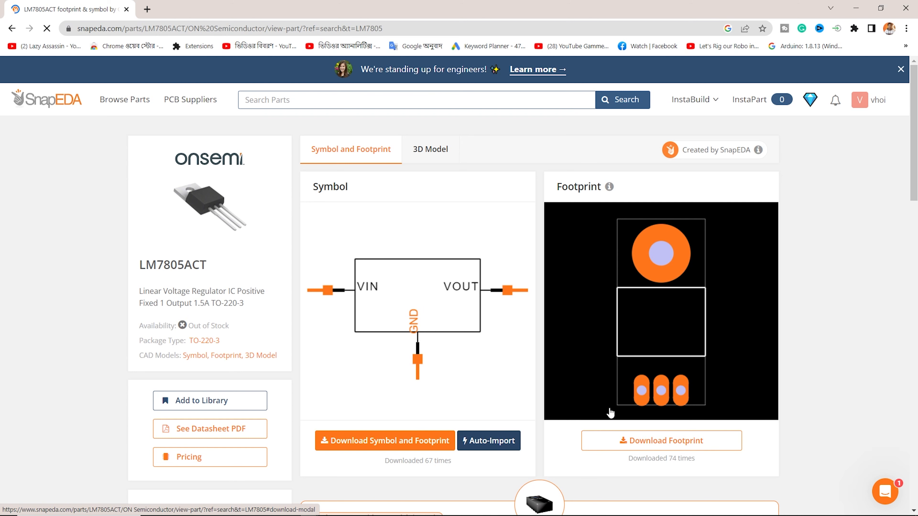
click(429, 148)
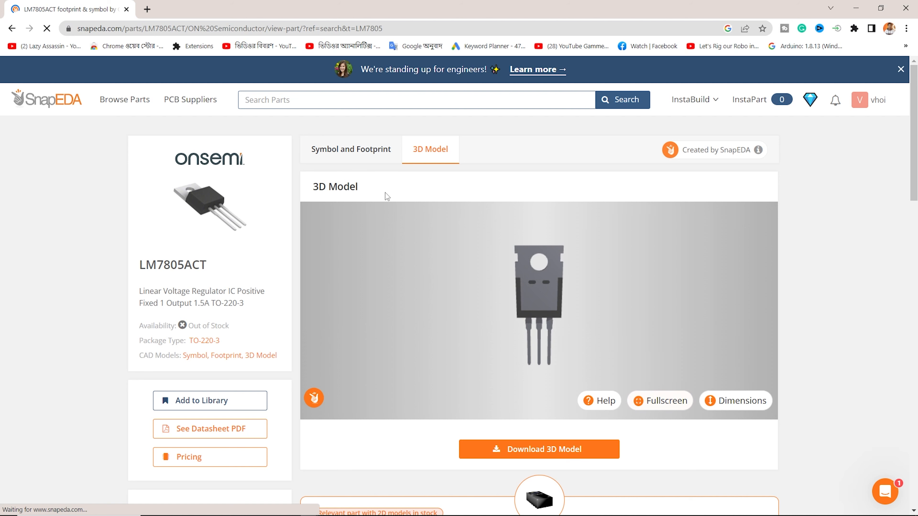
click(349, 149)
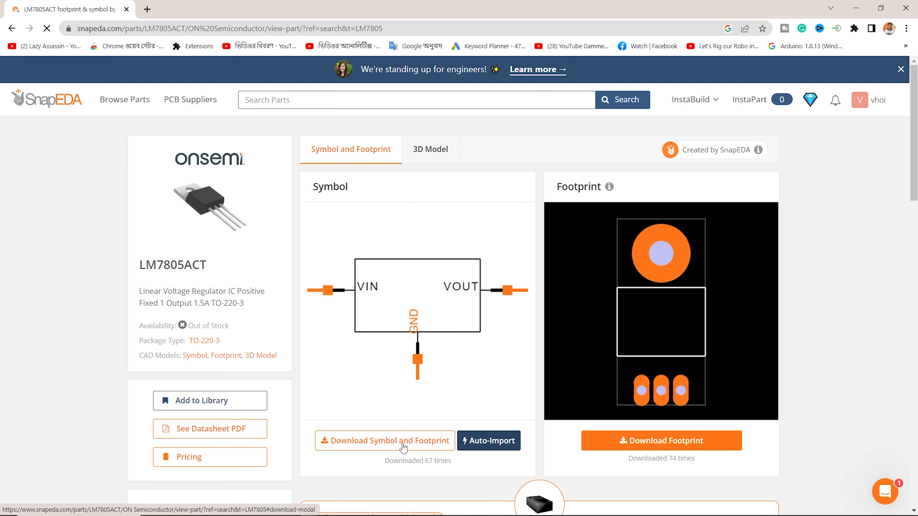
click(385, 441)
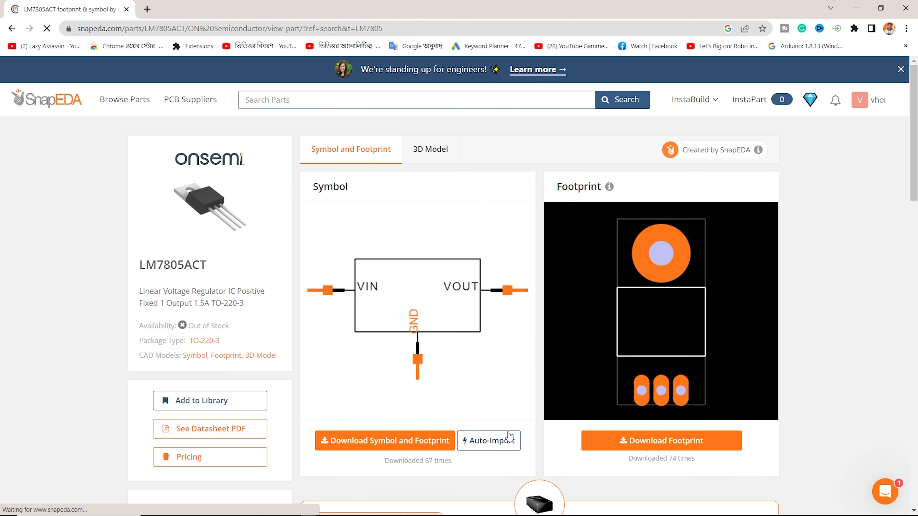